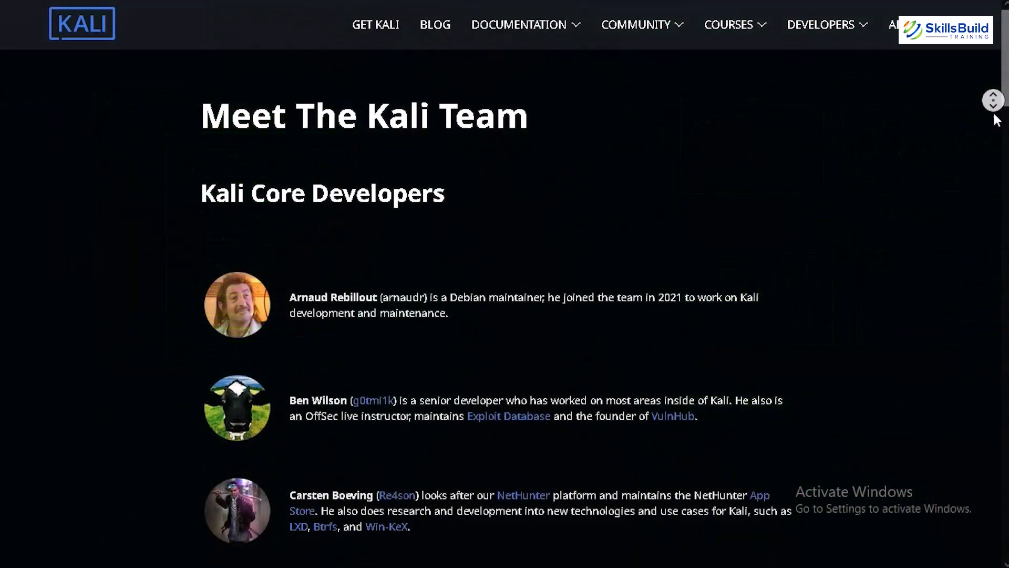
Step: Scroll through the core developer bios on kali.org's Meet The Kali Team page
{"action": "scroll", "scroll_direction": "down", "scroll_amount": 3}
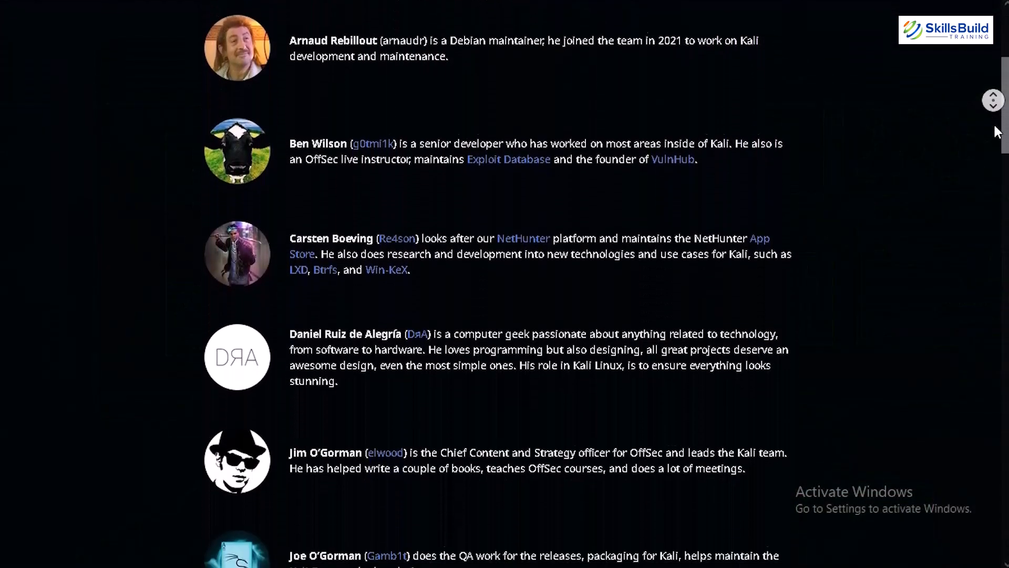
{"action": "scroll", "scroll_direction": "down", "scroll_amount": 3}
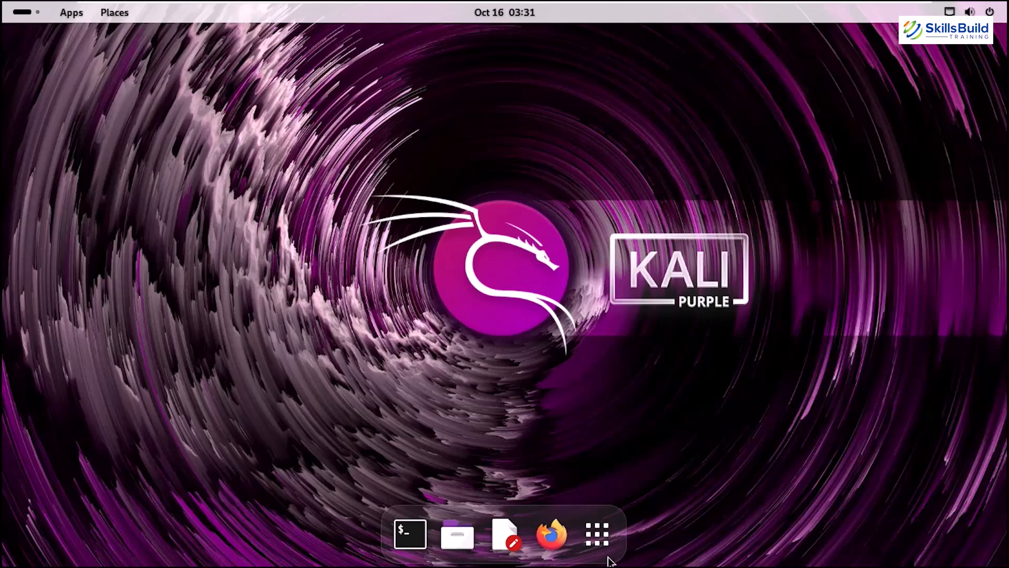
{"action": "left_click", "coordinate": [596, 533]}
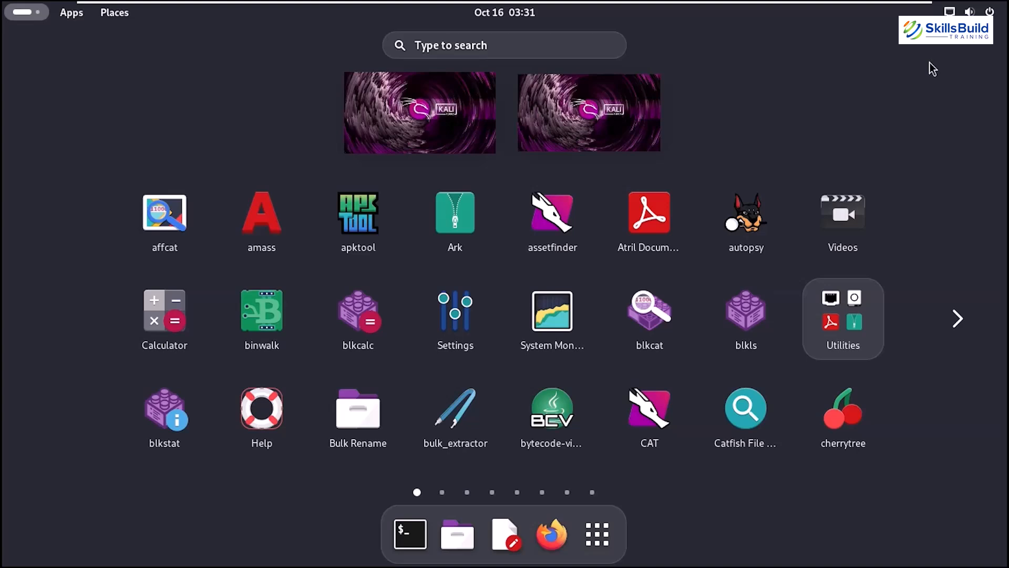
{"action": "left_click", "coordinate": [957, 318]}
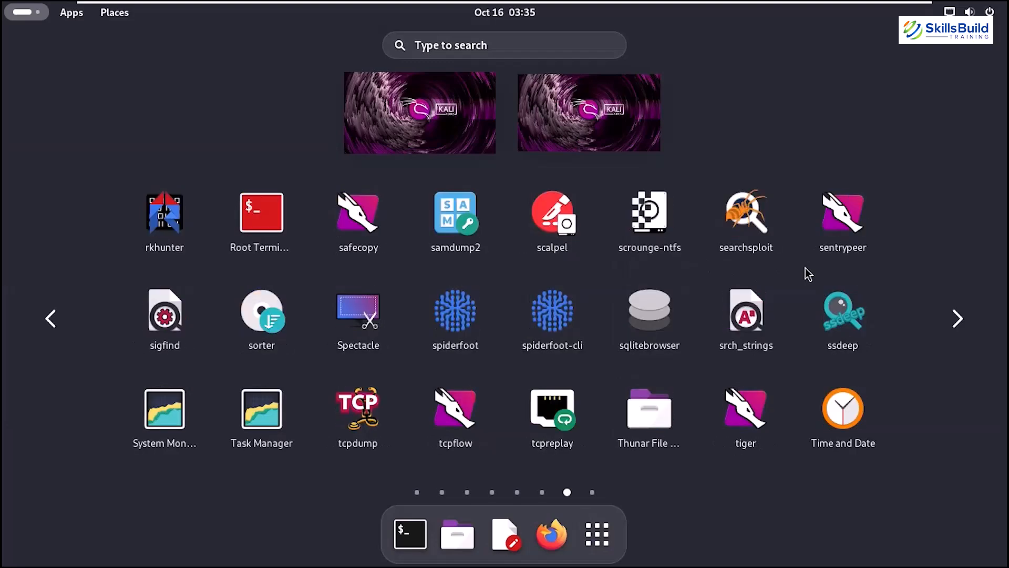
{"action": "left_click", "coordinate": [957, 319]}
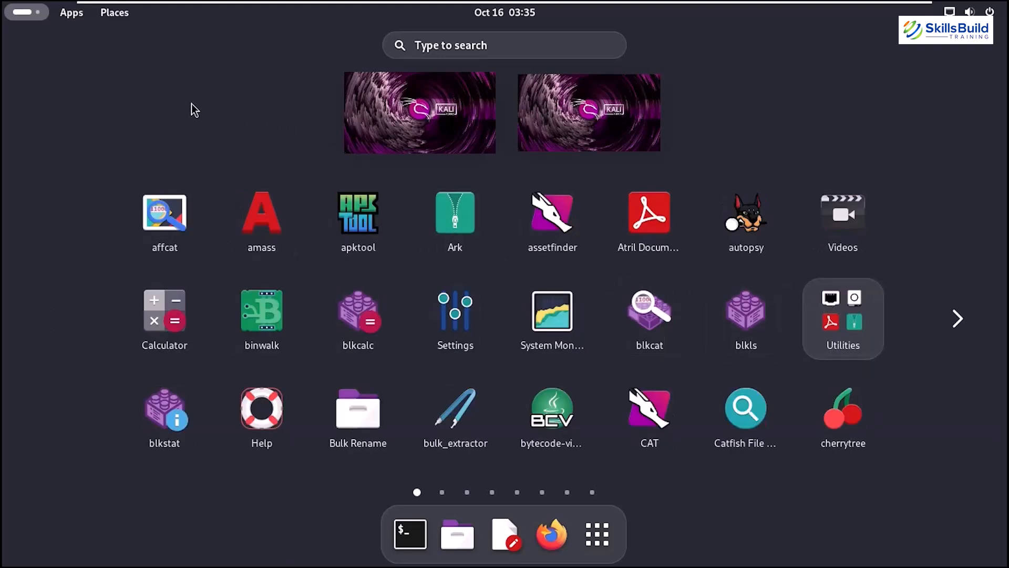
{"action": "mouse_move", "coordinate": [933, 69]}
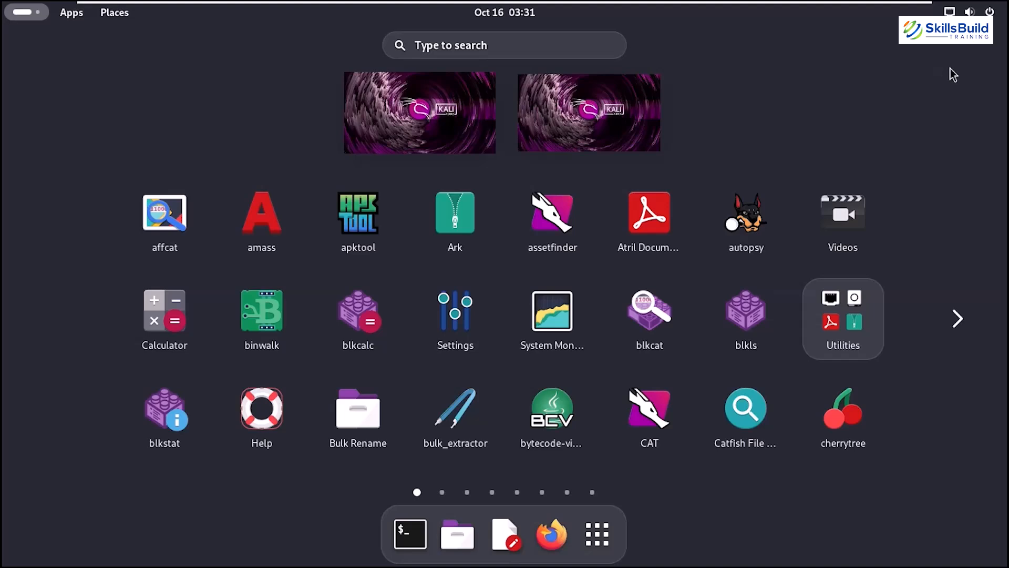
{"action": "mouse_move", "coordinate": [111, 46]}
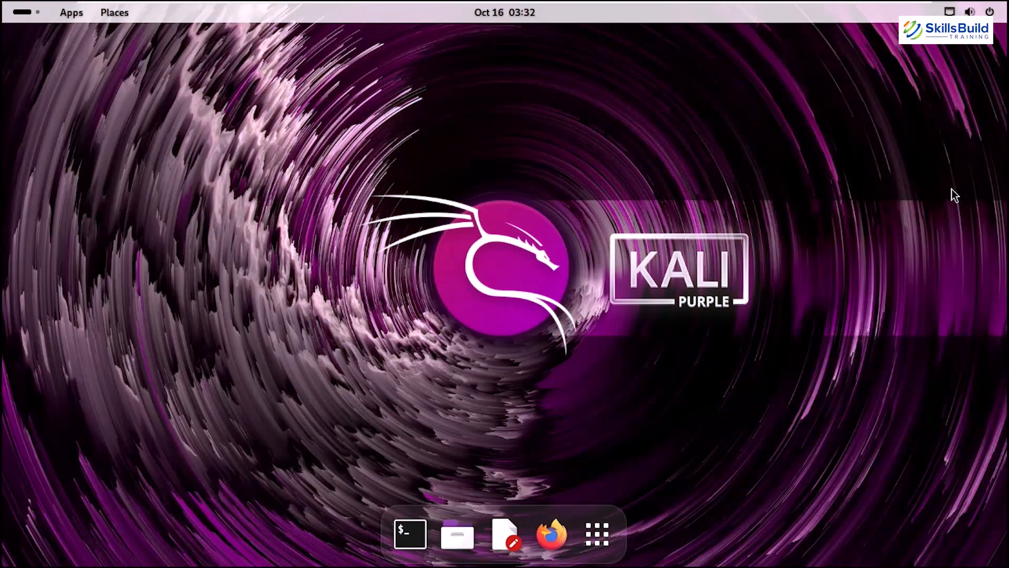
{"action": "mouse_move", "coordinate": [681, 155]}
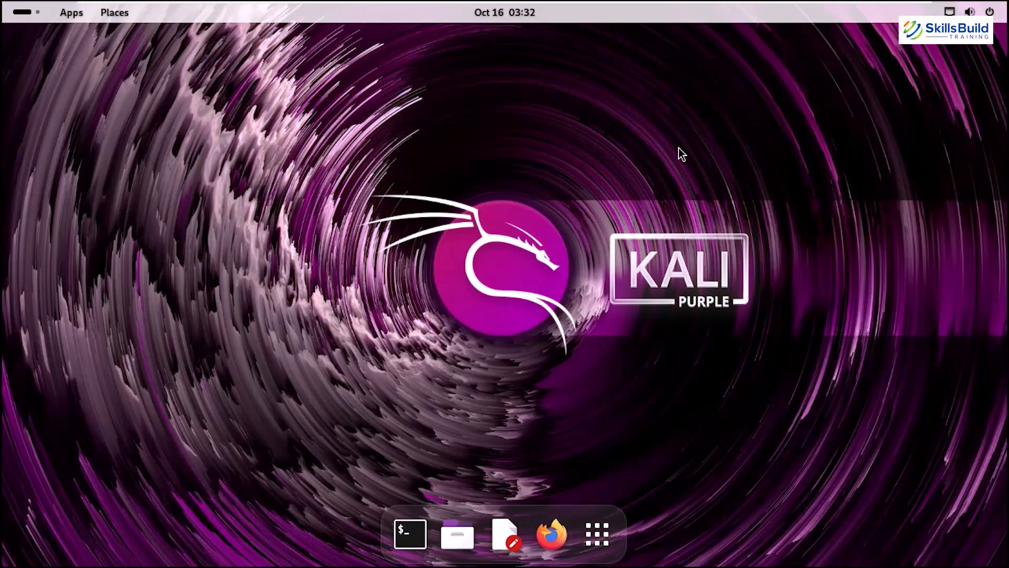
{"action": "mouse_move", "coordinate": [435, 415]}
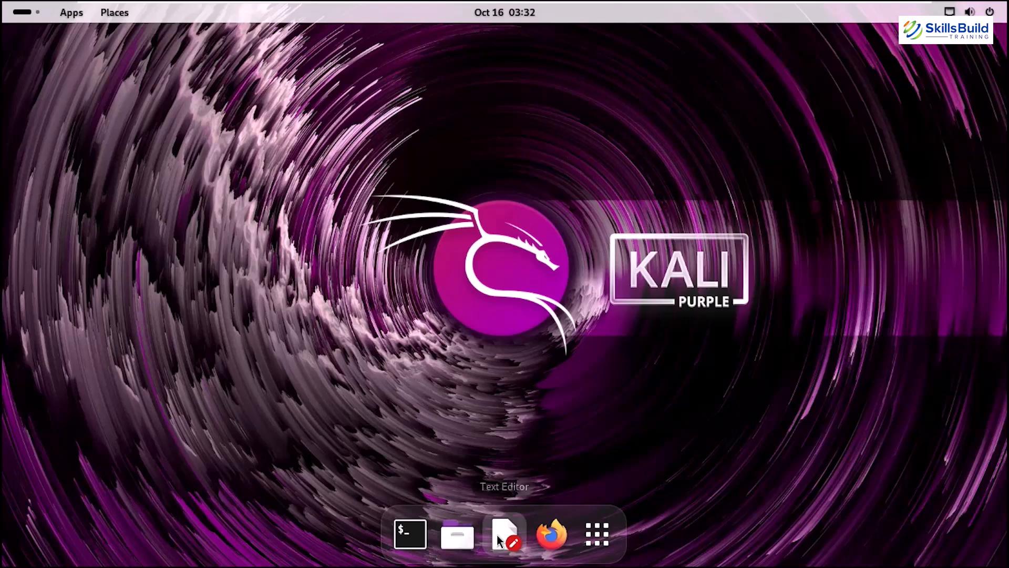
{"action": "mouse_move", "coordinate": [595, 534]}
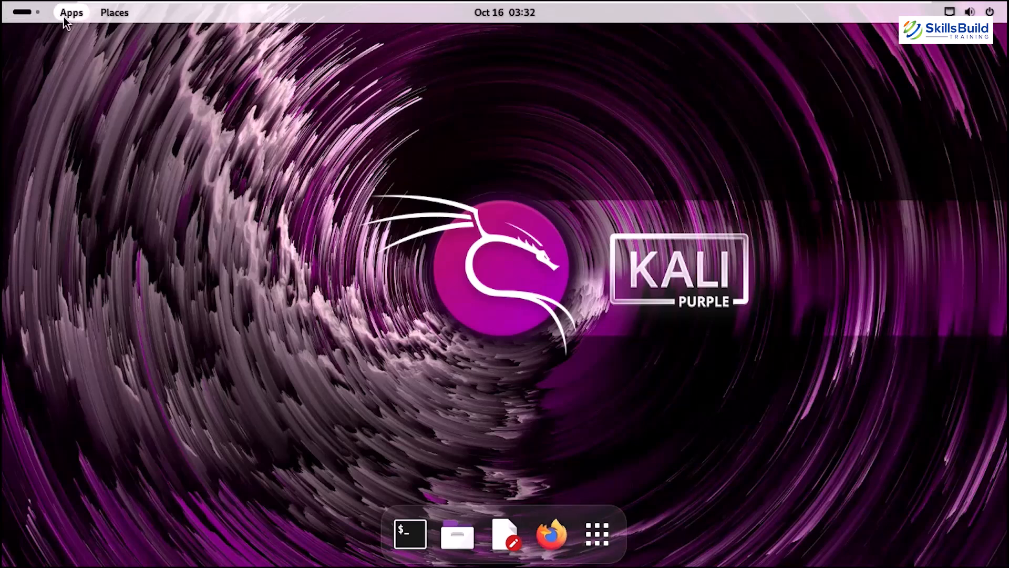
Step: Open Apps and list the 001 - Identify, 002 - Protect, then 003 - Detect tools
{"action": "left_click", "coordinate": [71, 12]}
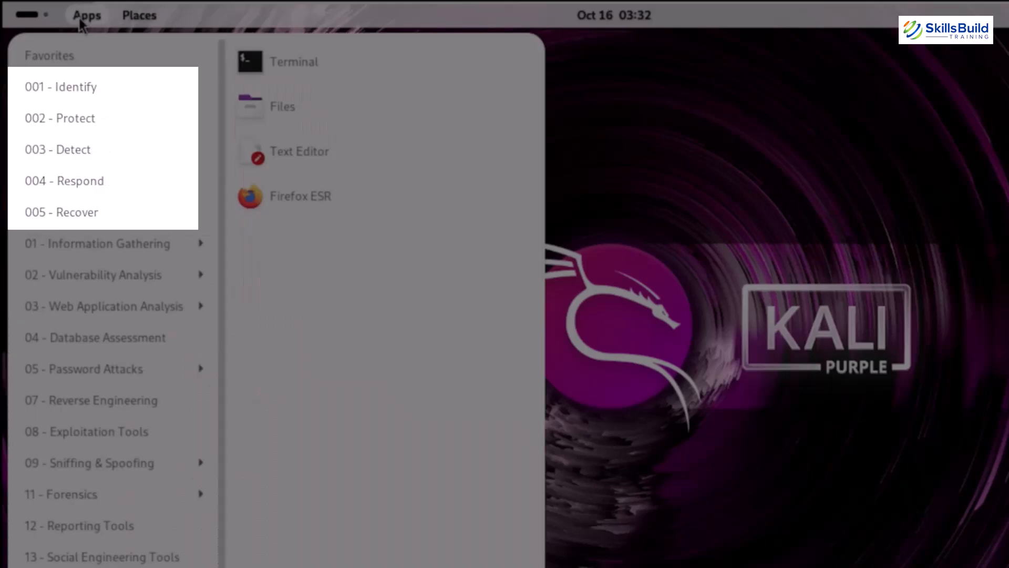
{"action": "left_click", "coordinate": [74, 87]}
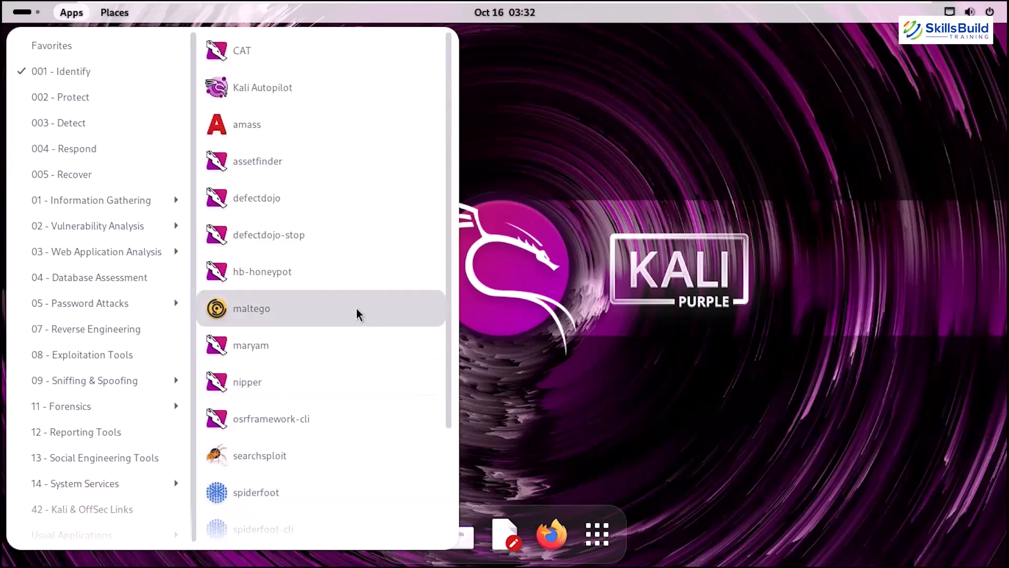
{"action": "left_click", "coordinate": [61, 96]}
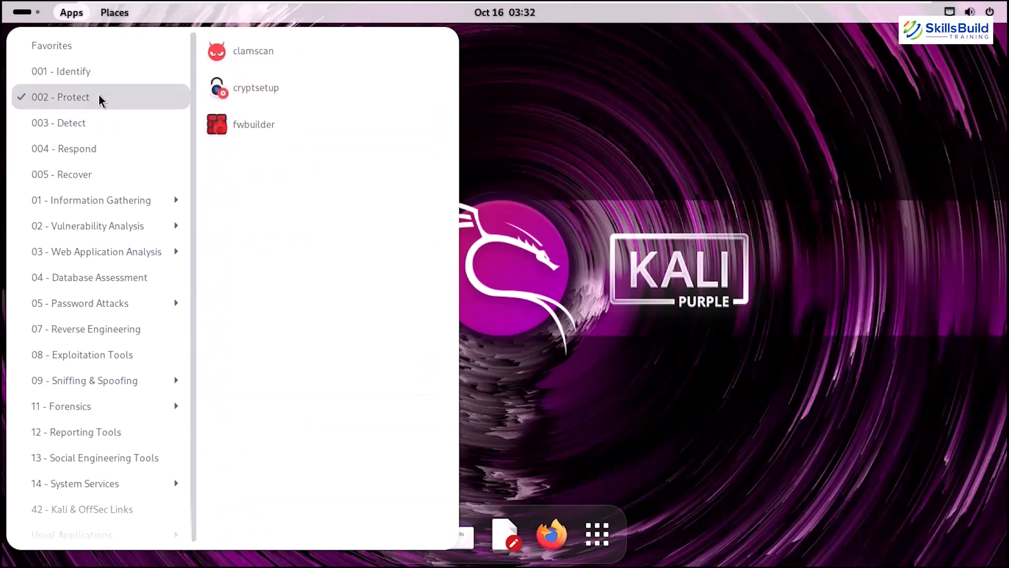
{"action": "mouse_move", "coordinate": [341, 50]}
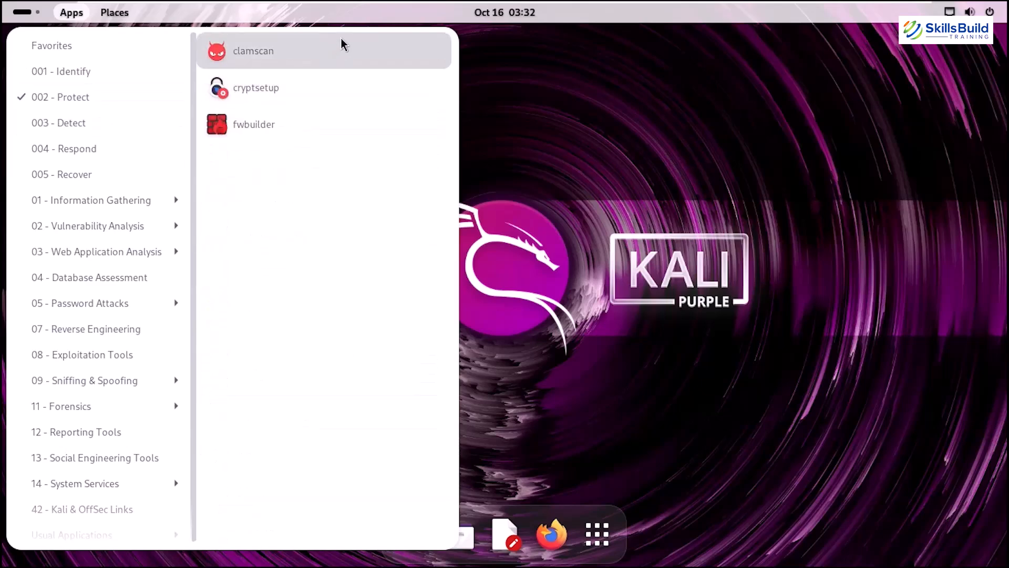
{"action": "mouse_move", "coordinate": [334, 124]}
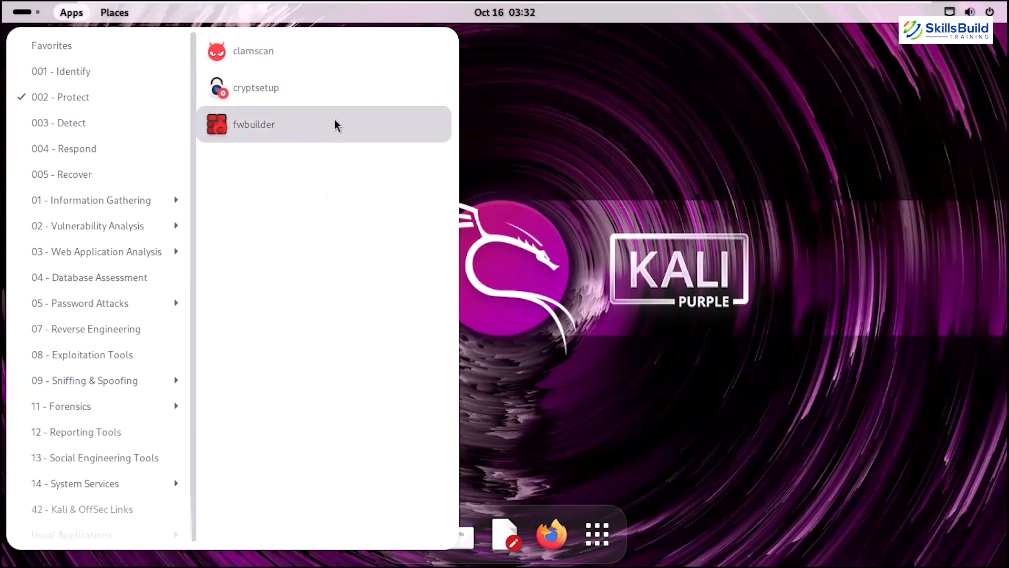
{"action": "left_click", "coordinate": [91, 251]}
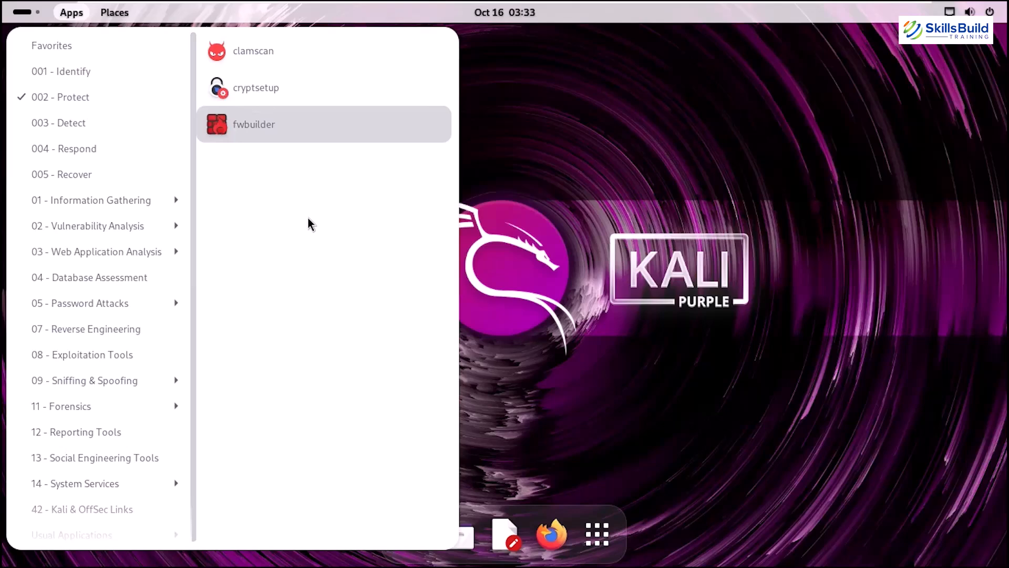
{"action": "left_click", "coordinate": [58, 123]}
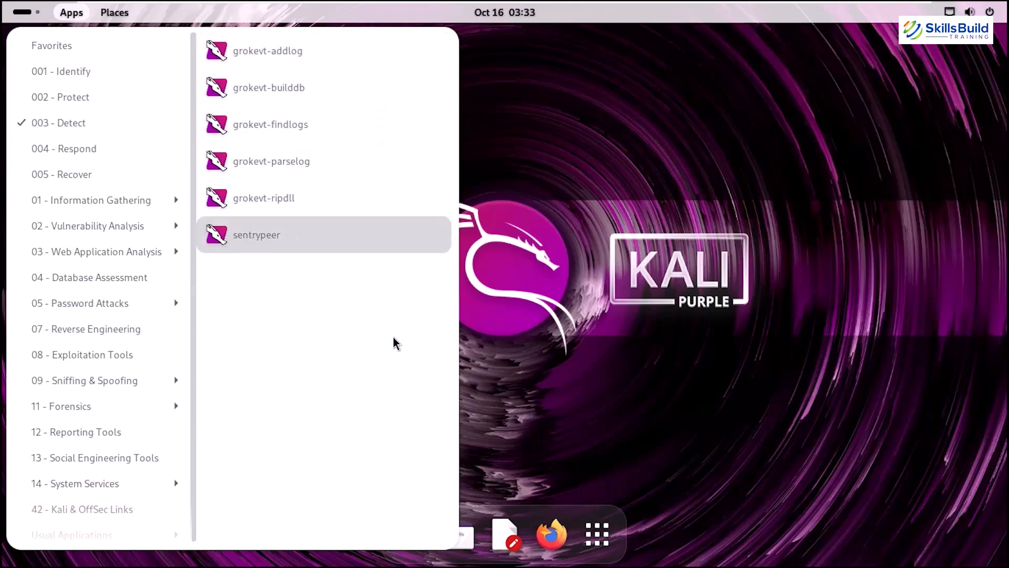
{"action": "mouse_move", "coordinate": [395, 367]}
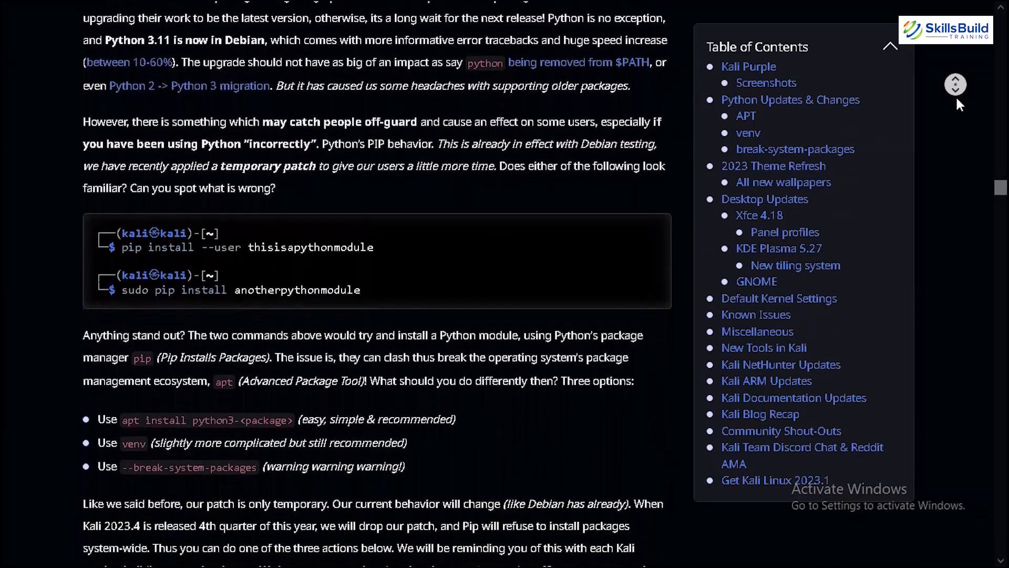
Step: Scroll the Kali 2023.1 release post past theme screenshots and wallpapers to Xfce 4.18
{"action": "scroll", "scroll_direction": "down", "scroll_amount": 3}
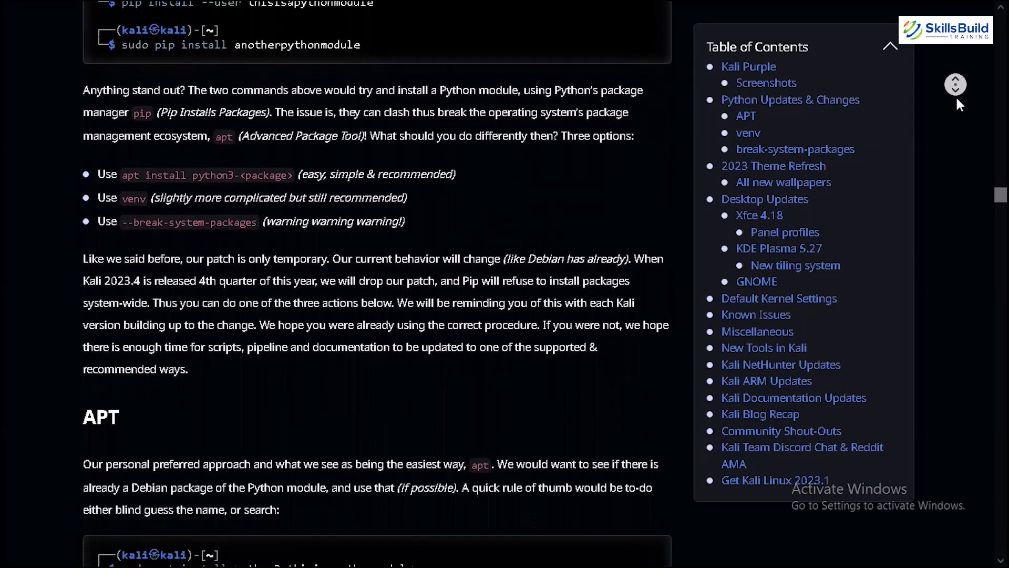
{"action": "scroll", "scroll_direction": "down", "scroll_amount": 3}
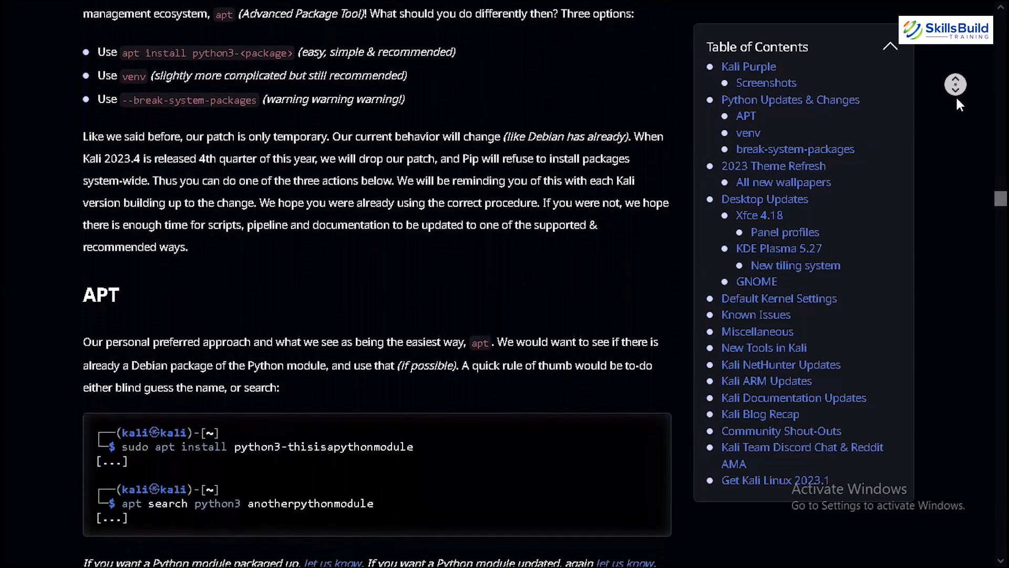
{"action": "scroll", "scroll_direction": "down", "scroll_amount": 3}
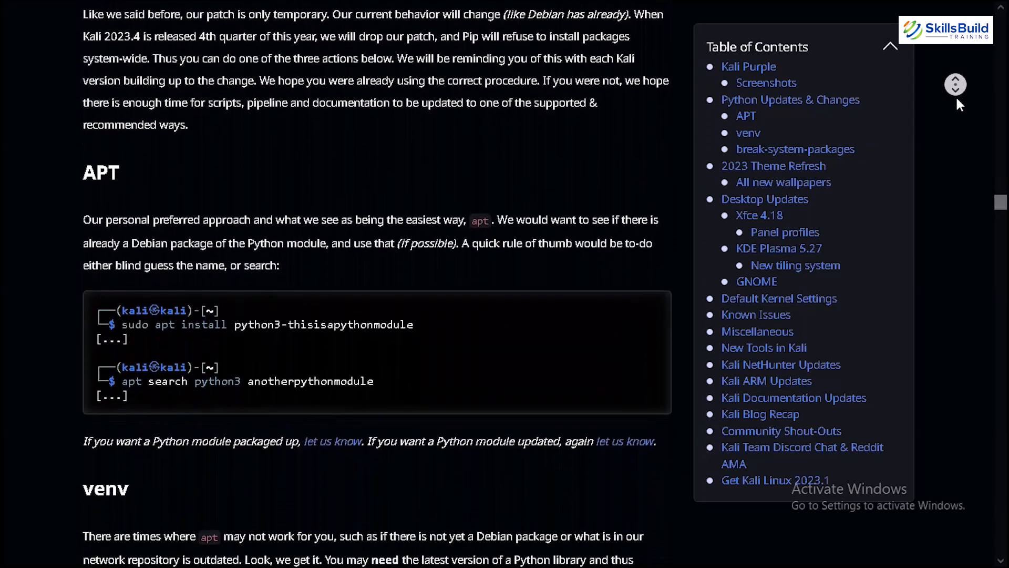
{"action": "scroll", "scroll_direction": "down", "scroll_amount": 3}
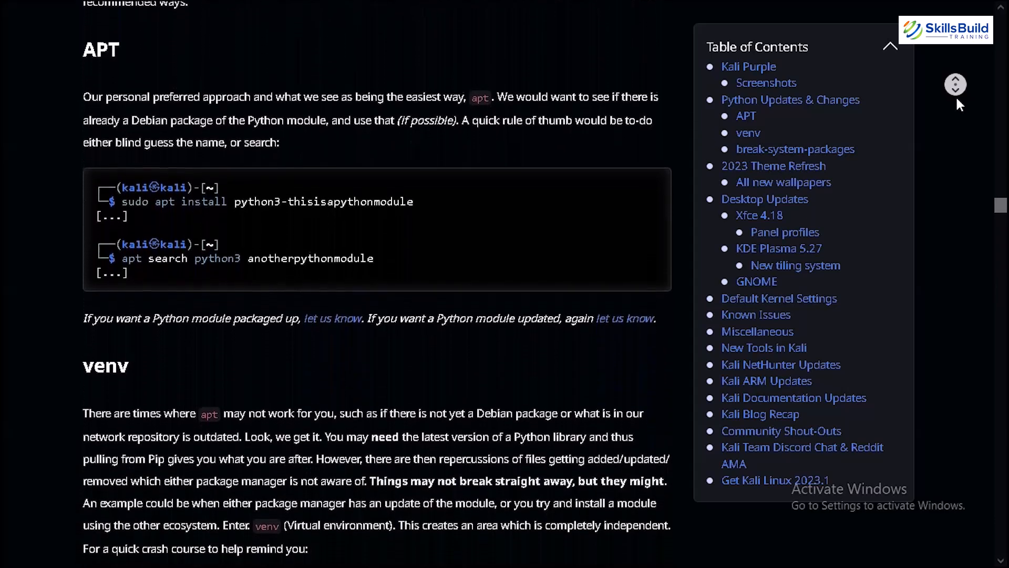
{"action": "scroll", "scroll_direction": "down", "scroll_amount": 3}
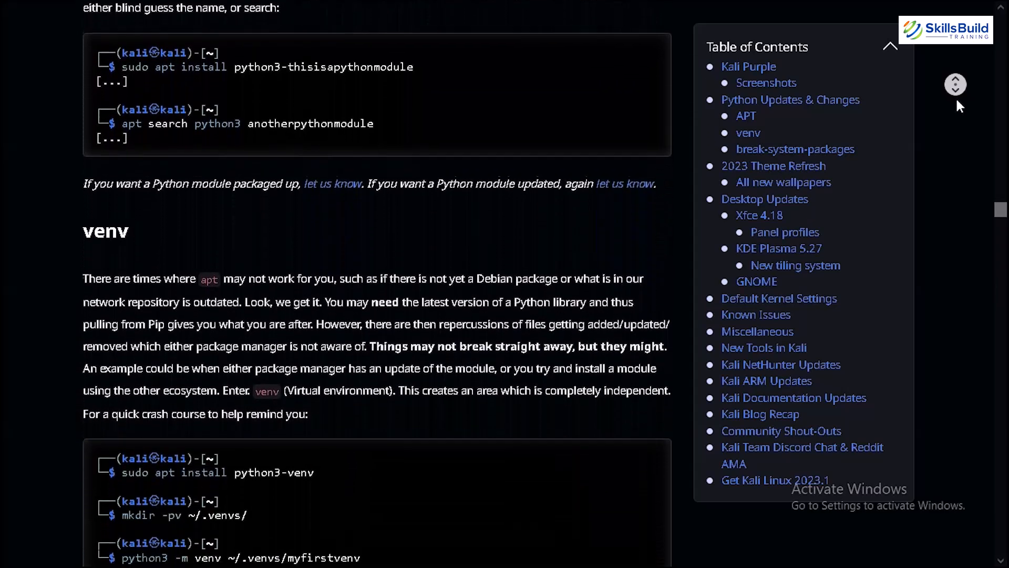
{"action": "scroll", "scroll_direction": "down", "scroll_amount": 3}
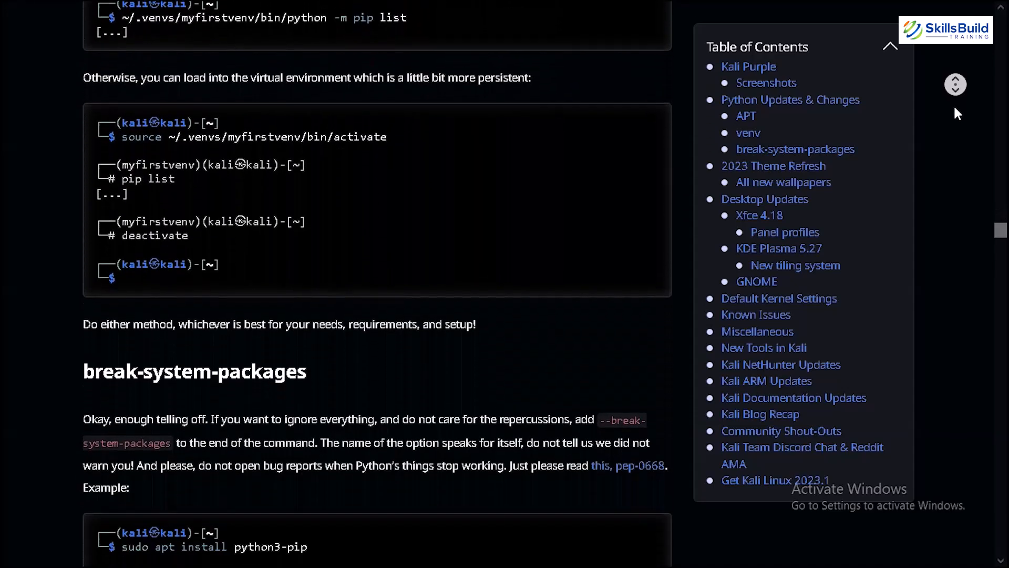
{"action": "scroll", "scroll_direction": "down", "scroll_amount": 3}
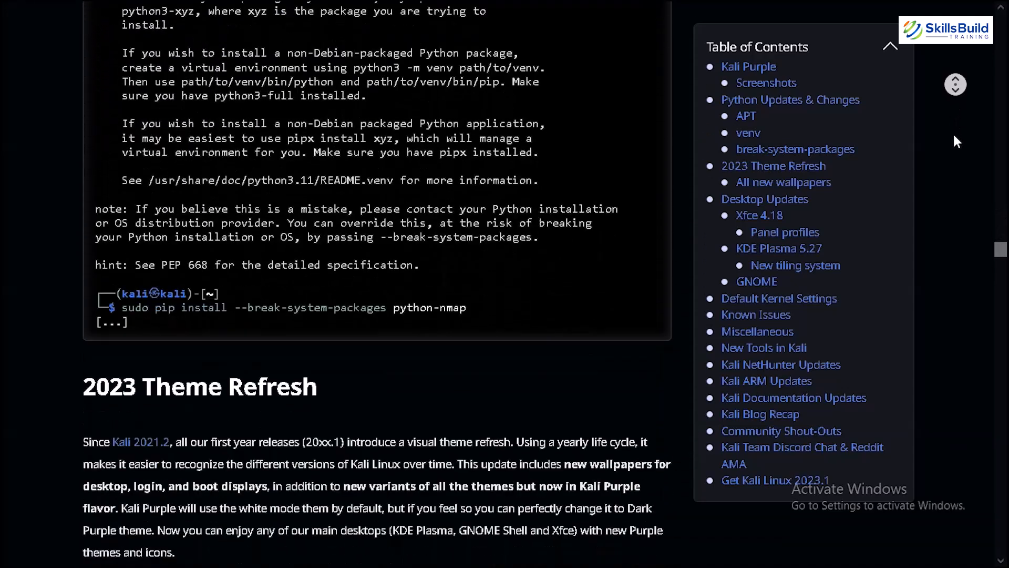
{"action": "scroll", "scroll_direction": "down", "scroll_amount": 3}
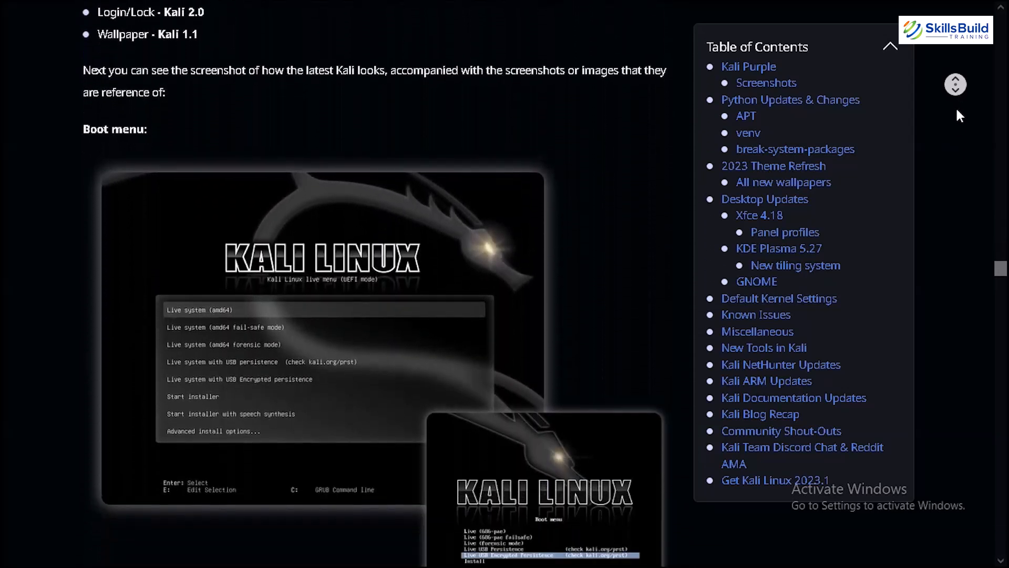
{"action": "scroll", "scroll_direction": "down", "scroll_amount": 3}
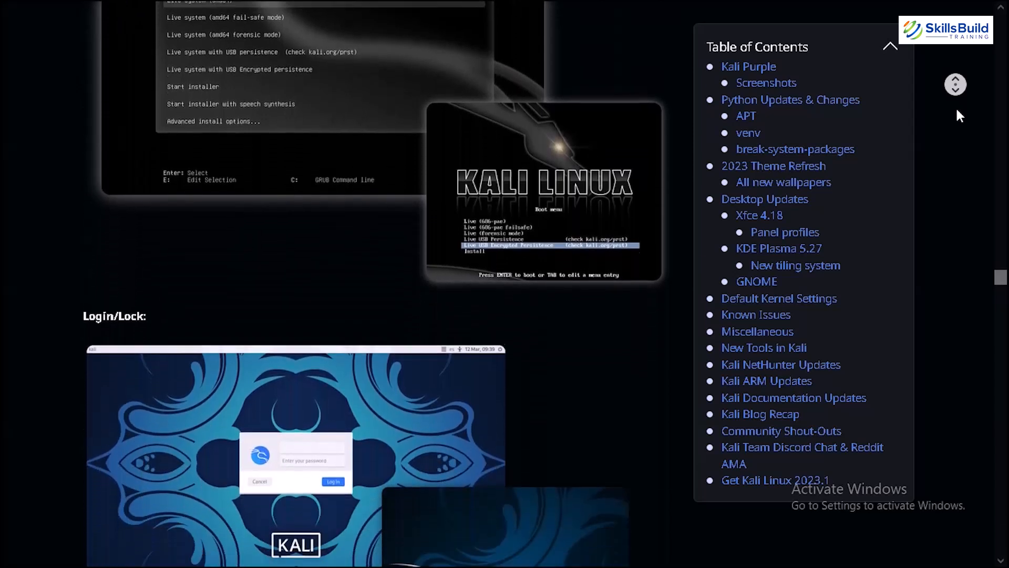
{"action": "scroll", "scroll_direction": "down", "scroll_amount": 3}
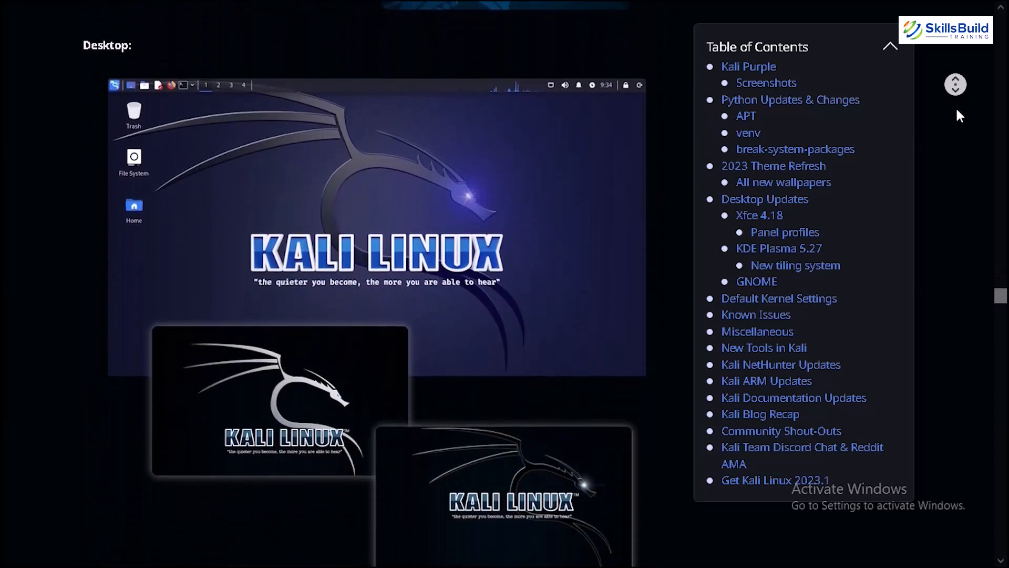
{"action": "scroll", "scroll_direction": "down", "scroll_amount": 3}
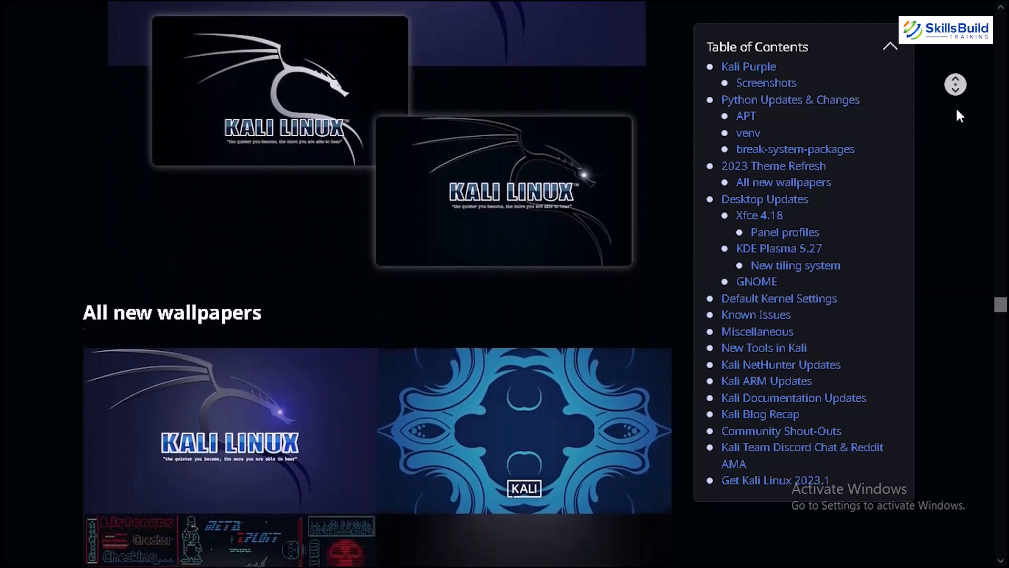
{"action": "scroll", "scroll_direction": "down", "scroll_amount": 3}
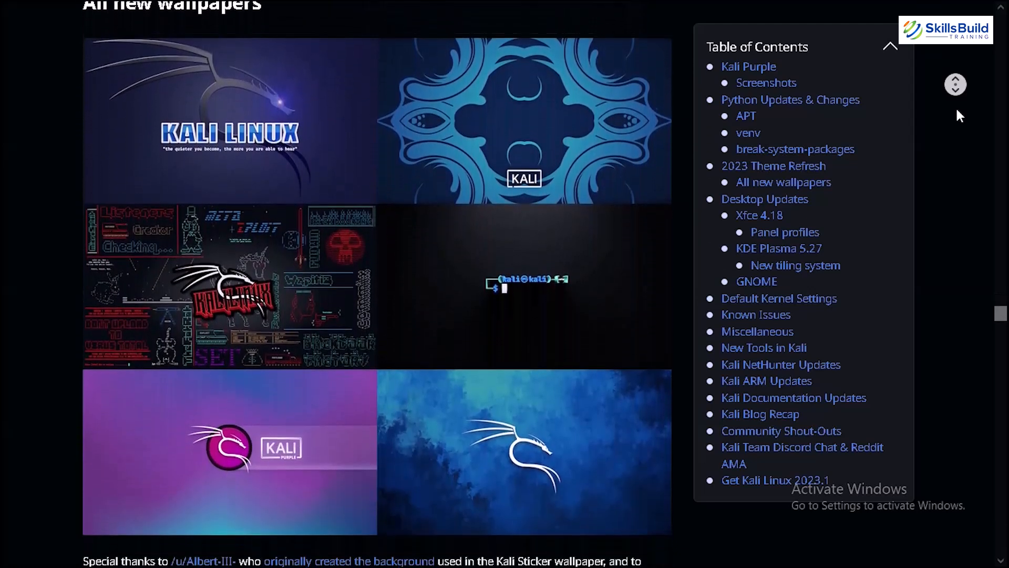
{"action": "scroll", "scroll_direction": "down", "scroll_amount": 3}
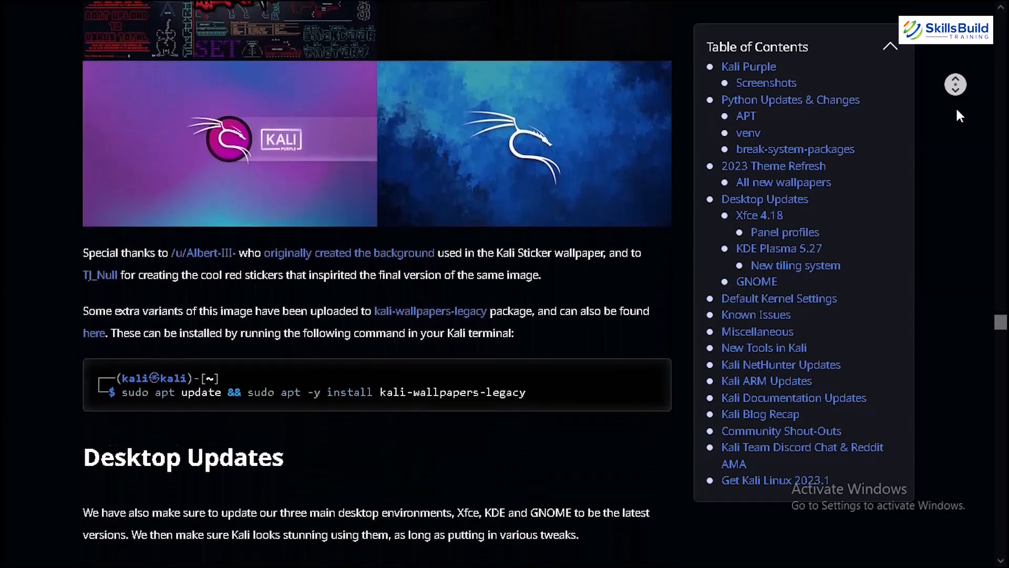
{"action": "scroll", "scroll_direction": "down", "scroll_amount": 3}
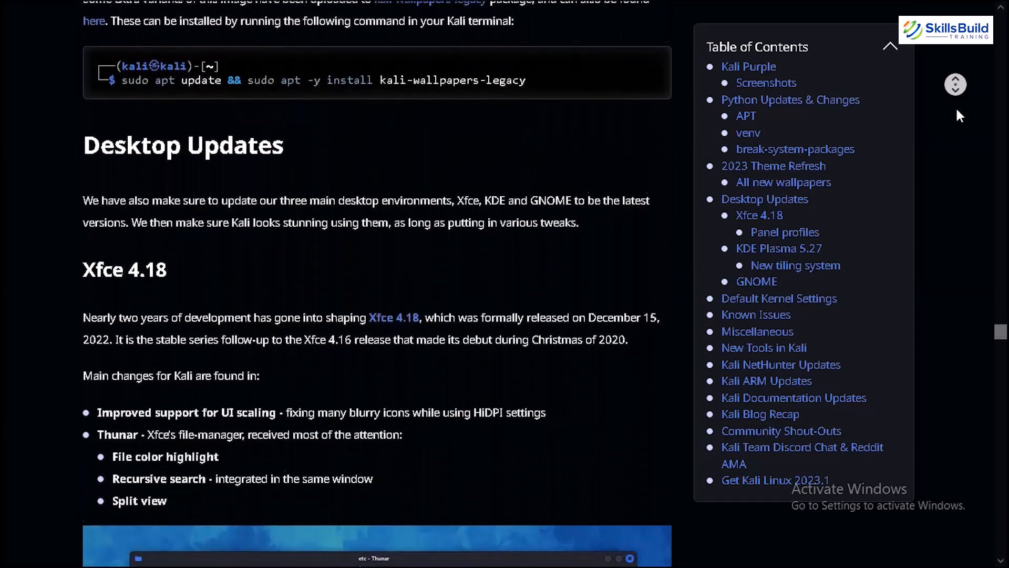
{"action": "scroll", "scroll_direction": "down", "scroll_amount": 3}
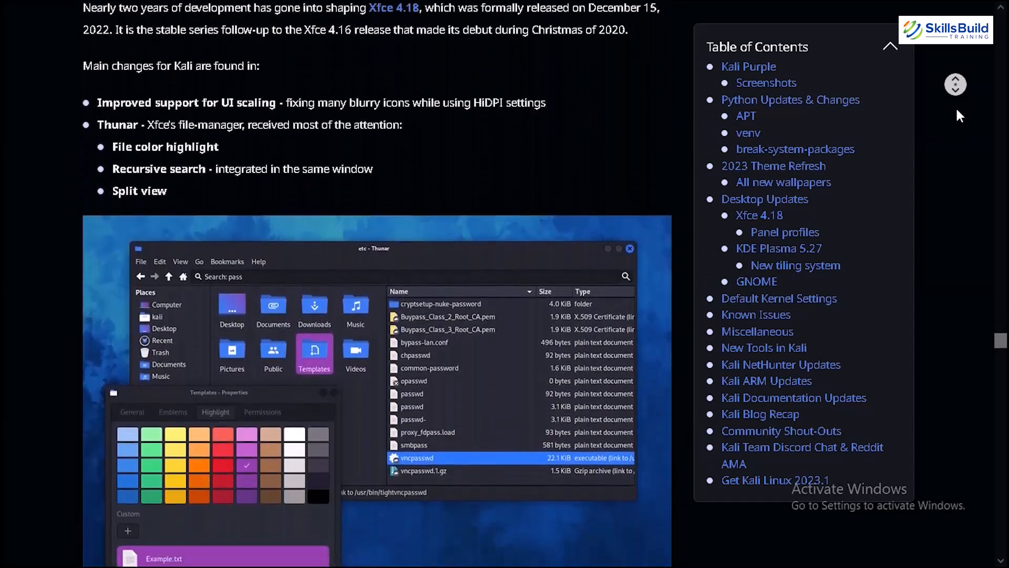
Step: Scroll through Default Kernel Settings, Known Issues, New Tools and NetHunter to Kali ARM Updates
{"action": "scroll", "scroll_direction": "down", "scroll_amount": 3}
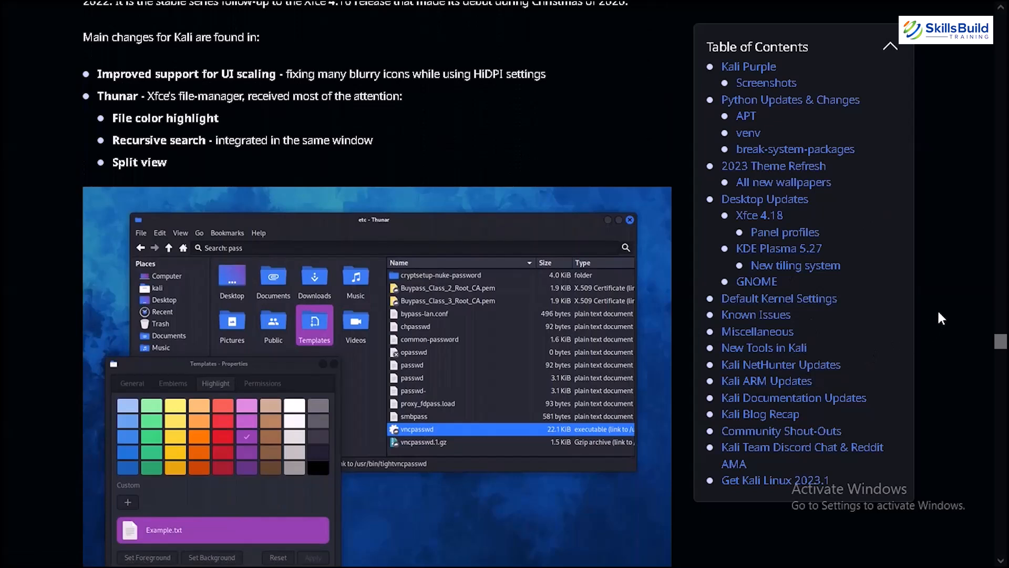
{"action": "mouse_move", "coordinate": [851, 223]}
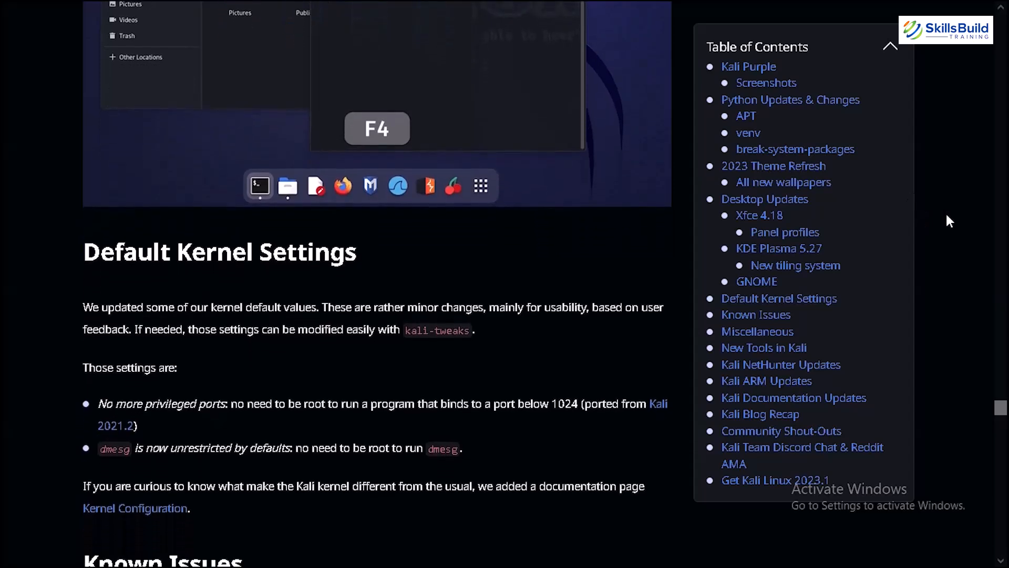
{"action": "scroll", "scroll_direction": "down", "scroll_amount": 3}
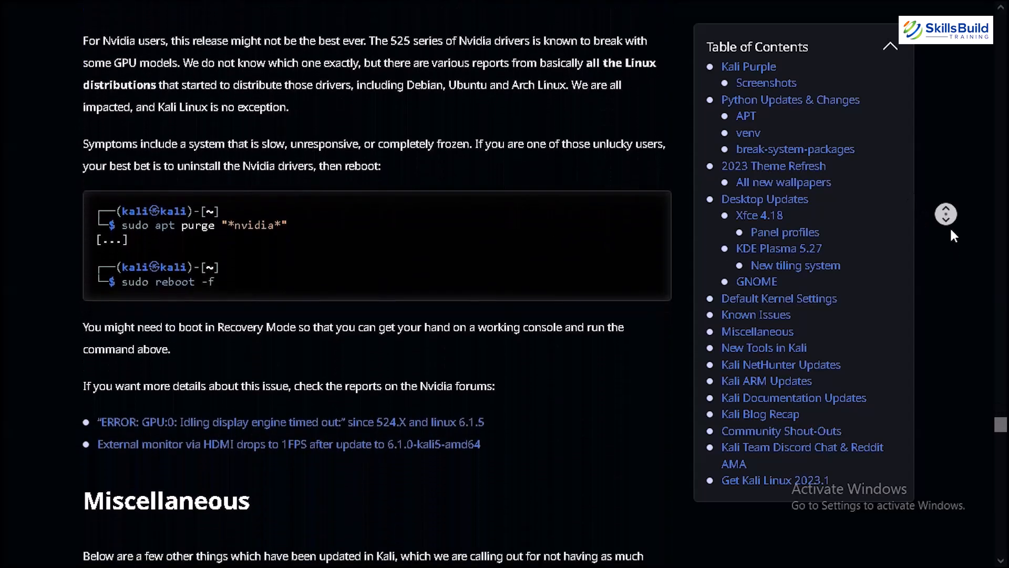
{"action": "scroll", "scroll_direction": "down", "scroll_amount": 3}
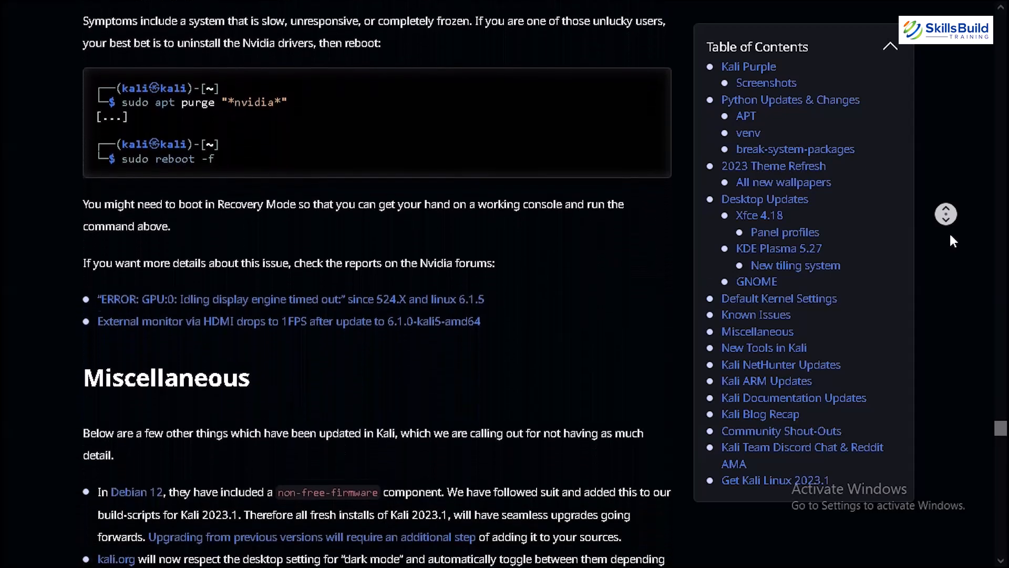
{"action": "scroll", "scroll_direction": "down", "scroll_amount": 3}
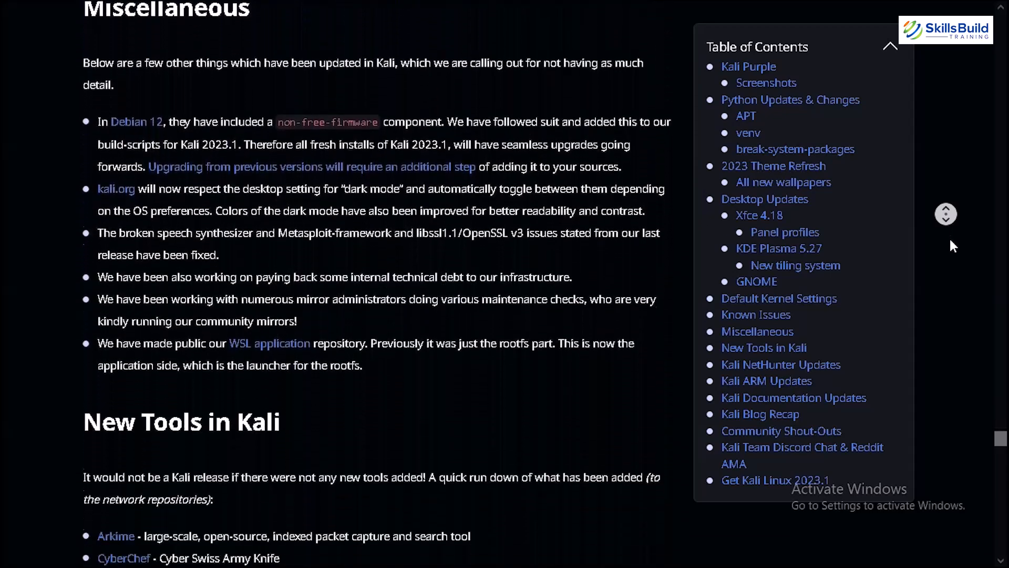
{"action": "scroll", "scroll_direction": "down", "scroll_amount": 3}
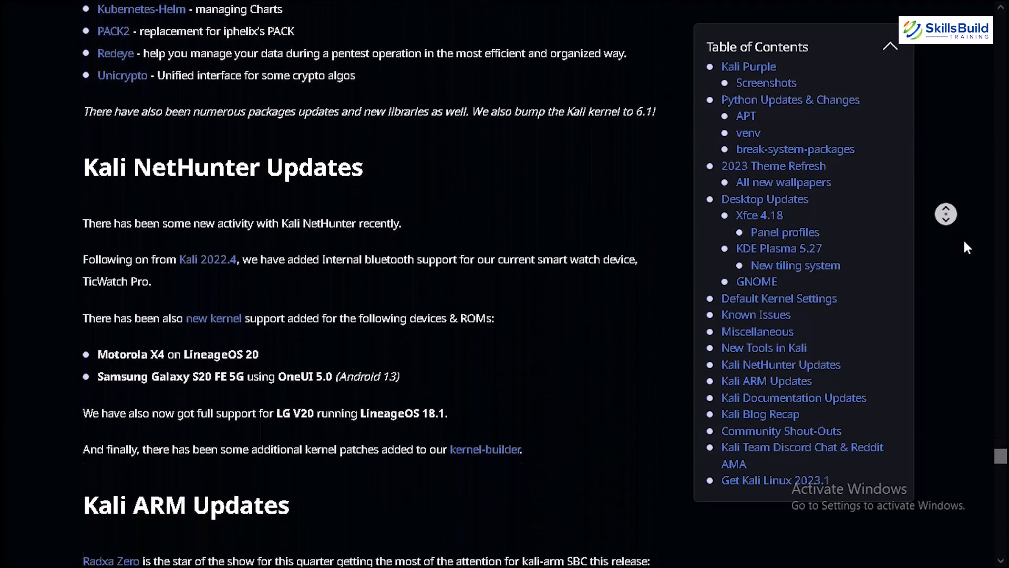
{"action": "scroll", "scroll_direction": "down", "scroll_amount": 3}
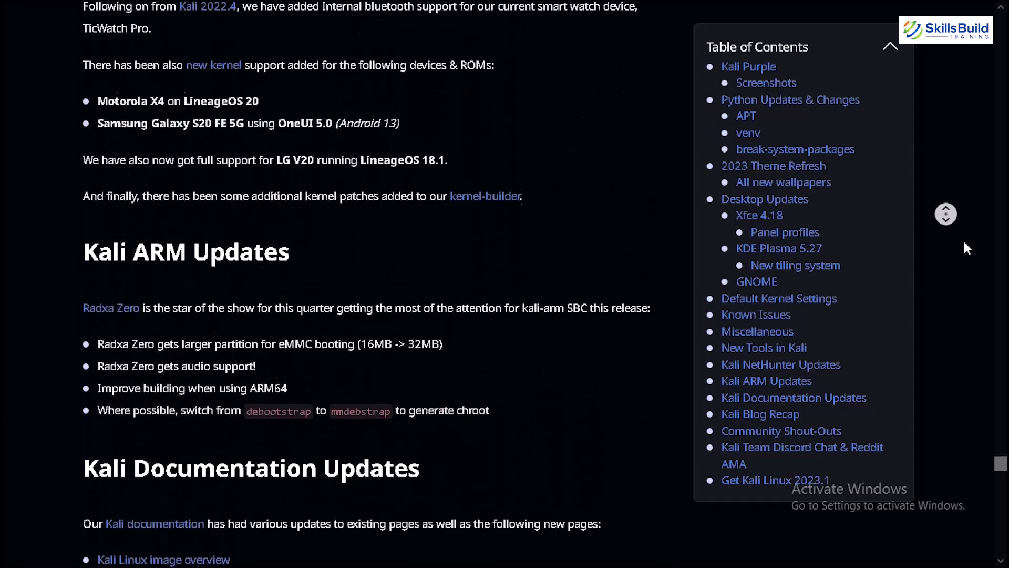
{"action": "scroll", "scroll_direction": "up", "scroll_amount": 3}
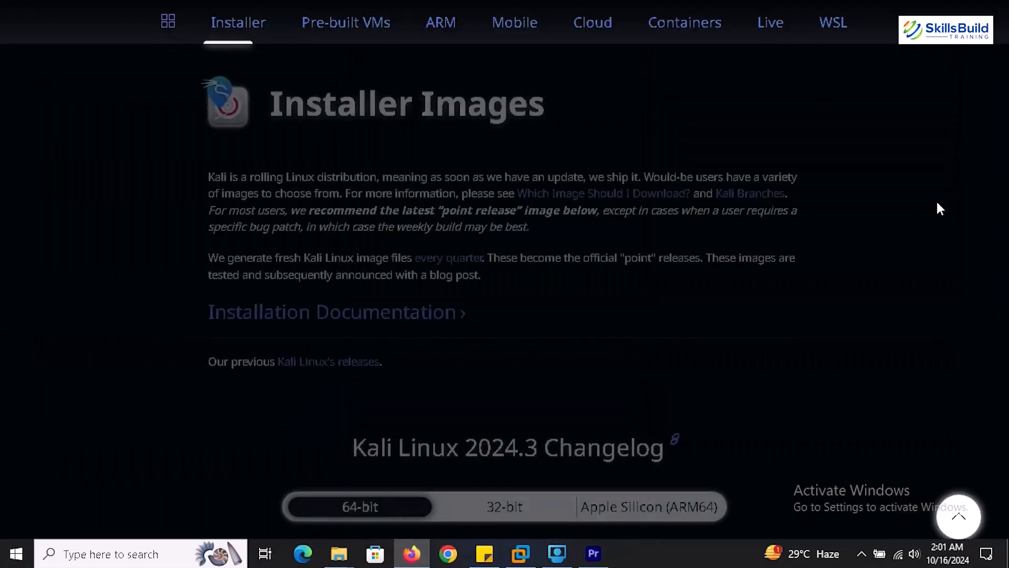
Step: Browse the pre-built virtual machine, Kali Purple and installer image downloads on kali.org
{"action": "left_click", "coordinate": [339, 23]}
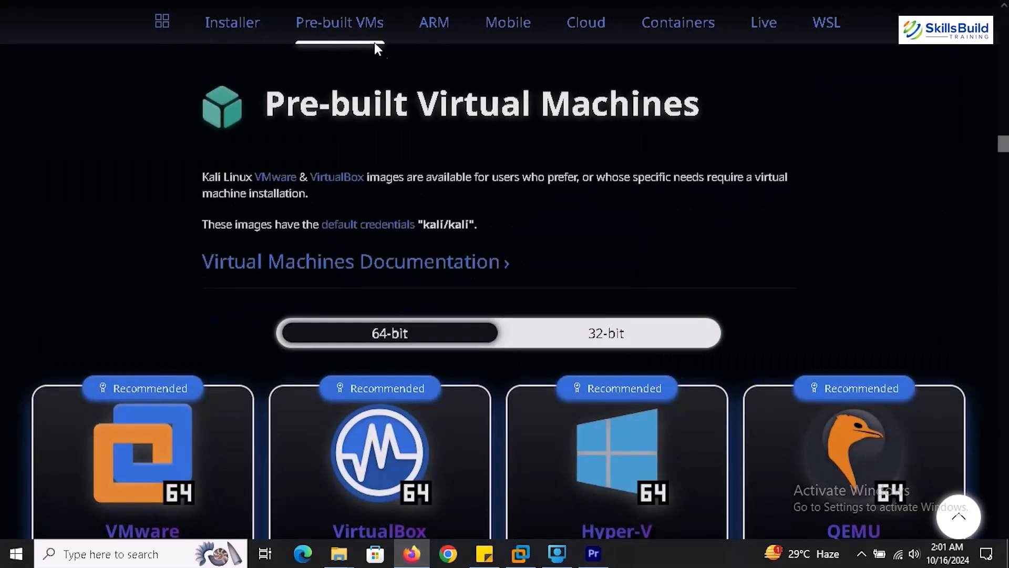
{"action": "scroll", "scroll_direction": "down", "scroll_amount": 3}
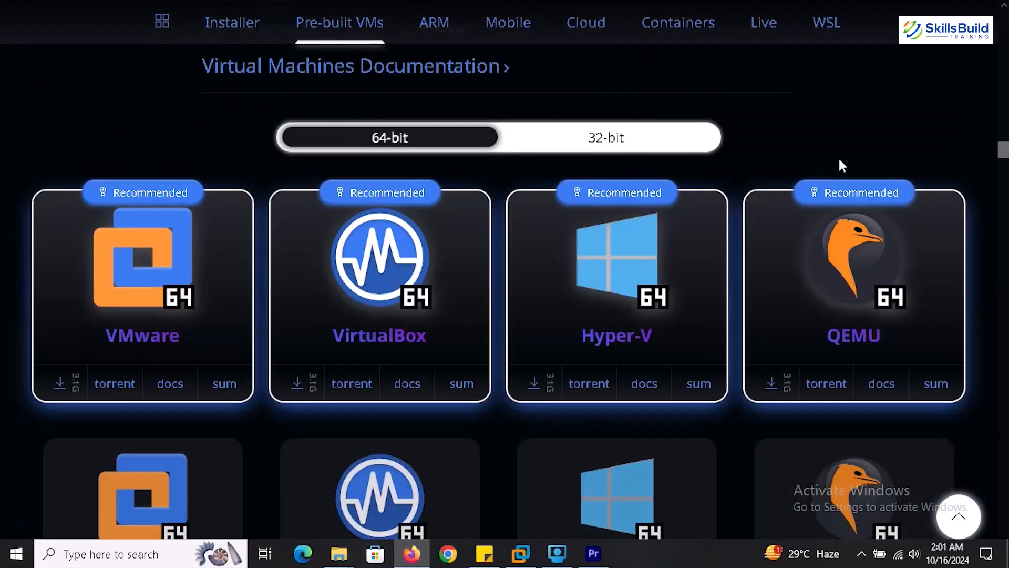
{"action": "left_click", "coordinate": [232, 22]}
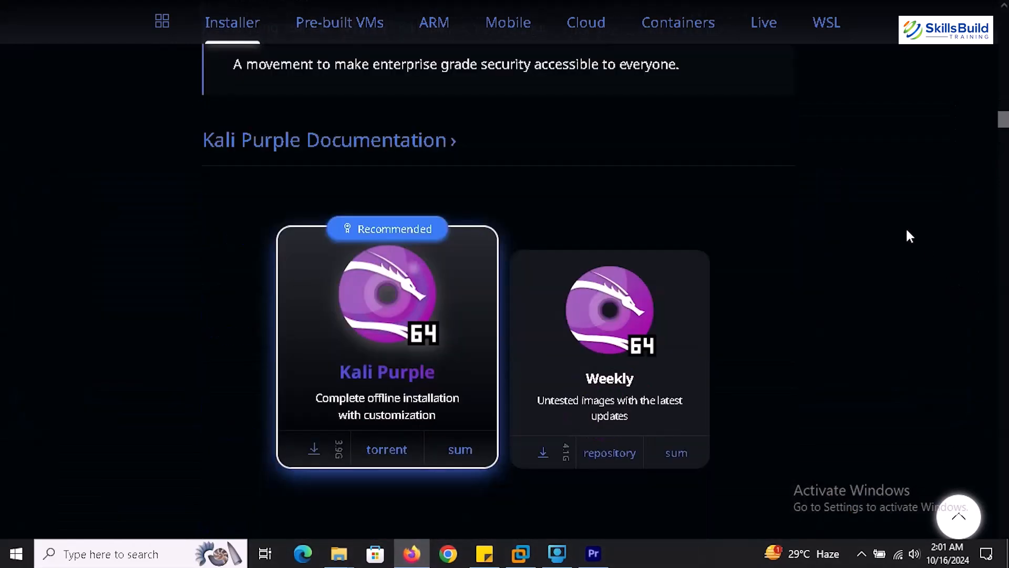
{"action": "mouse_move", "coordinate": [396, 146]}
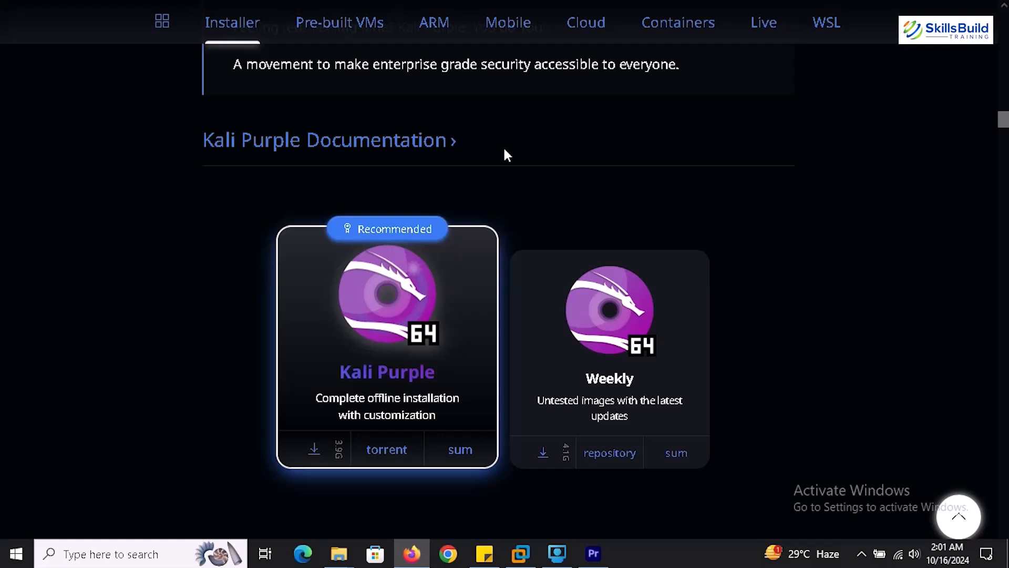
{"action": "mouse_move", "coordinate": [506, 174]}
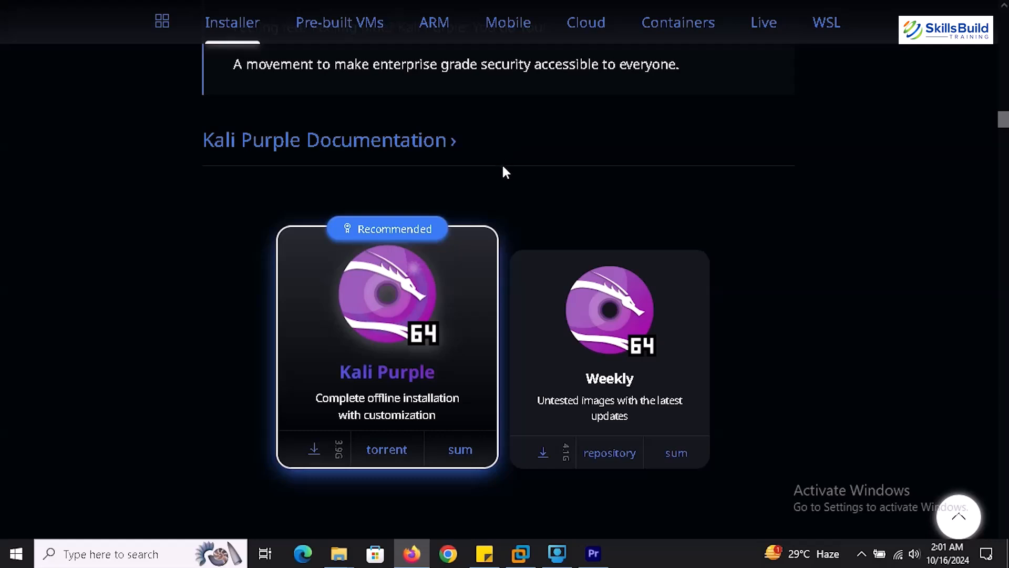
{"action": "mouse_move", "coordinate": [331, 49]}
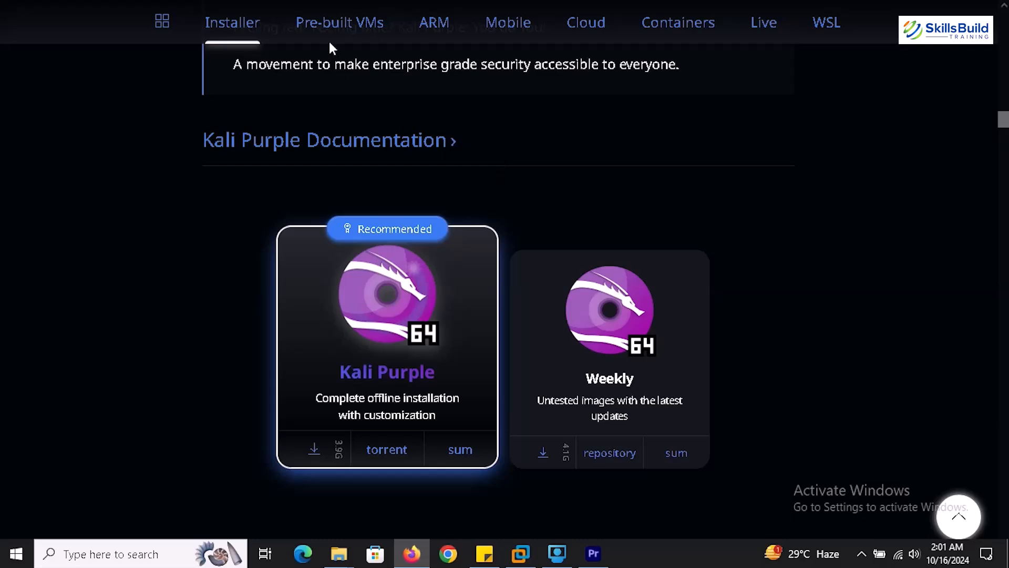
{"action": "left_click", "coordinate": [339, 23]}
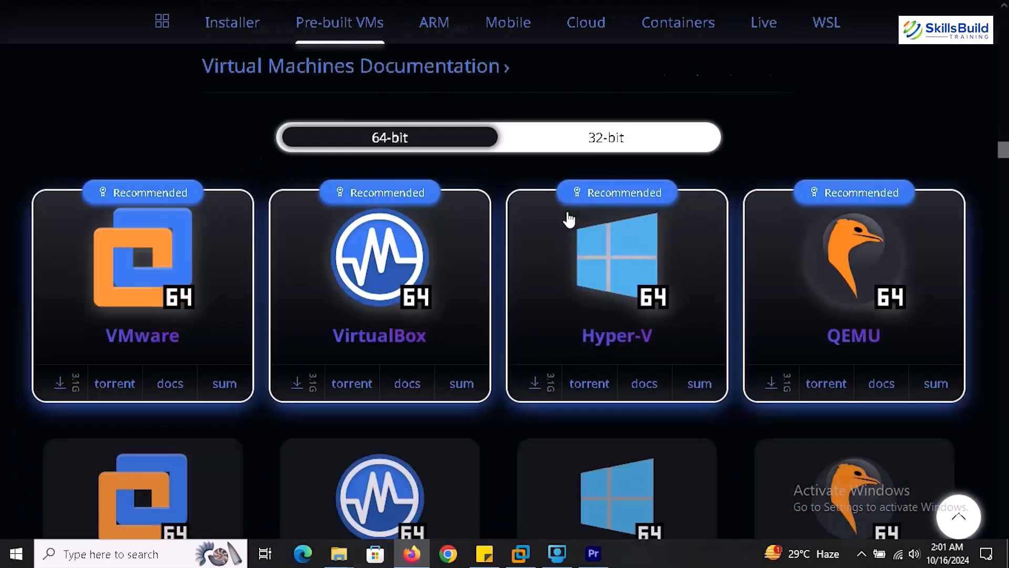
{"action": "left_click", "coordinate": [606, 137]}
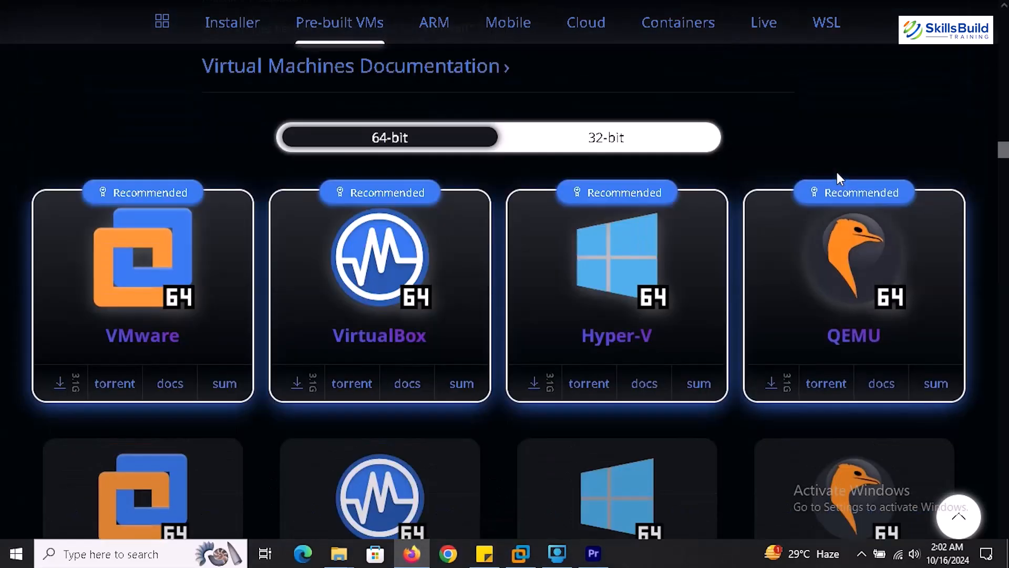
{"action": "mouse_move", "coordinate": [946, 170]}
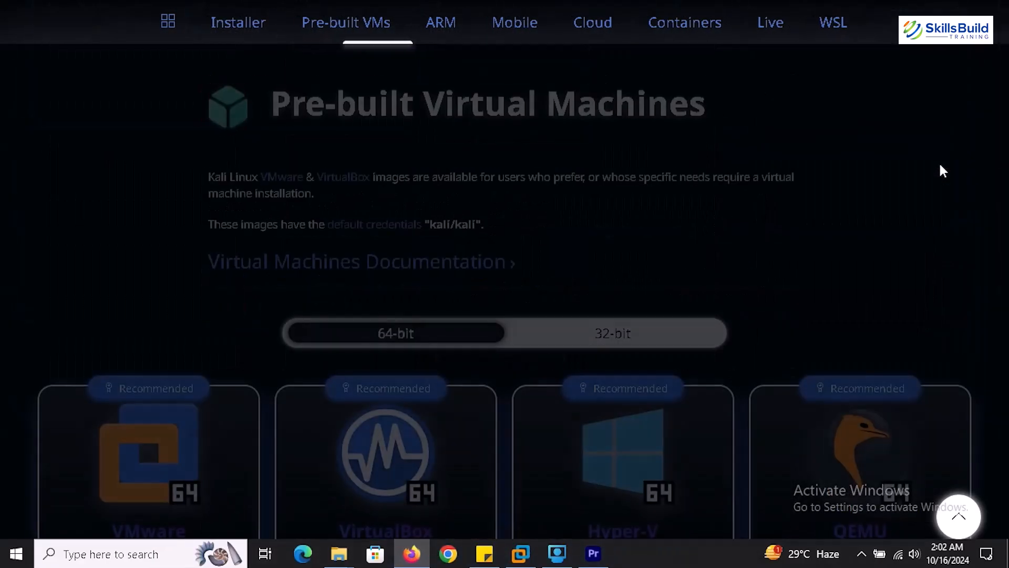
{"action": "left_click", "coordinate": [232, 22]}
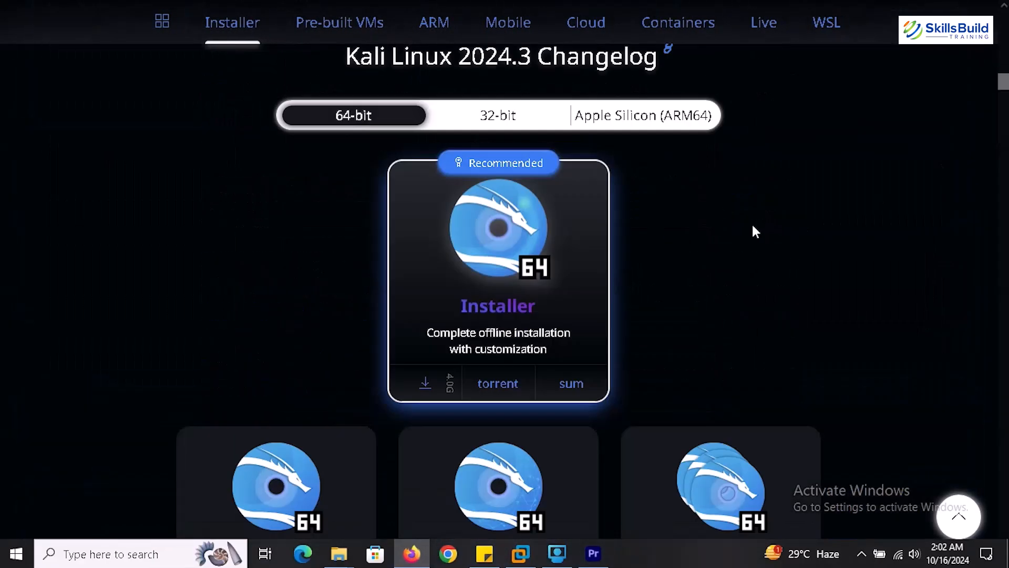
{"action": "scroll", "scroll_direction": "down", "scroll_amount": 3}
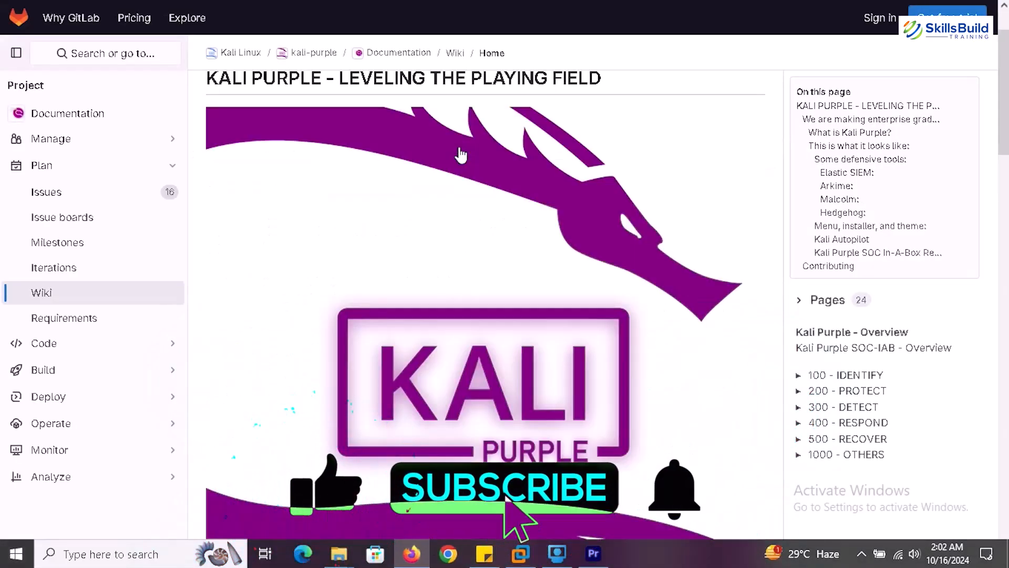
Step: Scroll the GitLab wiki Home through 'What is Kali Purple?' and its defensive tool list
{"action": "scroll", "scroll_direction": "down", "scroll_amount": 3}
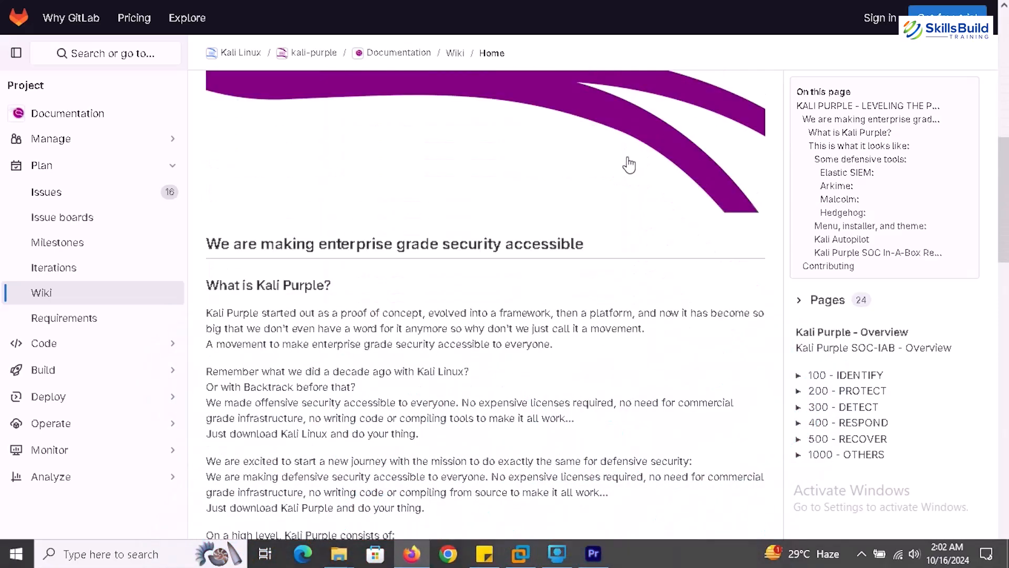
{"action": "scroll", "scroll_direction": "down", "scroll_amount": 3}
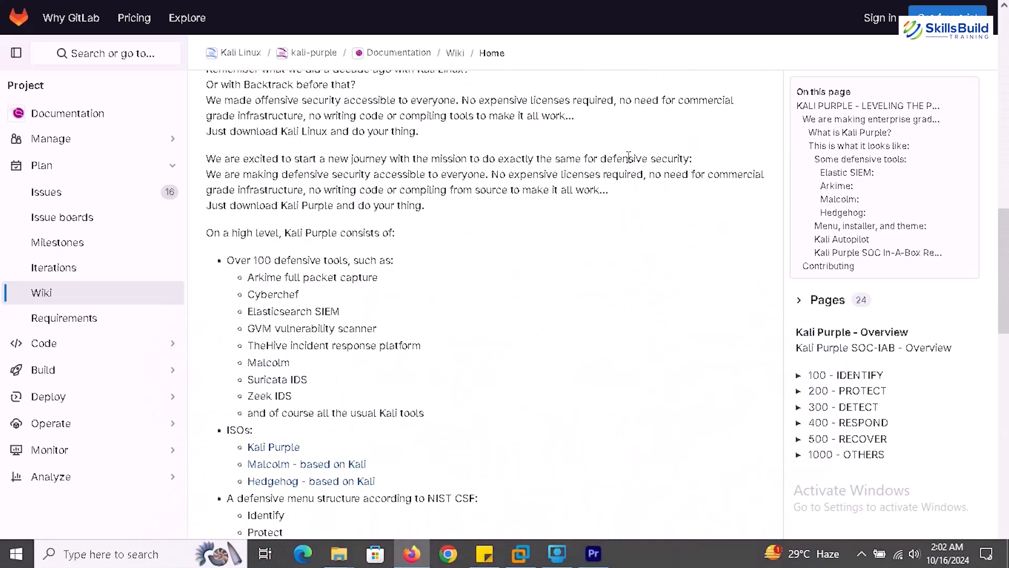
{"action": "scroll", "scroll_direction": "down", "scroll_amount": 3}
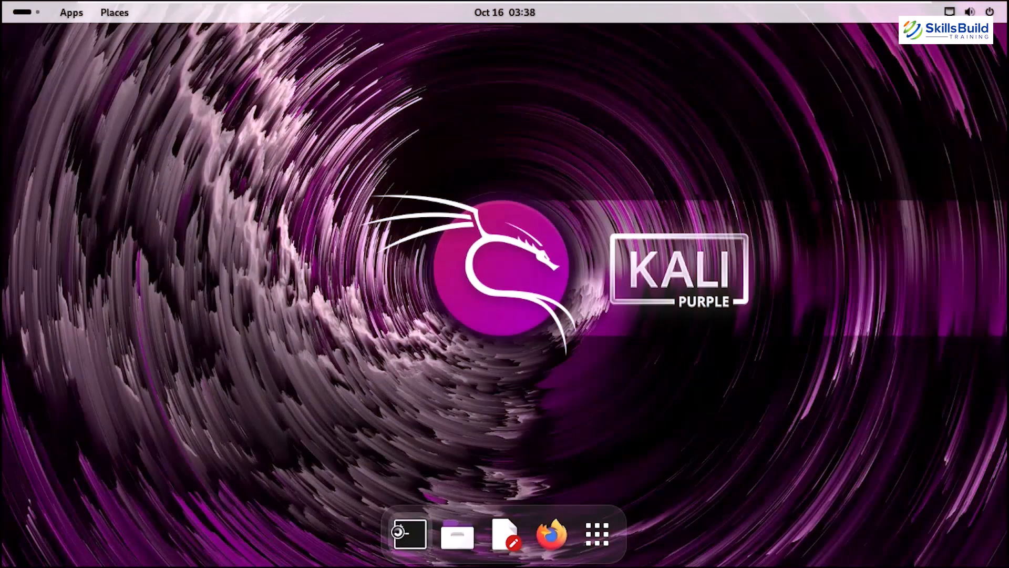
Step: Launch a terminal from the dock, then open and dismiss the applications list
{"action": "left_click", "coordinate": [409, 534]}
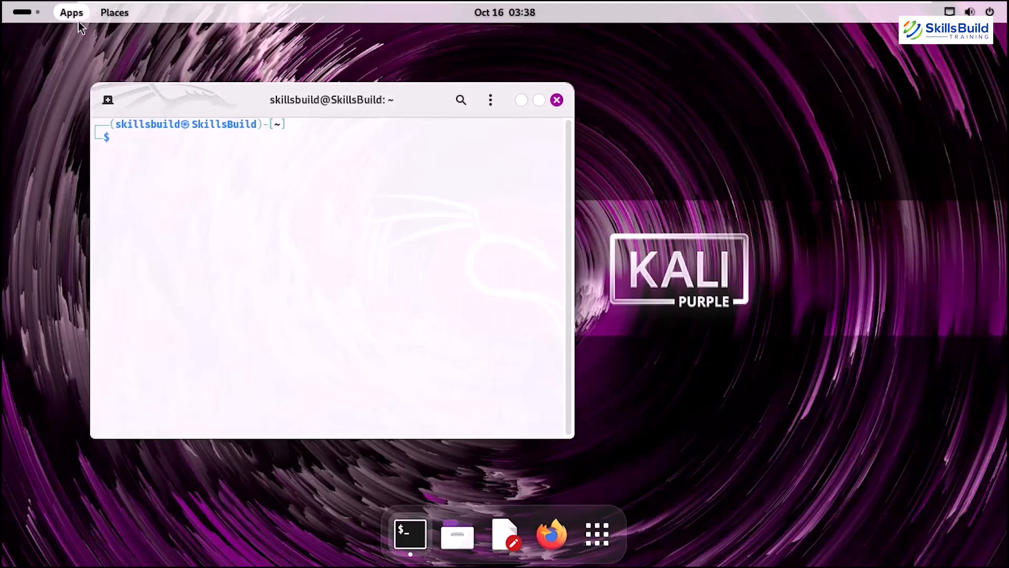
{"action": "left_click", "coordinate": [72, 11]}
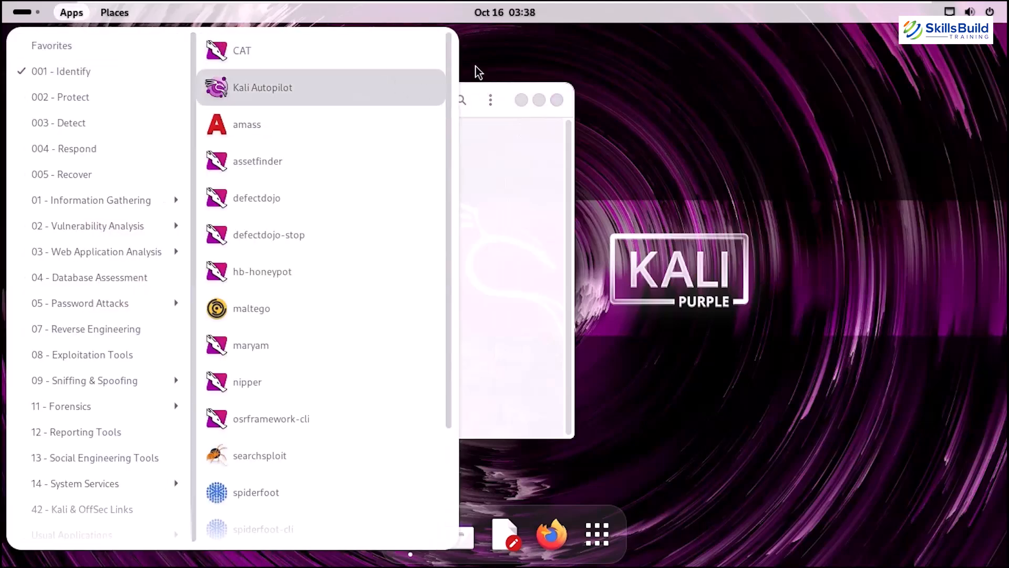
{"action": "mouse_move", "coordinate": [595, 307]}
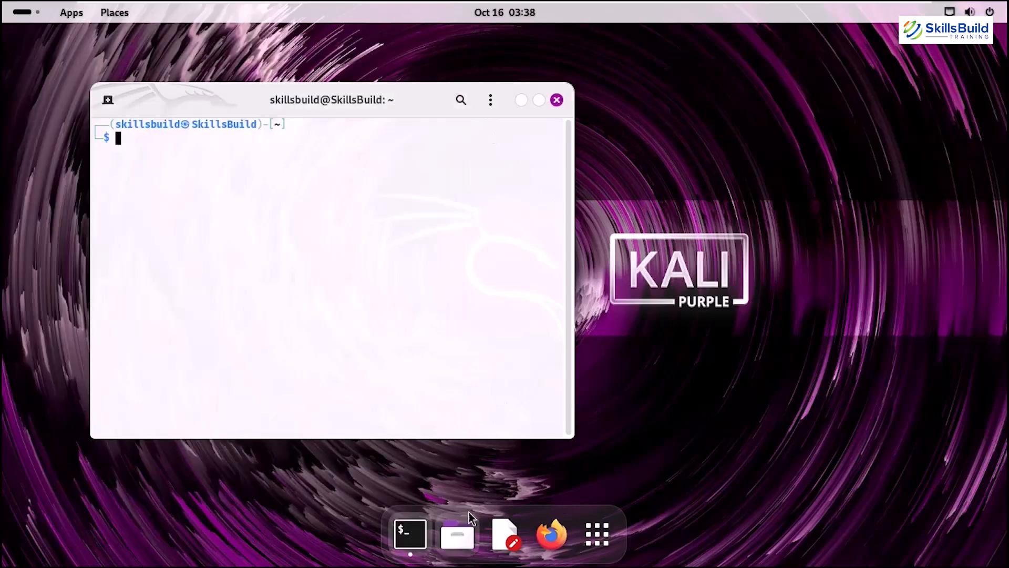
{"action": "left_click", "coordinate": [596, 534]}
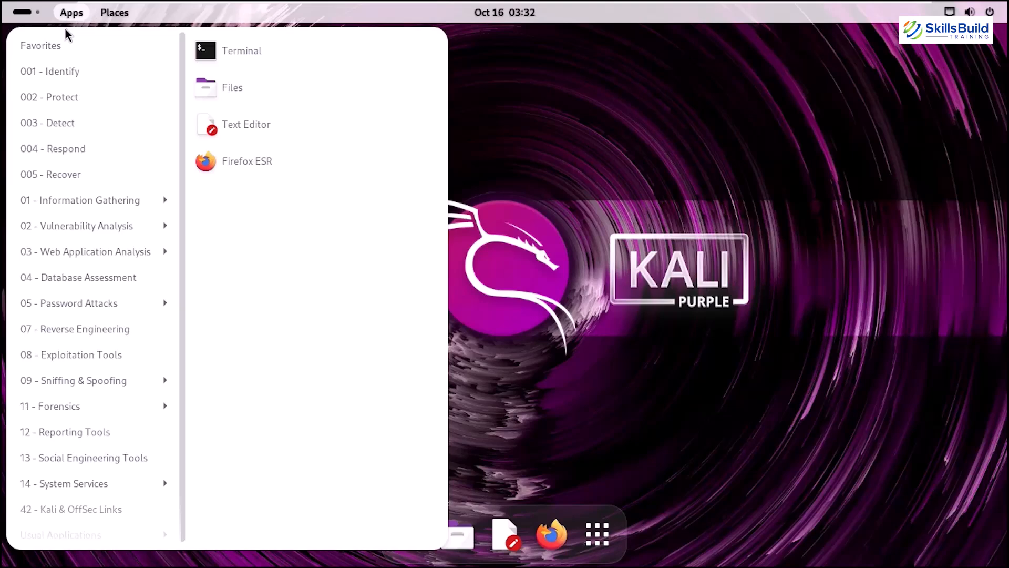
Step: List the Identify, Detect and Protect category tools, then return to Favorites
{"action": "left_click", "coordinate": [49, 71]}
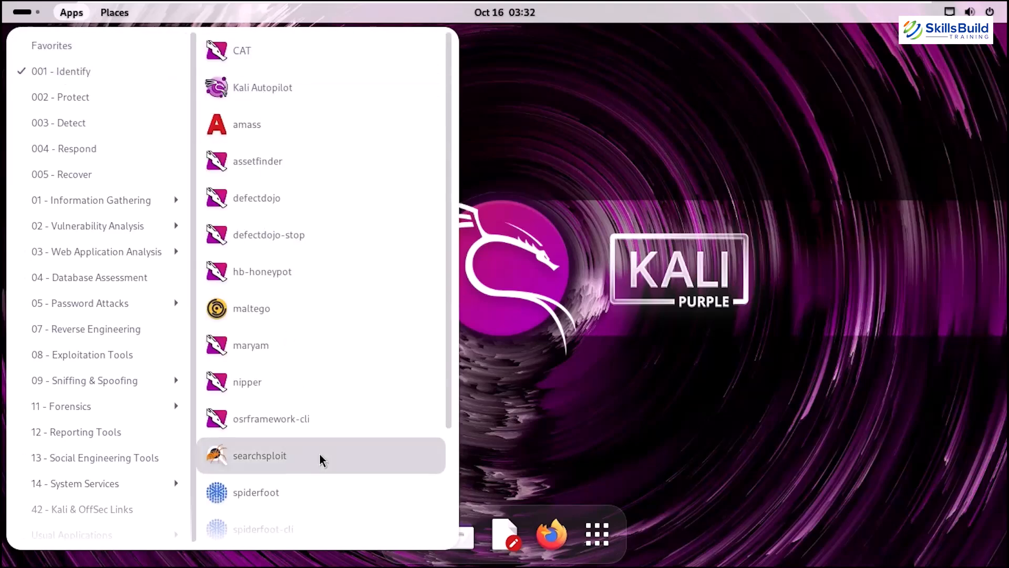
{"action": "left_click", "coordinate": [59, 122]}
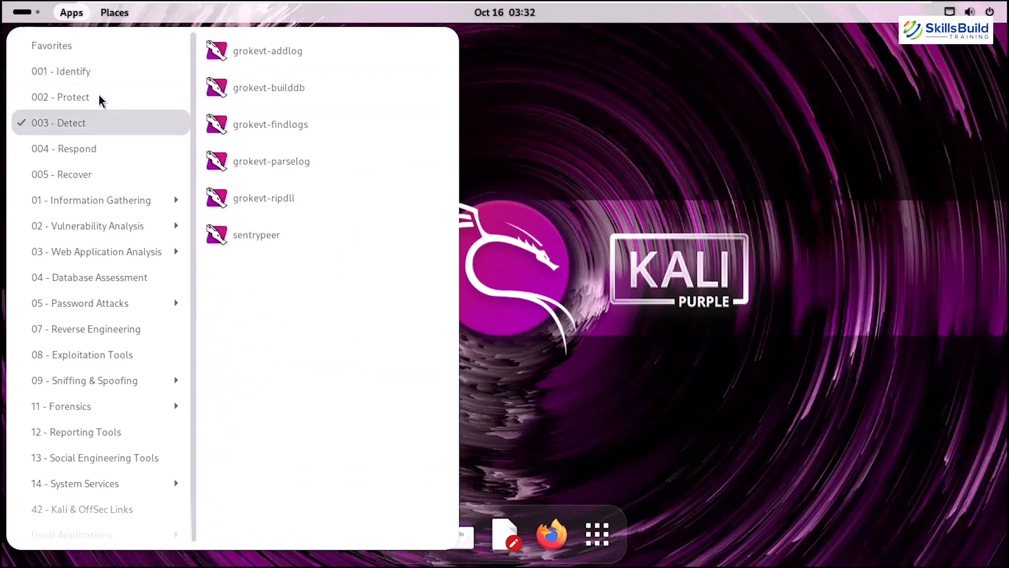
{"action": "left_click", "coordinate": [60, 97]}
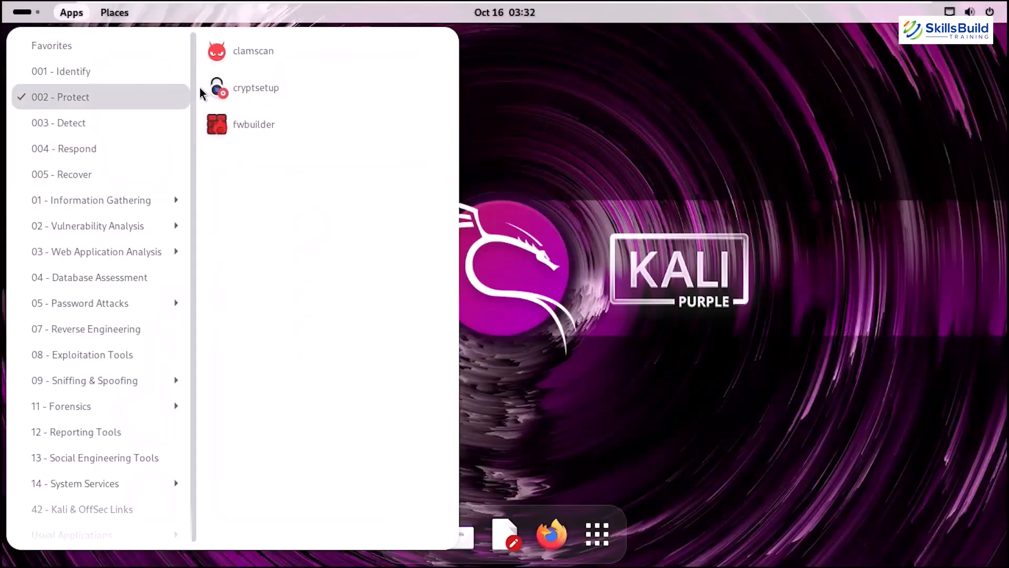
{"action": "mouse_move", "coordinate": [147, 96]}
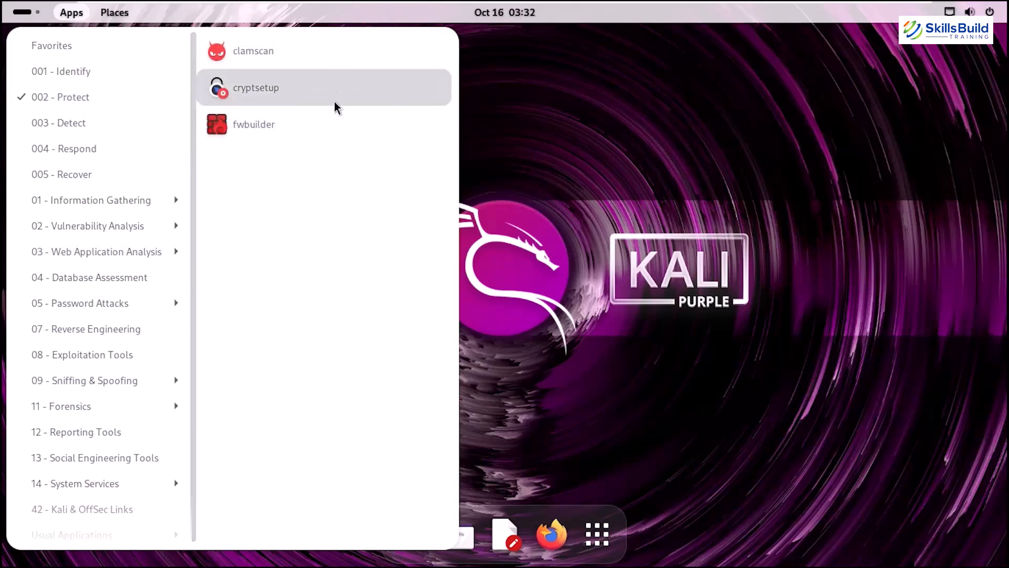
{"action": "mouse_move", "coordinate": [329, 133]}
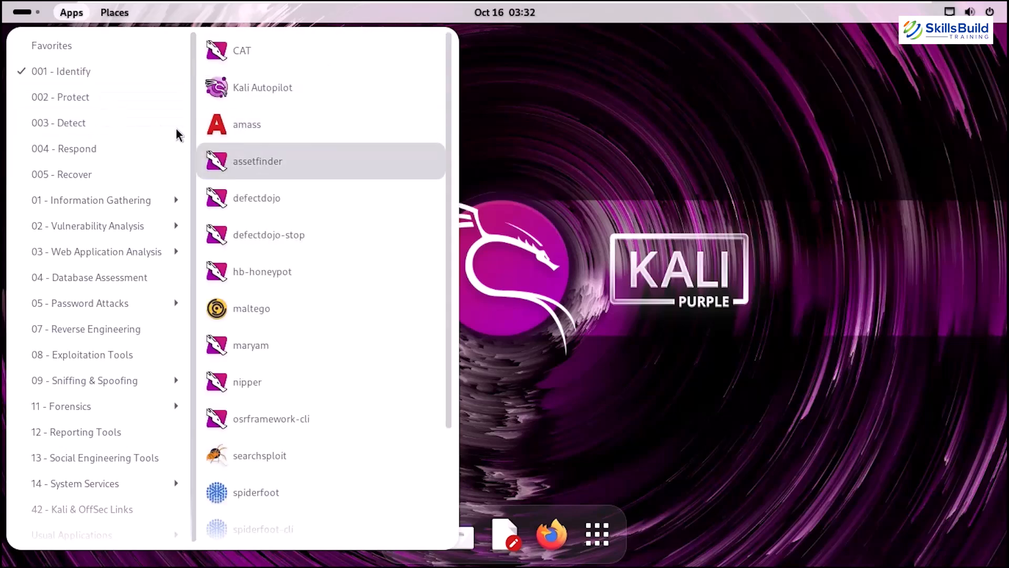
{"action": "left_click", "coordinate": [51, 45]}
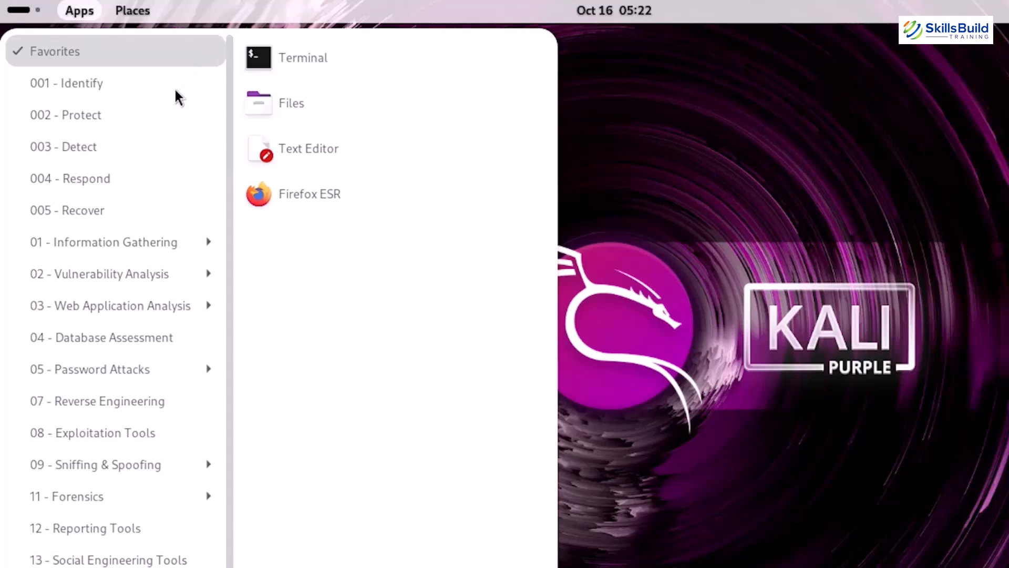
Step: Scroll the Identify tools, then list Protect and Detect tools such as grokevt and sentrypeer
{"action": "left_click", "coordinate": [66, 82]}
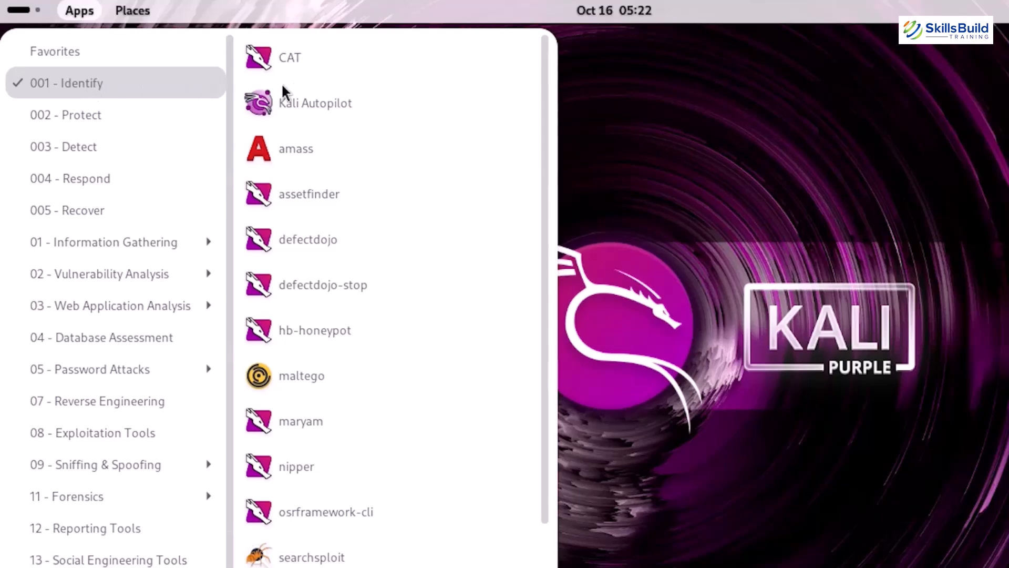
{"action": "scroll", "scroll_direction": "down", "scroll_amount": 3}
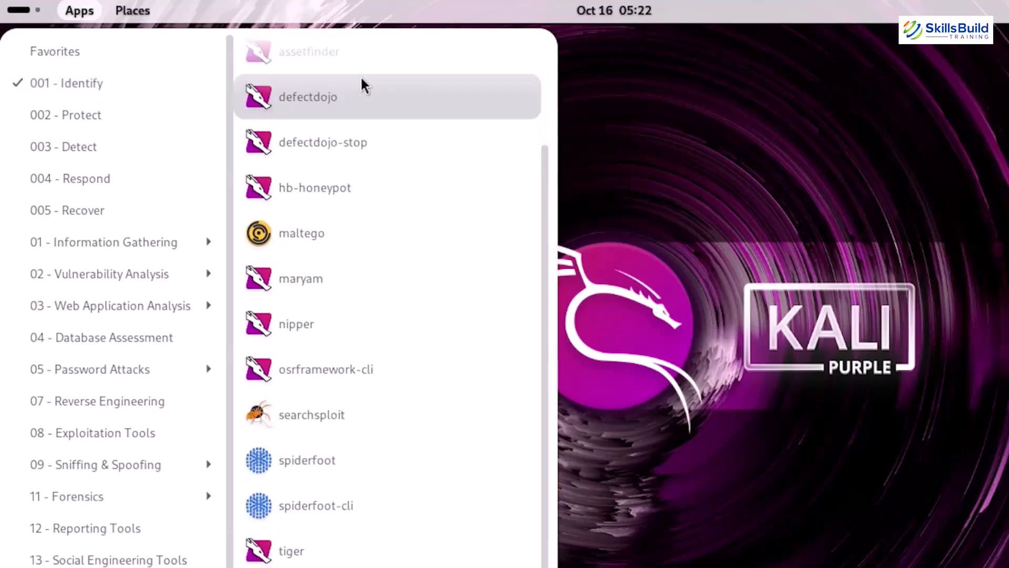
{"action": "scroll", "scroll_direction": "down", "scroll_amount": 3}
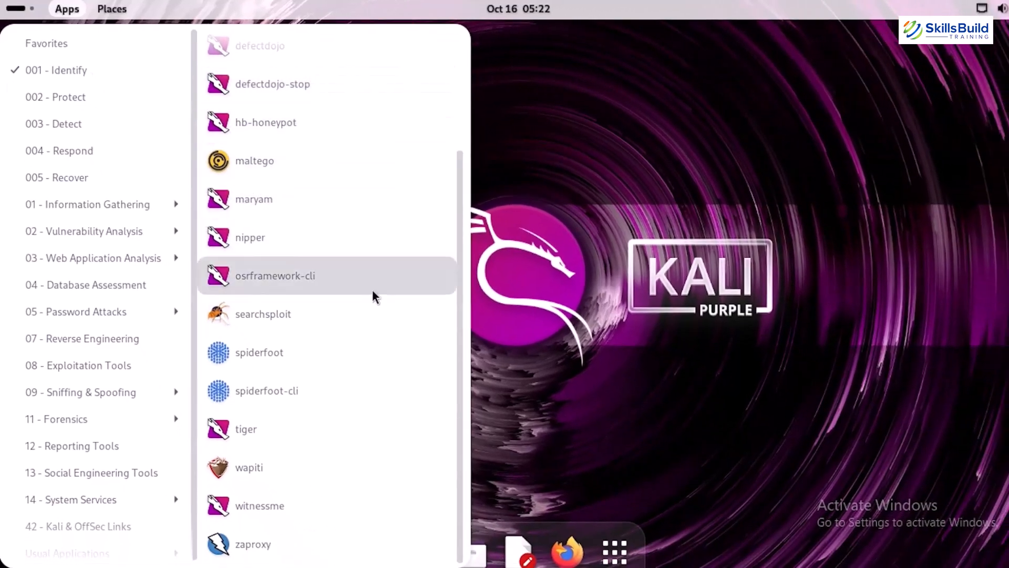
{"action": "mouse_move", "coordinate": [379, 505]}
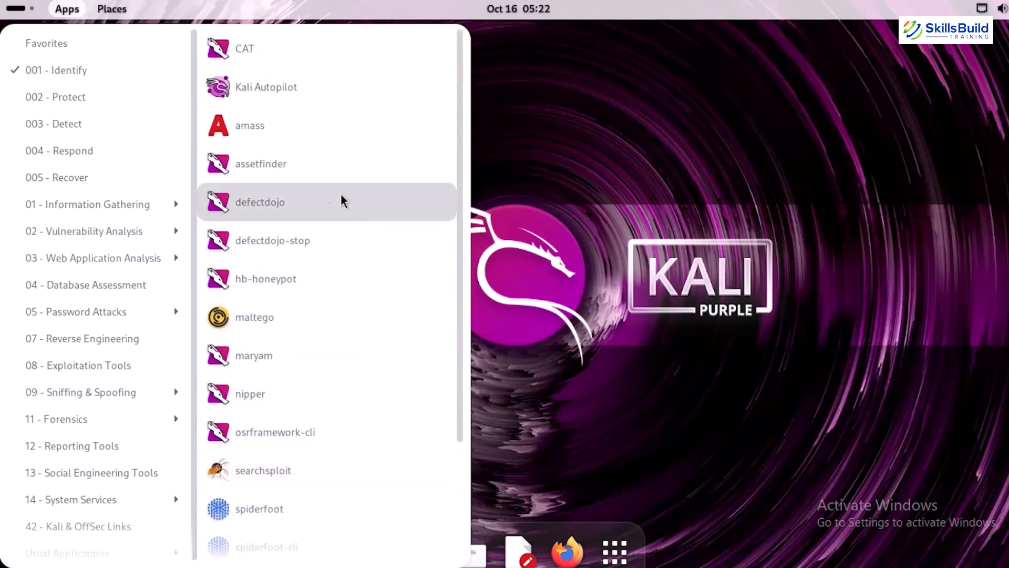
{"action": "left_click", "coordinate": [56, 97]}
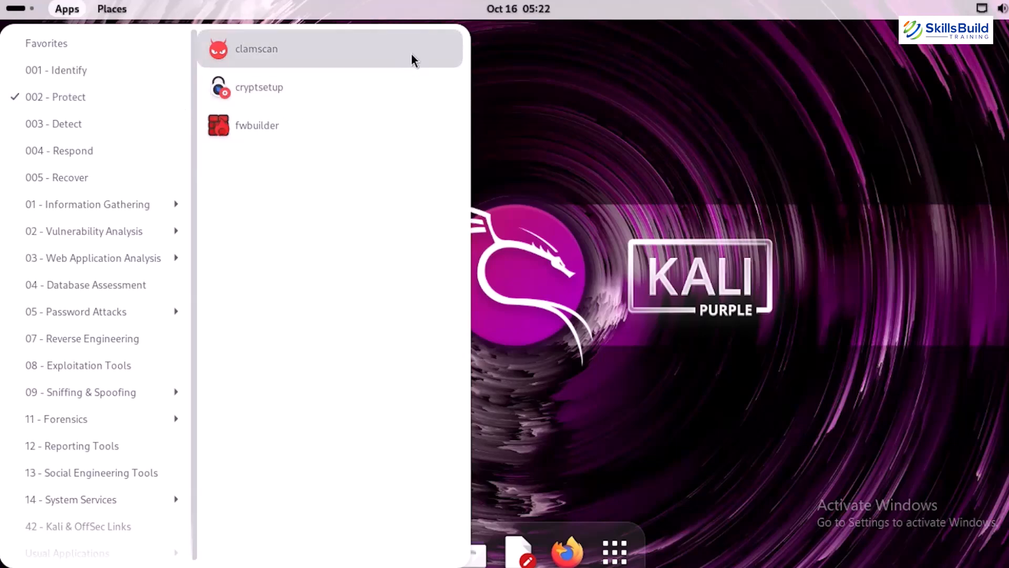
{"action": "mouse_move", "coordinate": [373, 67]}
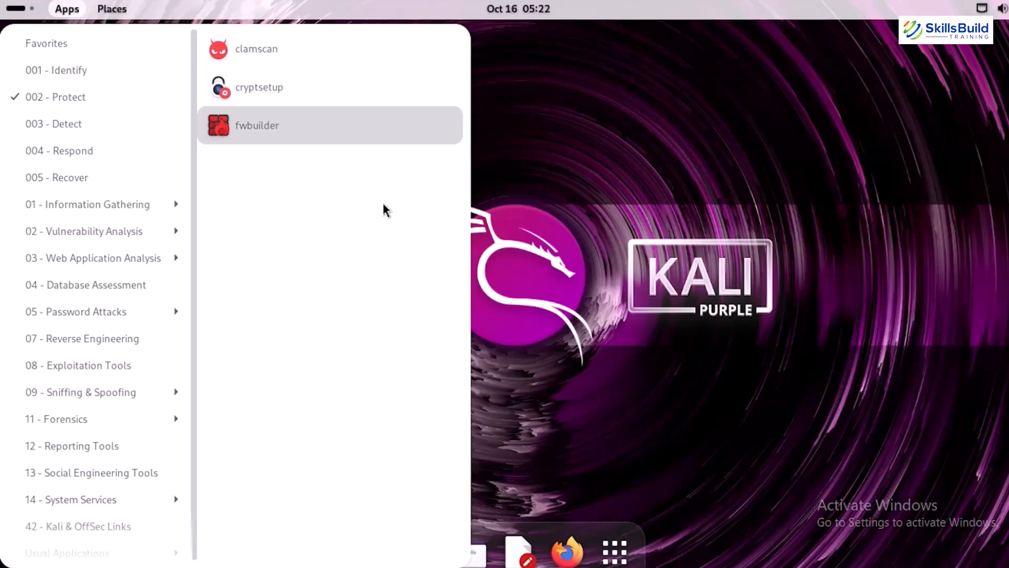
{"action": "mouse_move", "coordinate": [379, 58]}
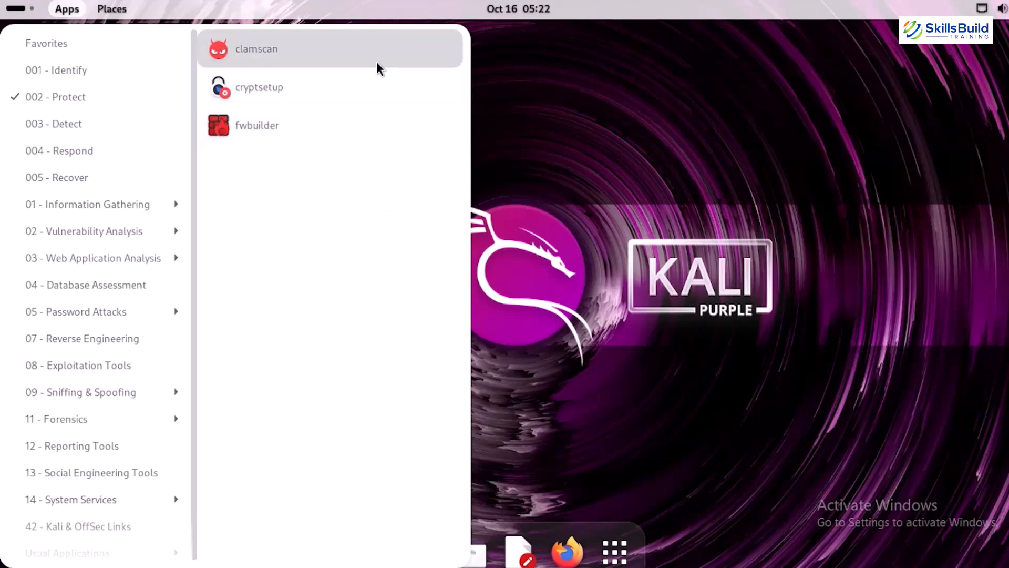
{"action": "mouse_move", "coordinate": [377, 126]}
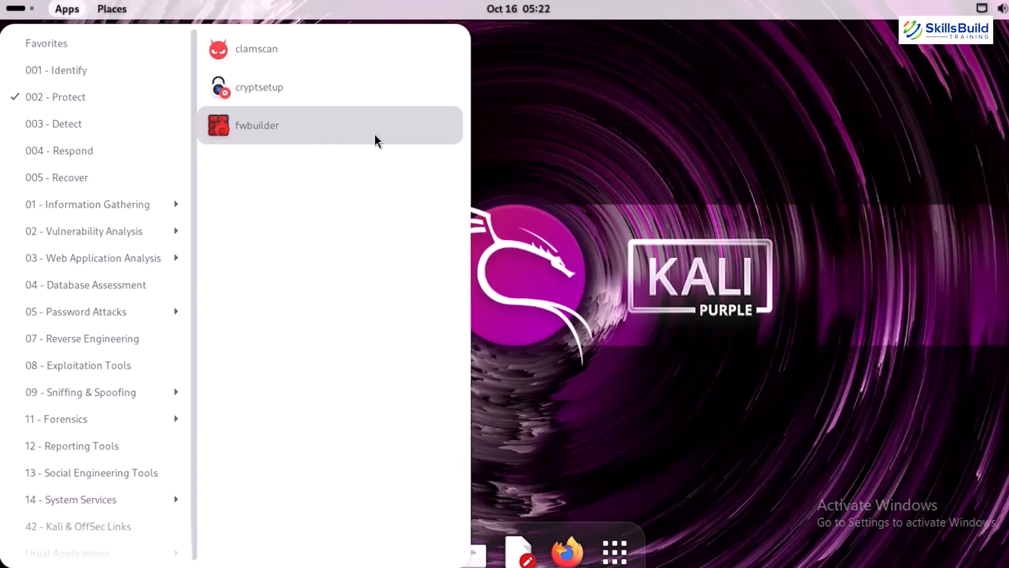
{"action": "mouse_move", "coordinate": [275, 135]}
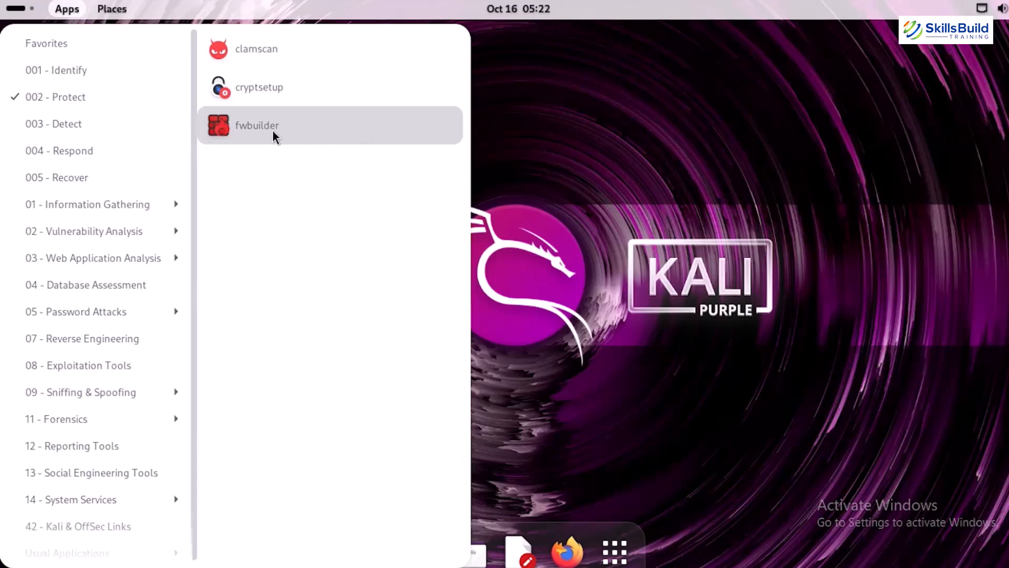
{"action": "left_click", "coordinate": [54, 124]}
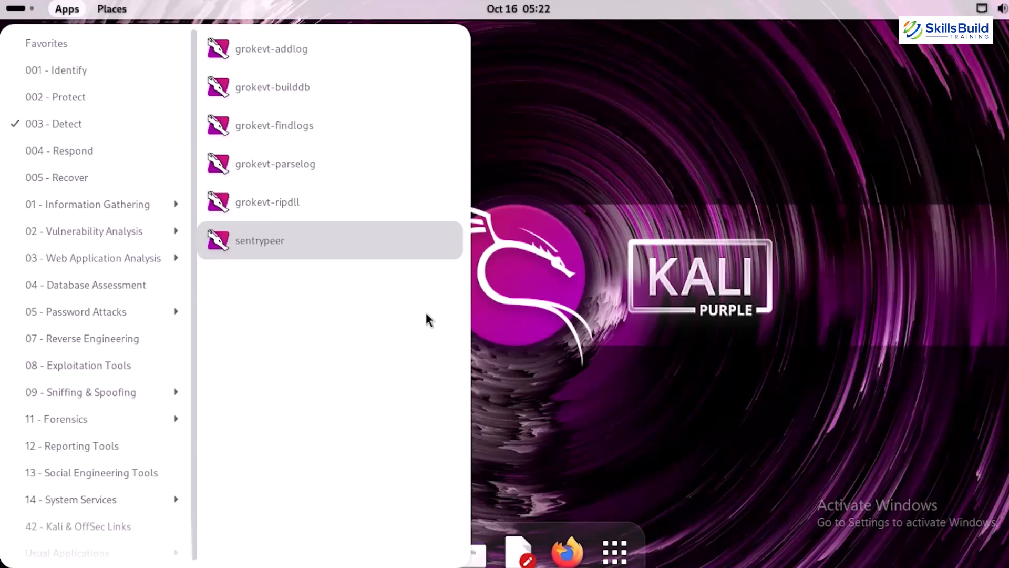
Step: Step through Respond, Recover, Vulnerability Analysis, Database Assessment, System Services and Kali & OffSec Links
{"action": "left_click", "coordinate": [58, 149]}
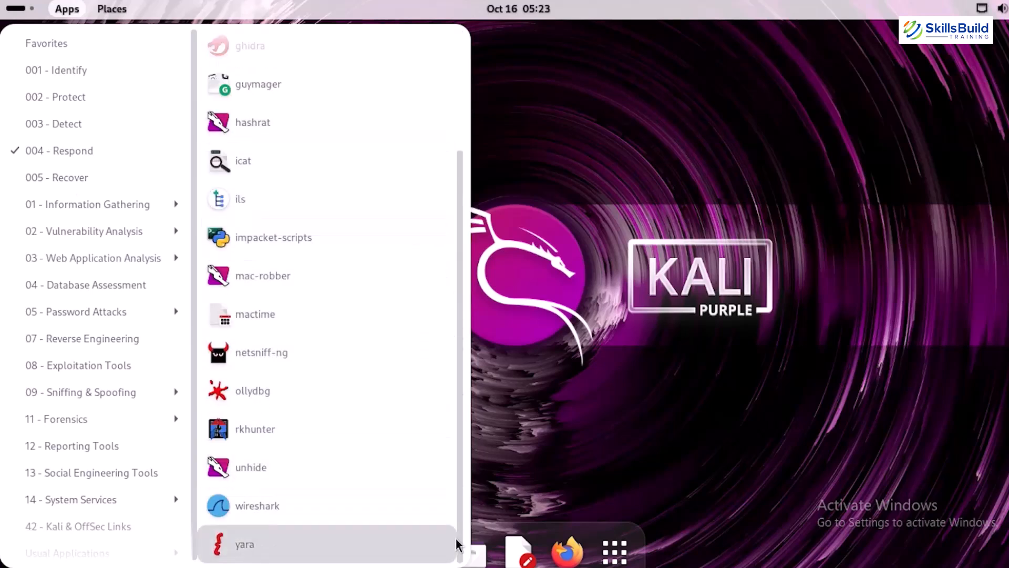
{"action": "mouse_move", "coordinate": [456, 556]}
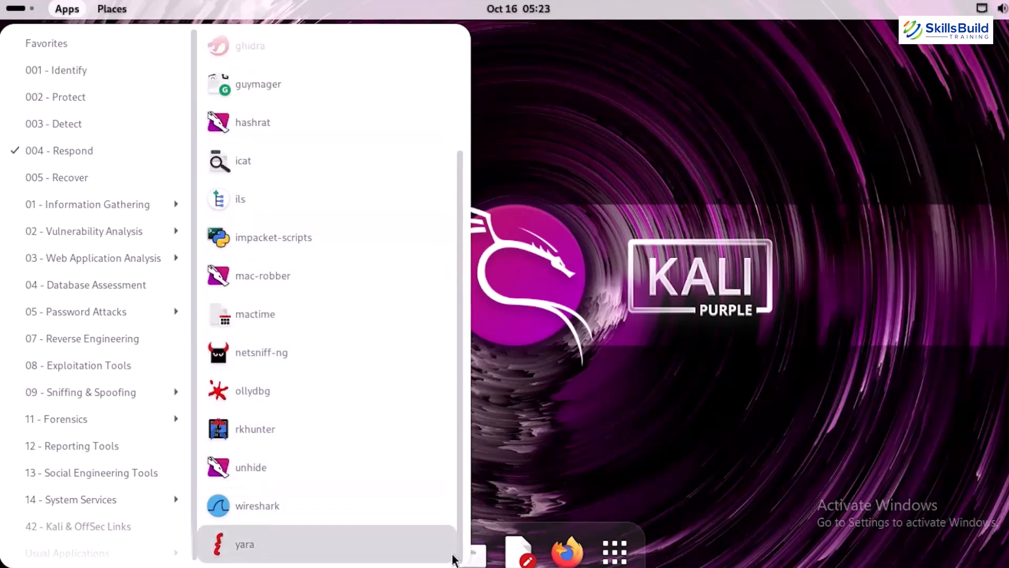
{"action": "left_click", "coordinate": [57, 177]}
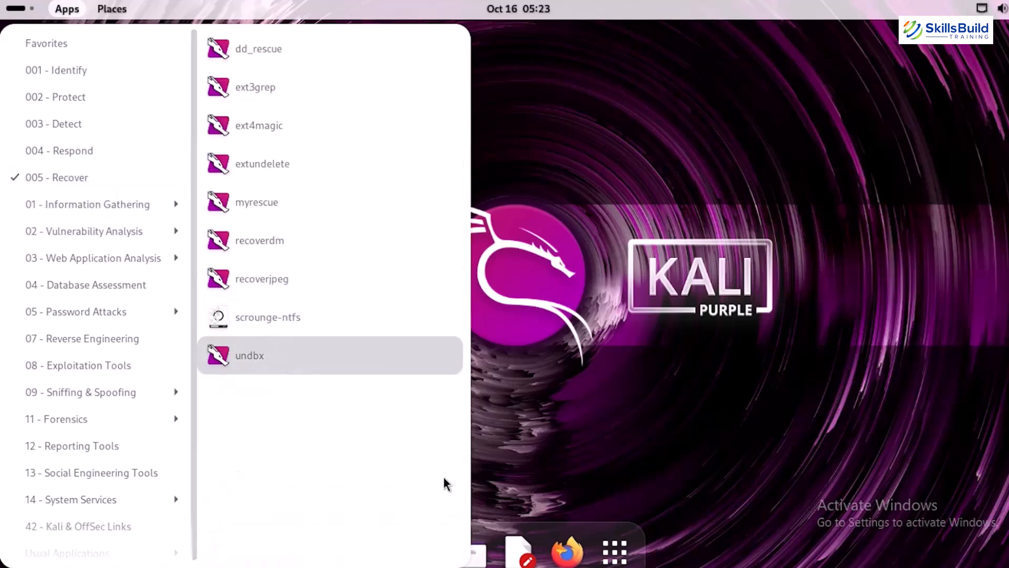
{"action": "mouse_move", "coordinate": [432, 479]}
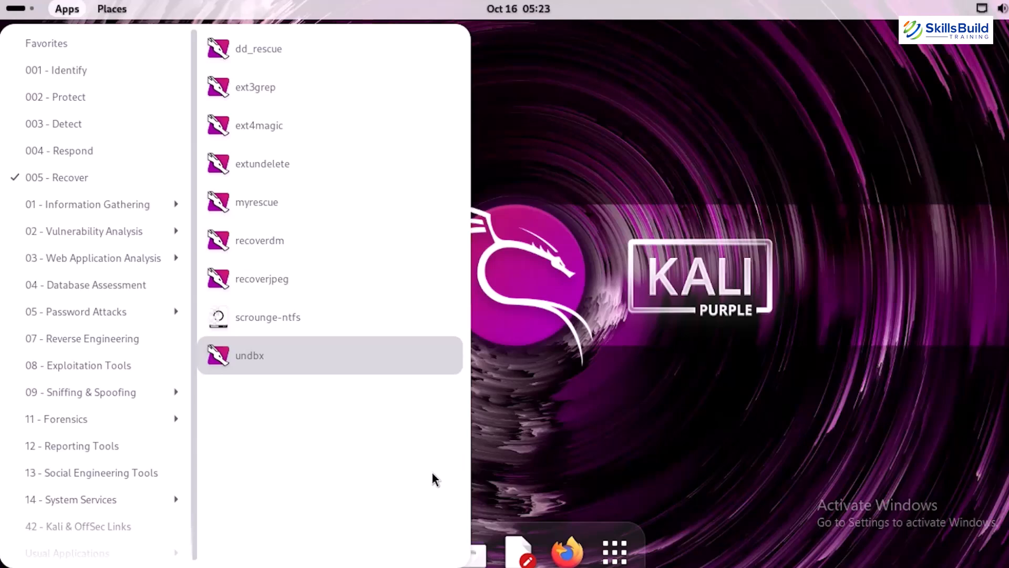
{"action": "left_click", "coordinate": [84, 230]}
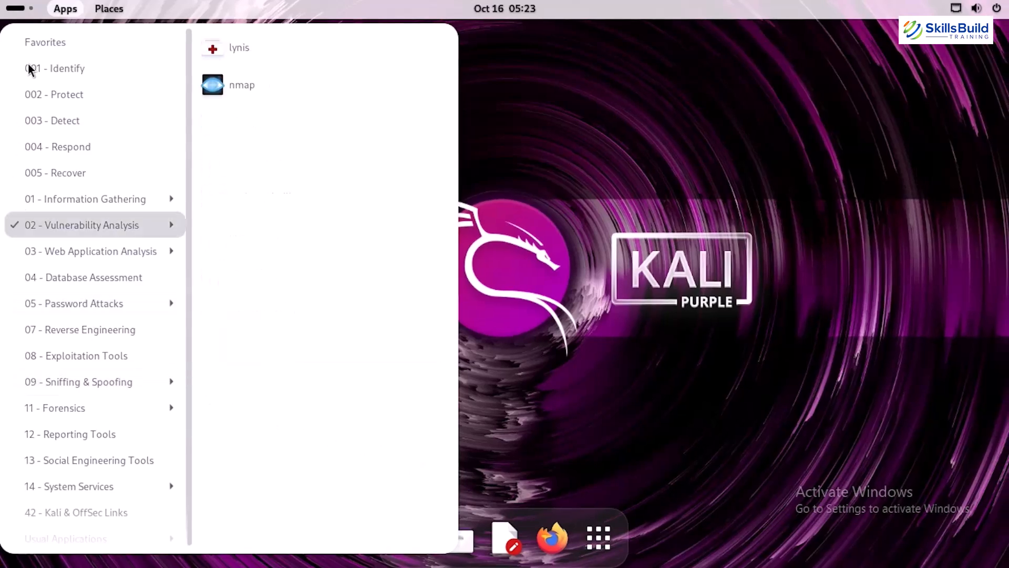
{"action": "left_click", "coordinate": [83, 277]}
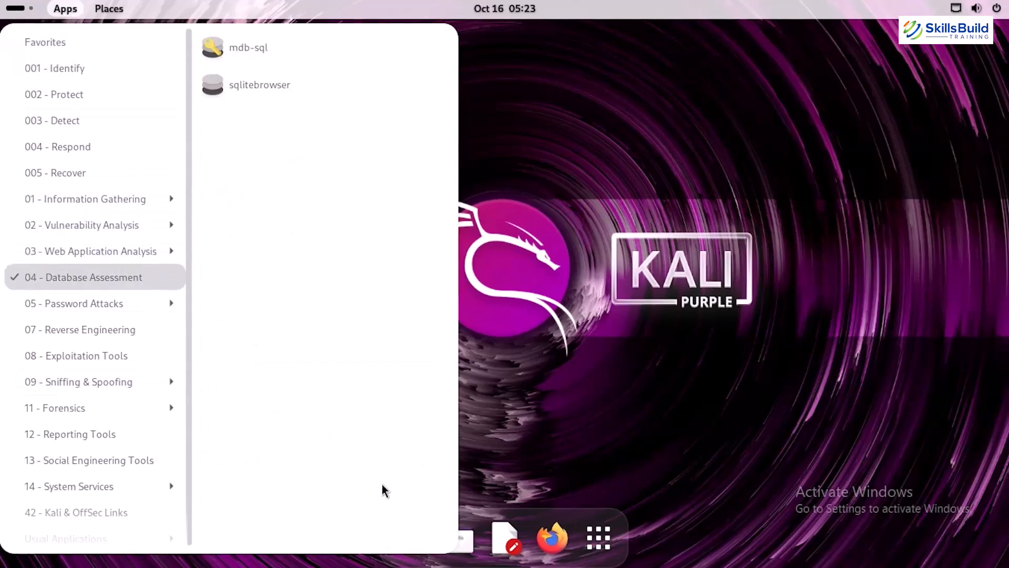
{"action": "left_click", "coordinate": [69, 485]}
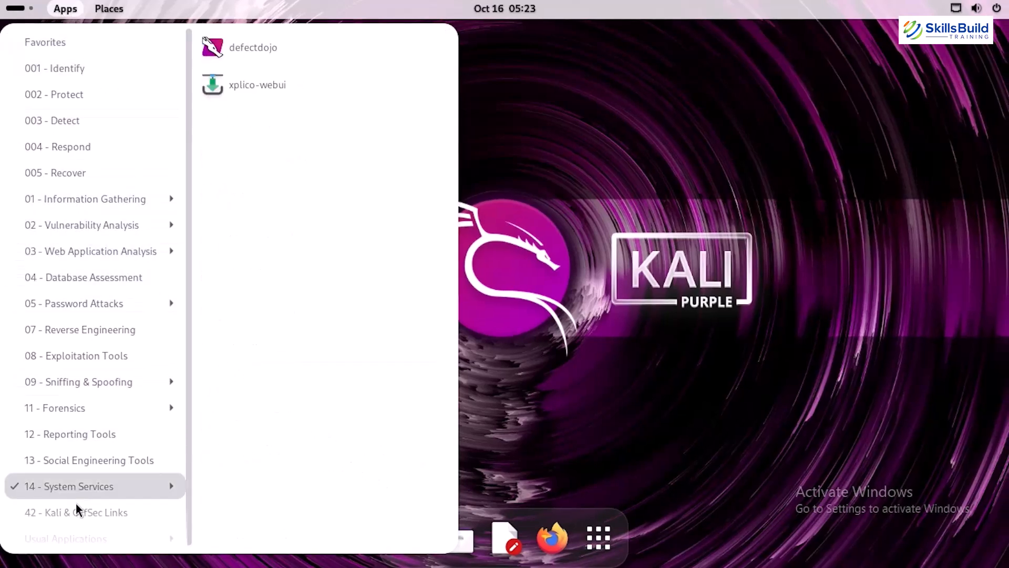
{"action": "left_click", "coordinate": [76, 511]}
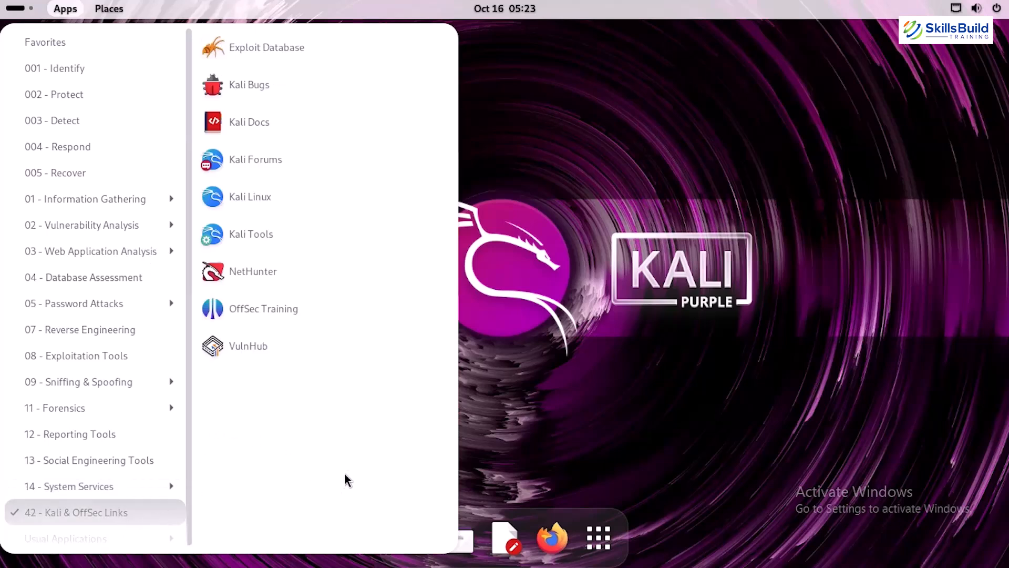
{"action": "mouse_move", "coordinate": [402, 460]}
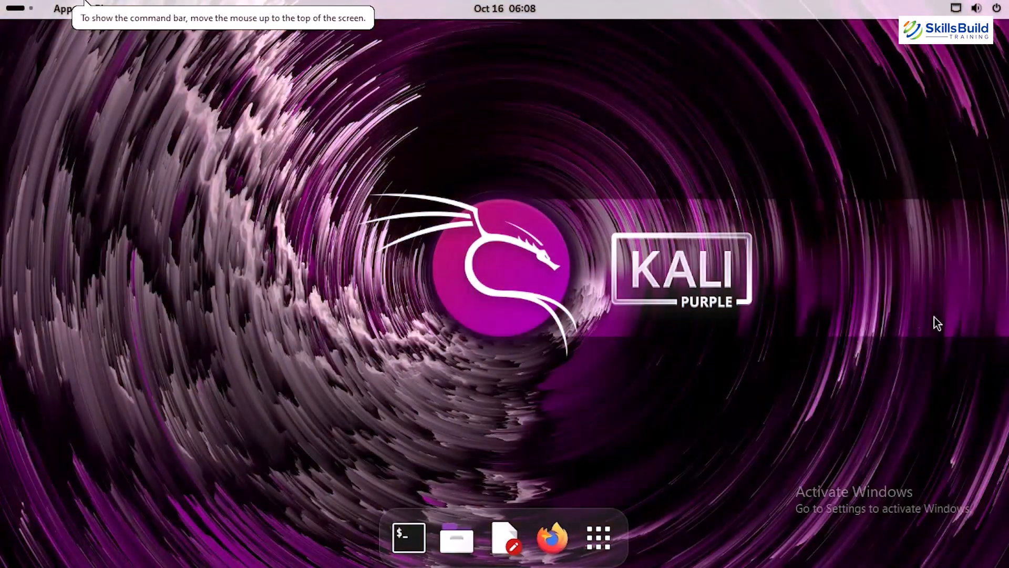
Step: Show the installed-applications grid and search it for 'nmap'
{"action": "left_click", "coordinate": [596, 537]}
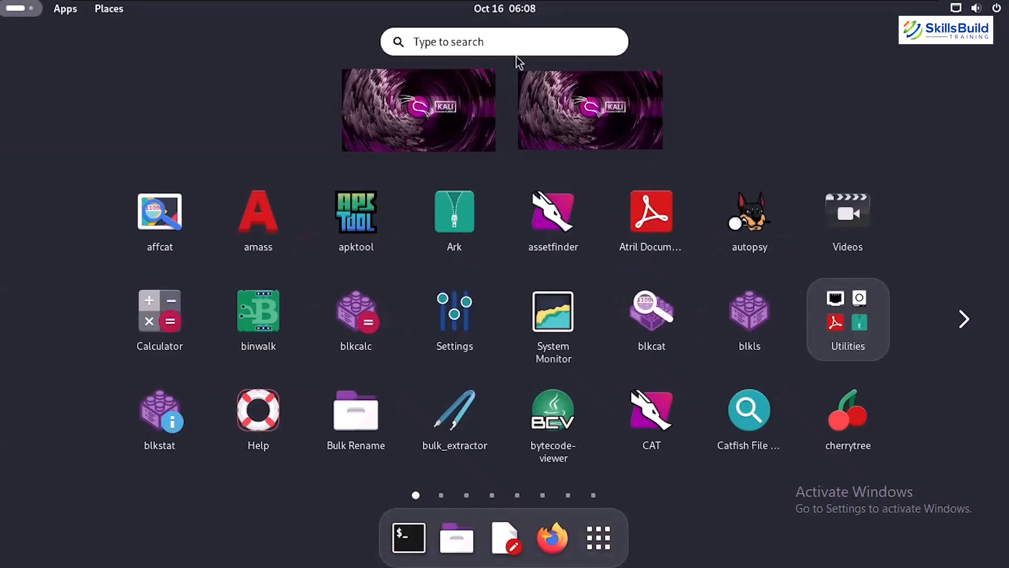
{"action": "type", "text": "nmap"}
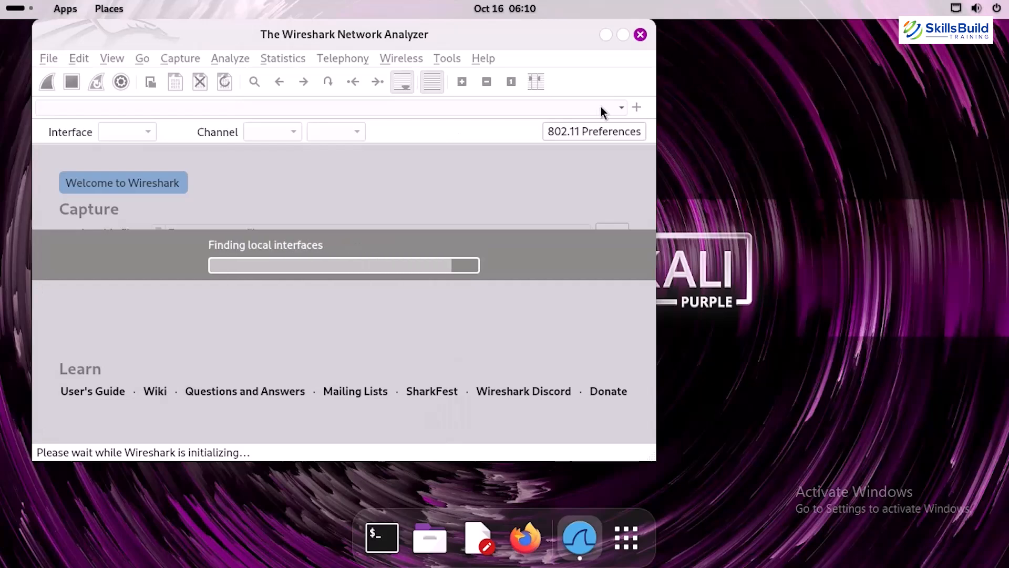
{"action": "mouse_move", "coordinate": [581, 78]}
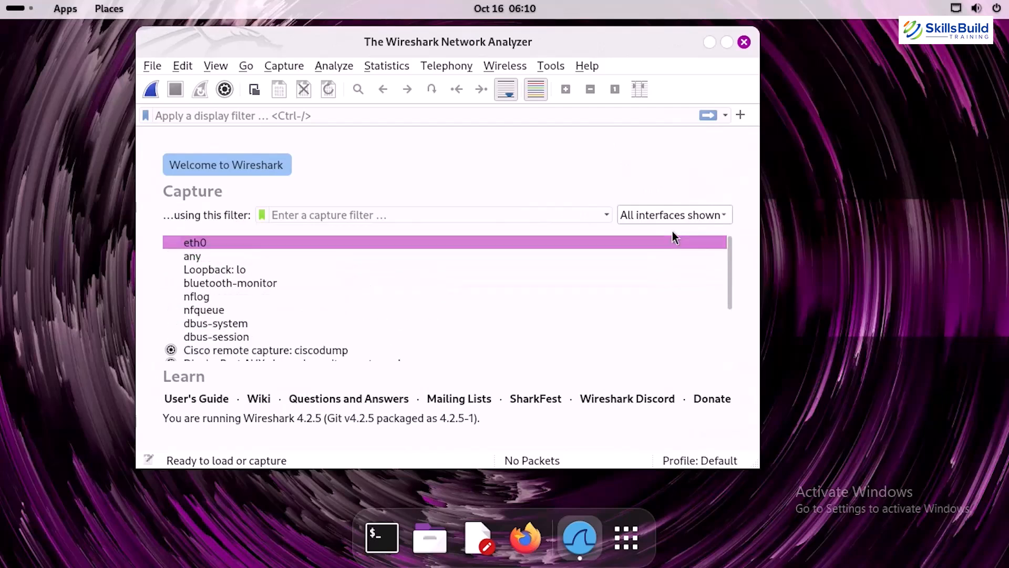
Step: Select eth0 in Wireshark's interface list and scroll down to the remote capture options
{"action": "left_click", "coordinate": [216, 337]}
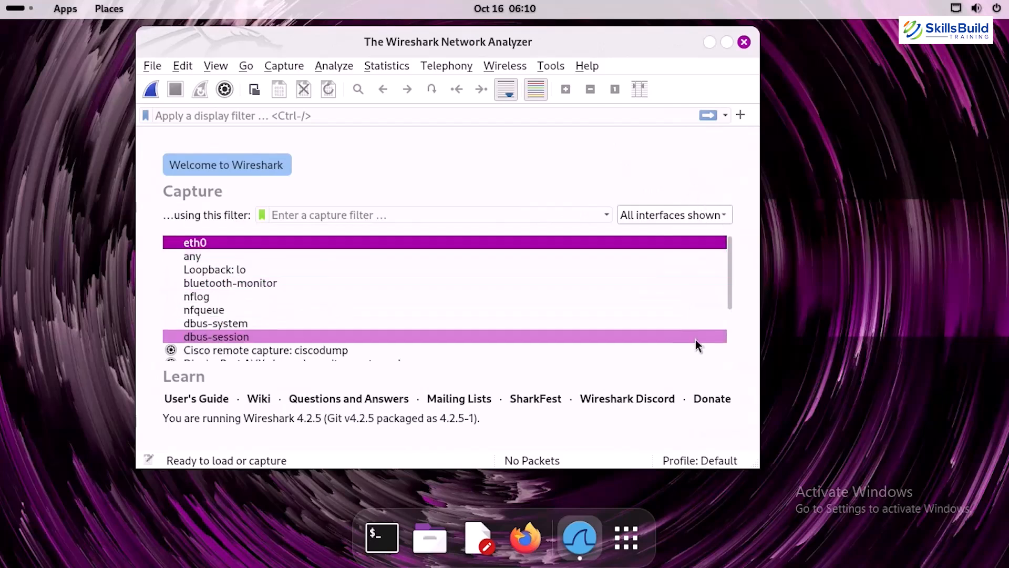
{"action": "scroll", "scroll_direction": "down", "scroll_amount": 3}
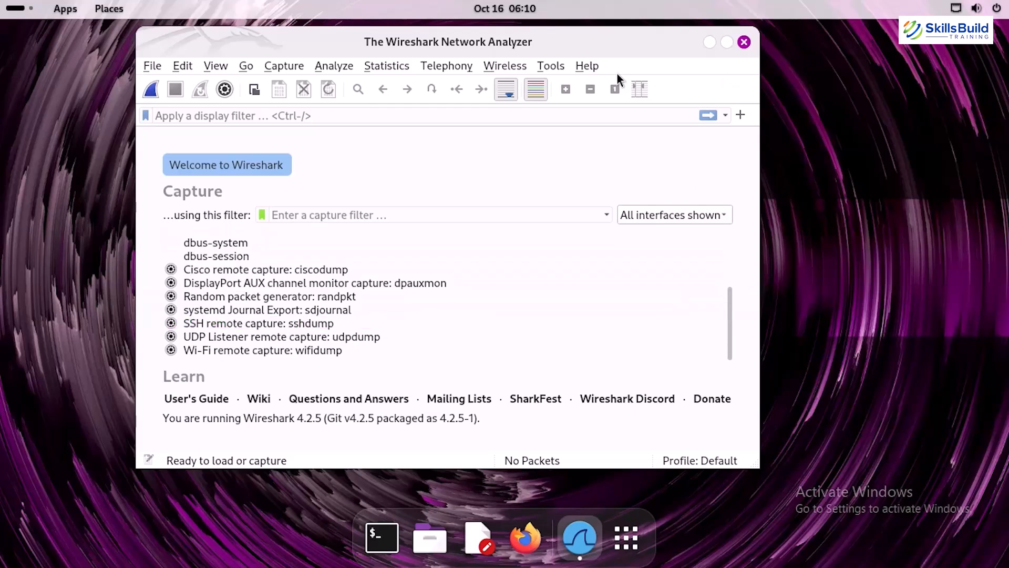
{"action": "mouse_move", "coordinate": [233, 52]}
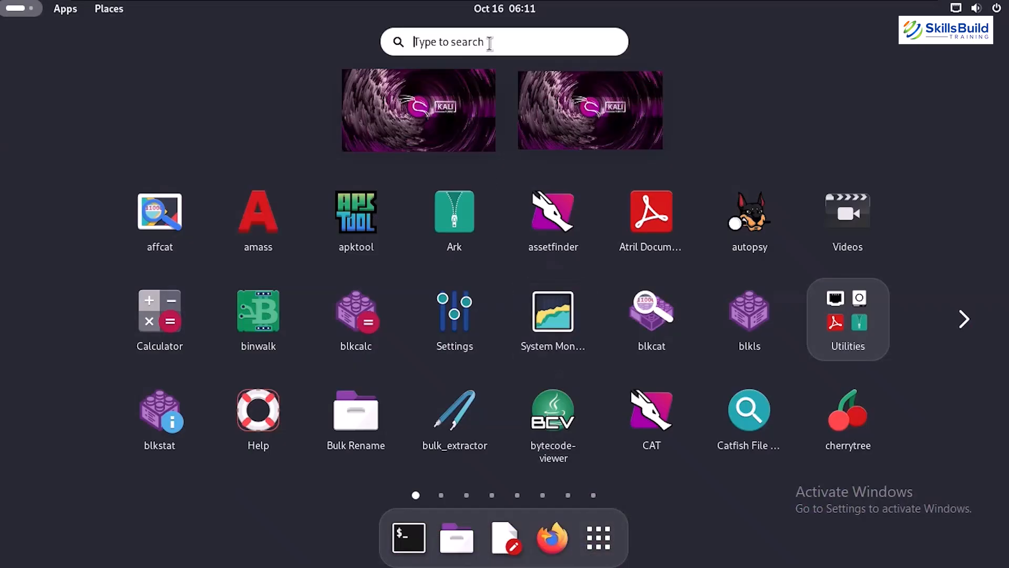
Step: Dismiss the app grid and launch a terminal from the dock running sudo autopsy
{"action": "left_click", "coordinate": [597, 536]}
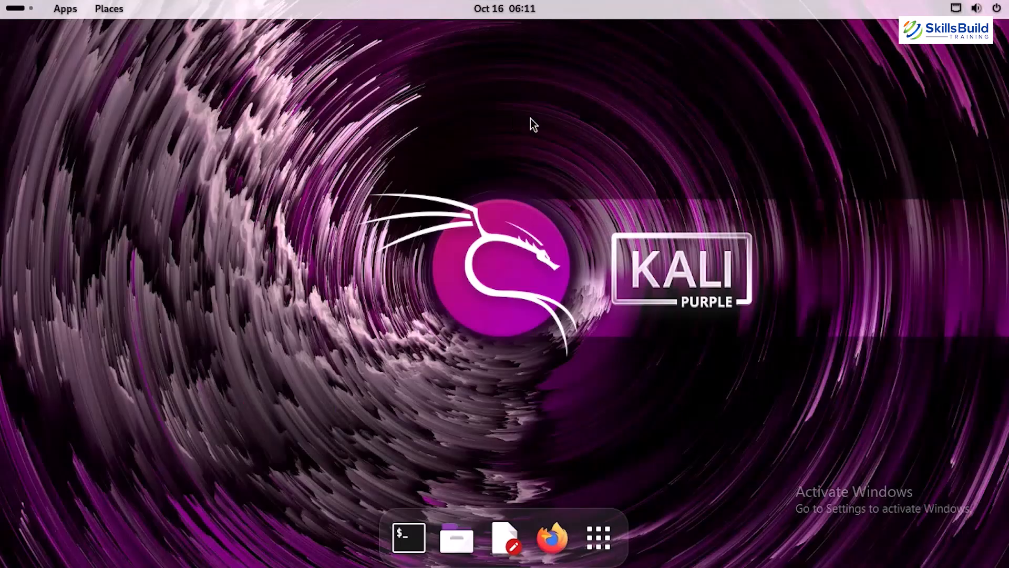
{"action": "left_click", "coordinate": [407, 537]}
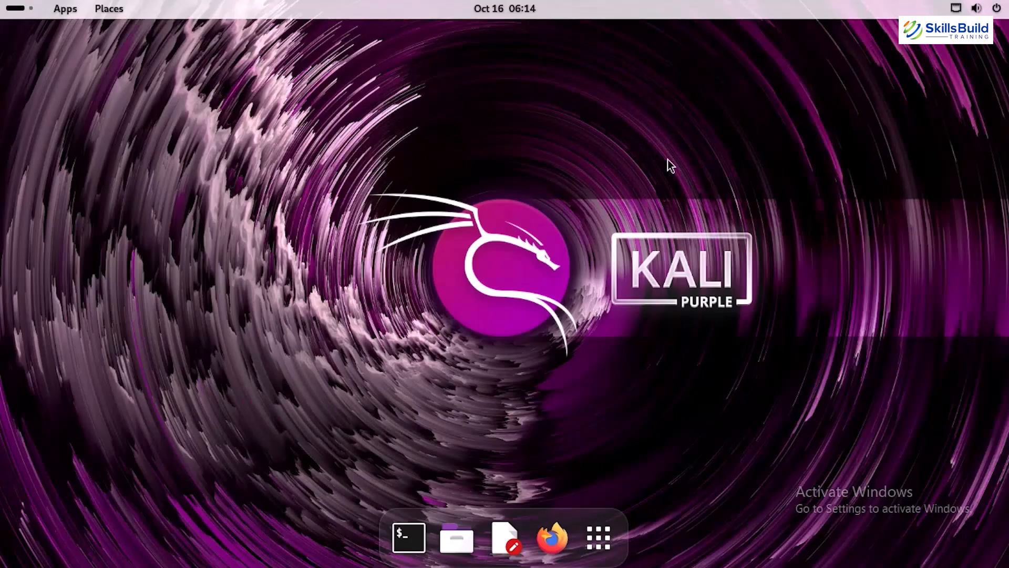
{"action": "left_click", "coordinate": [408, 537]}
{"action": "type", "text": "sudo autopsy"}
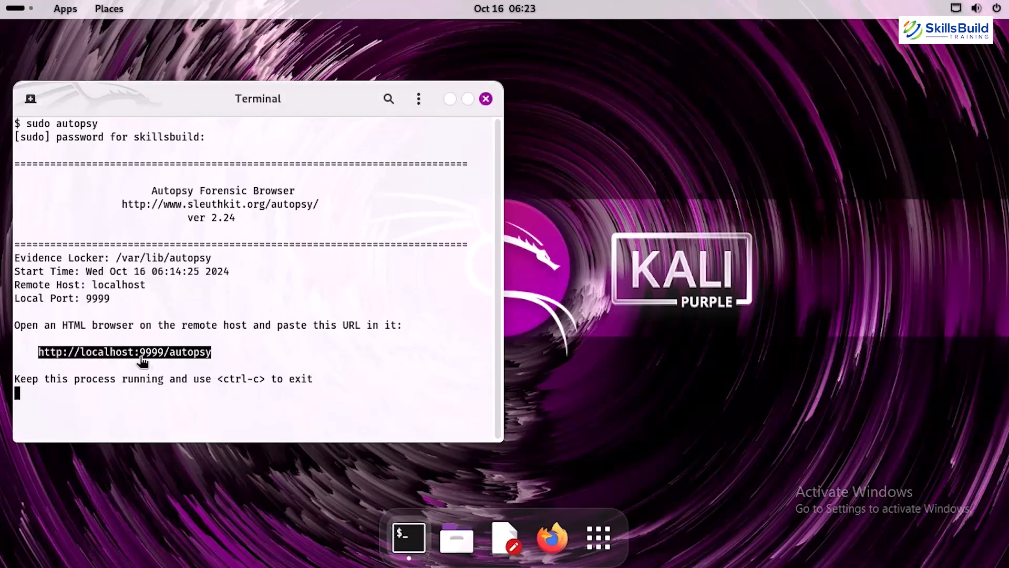
{"action": "right_click", "coordinate": [124, 352]}
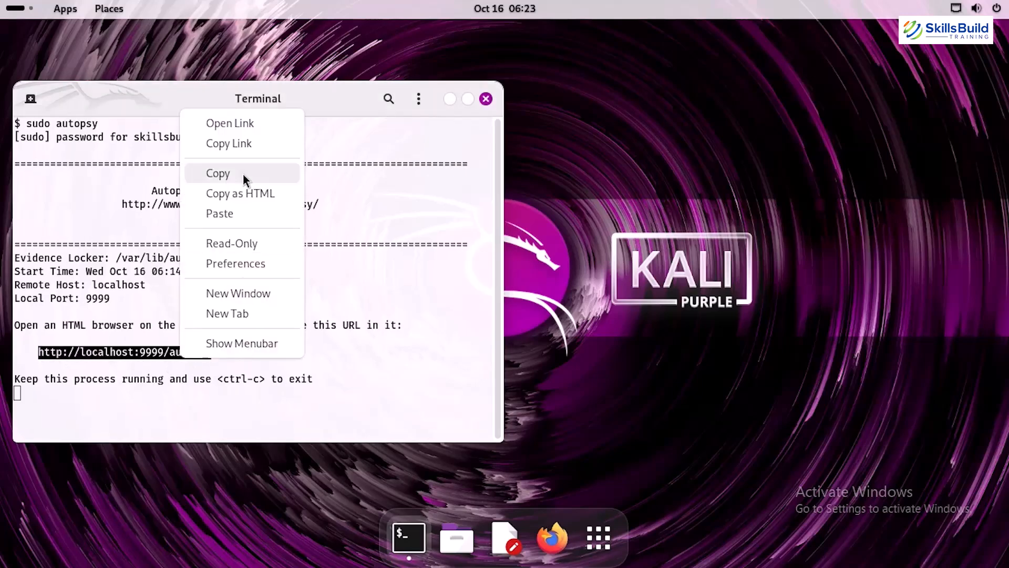
{"action": "left_click", "coordinate": [551, 537]}
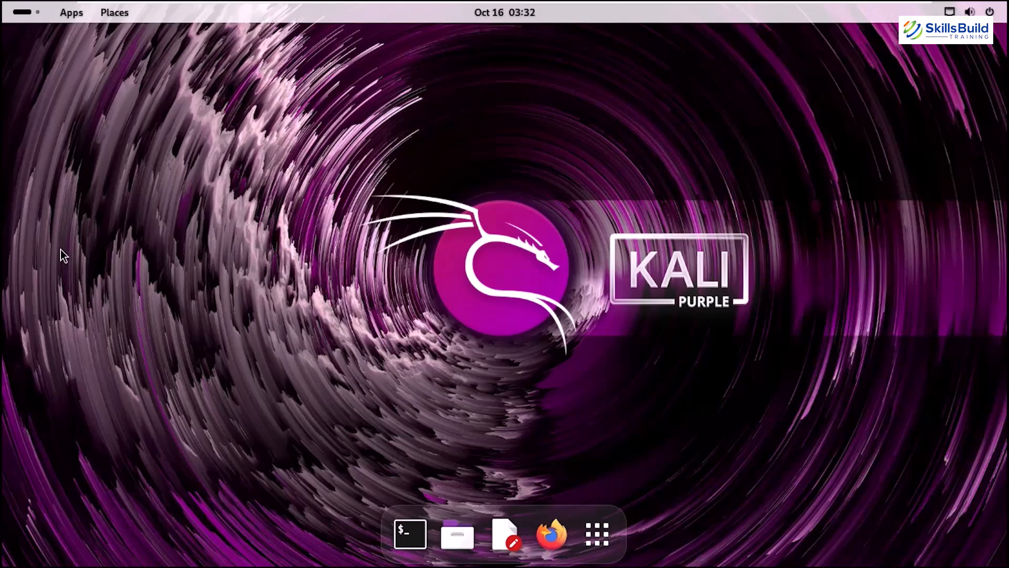
Step: Run sudo apt list in a new terminal and scroll through the package output
{"action": "left_click", "coordinate": [409, 533]}
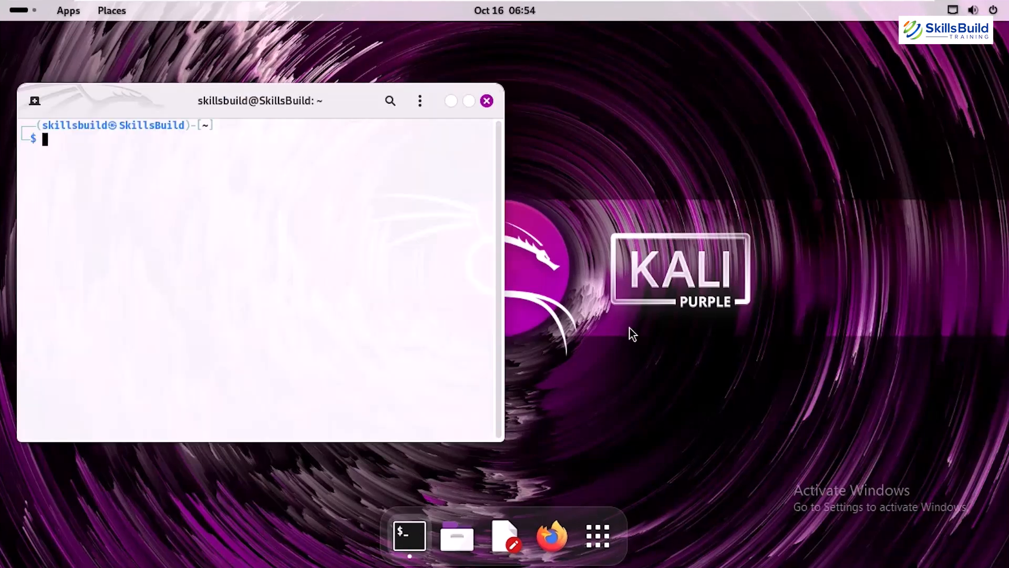
{"action": "type", "text": "sudo apt list"}
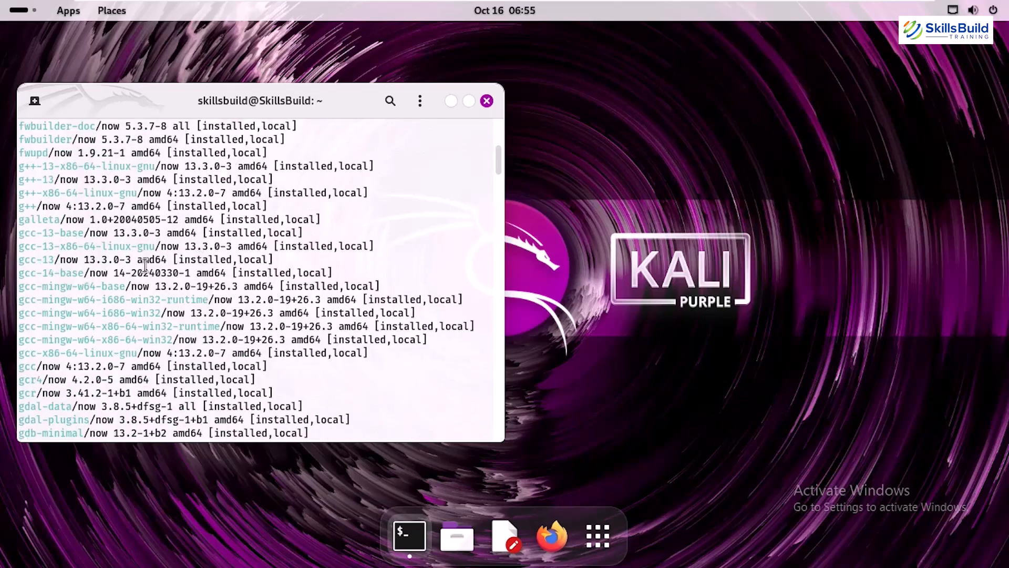
{"action": "scroll", "scroll_direction": "down", "scroll_amount": 3}
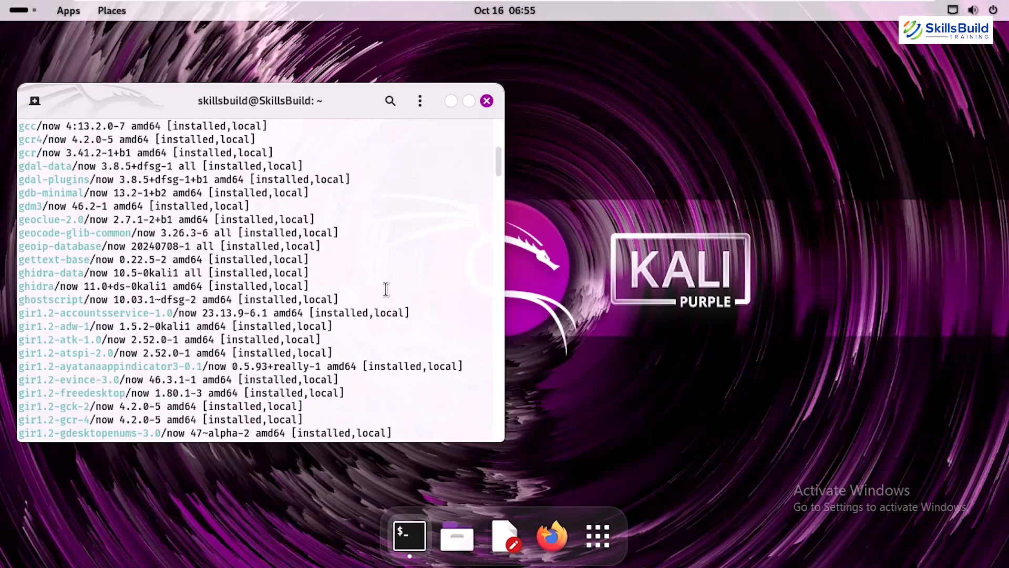
{"action": "scroll", "scroll_direction": "down", "scroll_amount": 3}
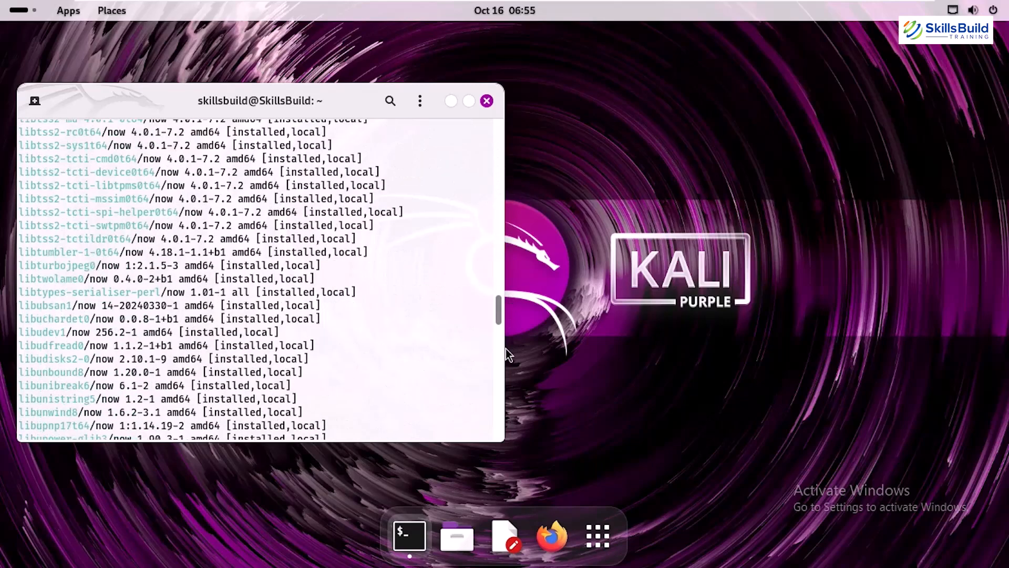
{"action": "scroll", "scroll_direction": "down", "scroll_amount": 3}
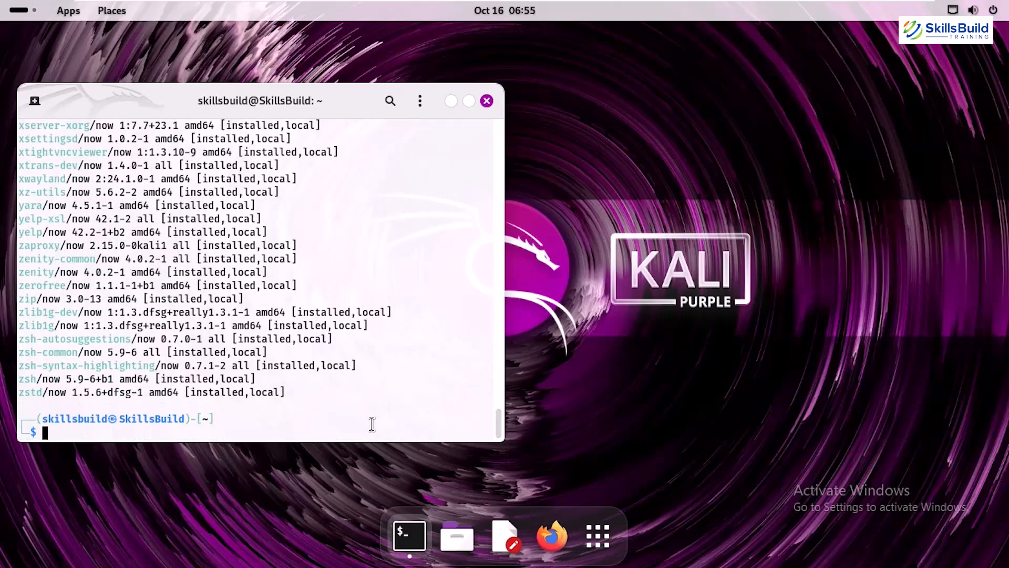
{"action": "left_click", "coordinate": [487, 101]}
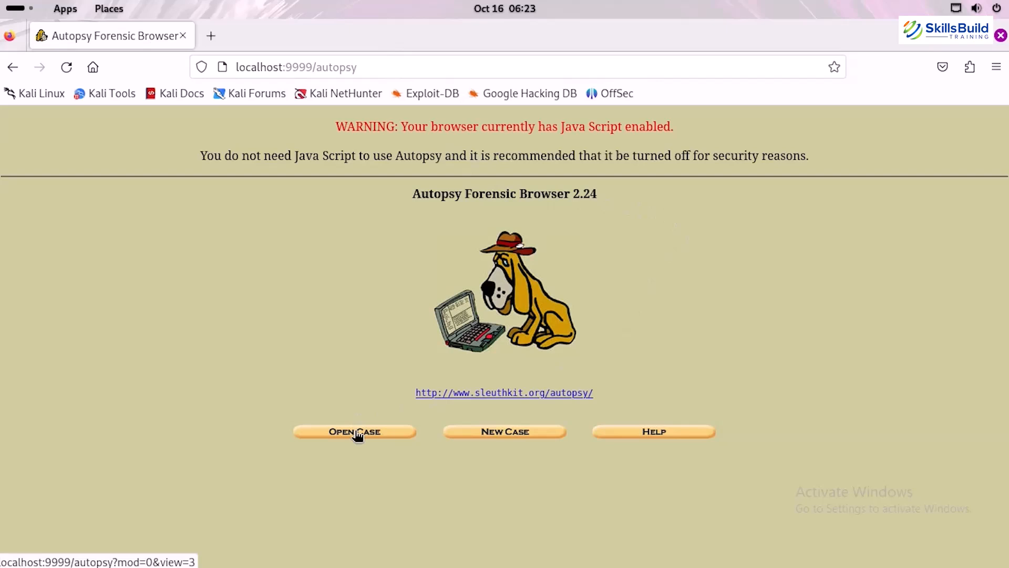
Step: Start a New Case from Autopsy's 'No cases exist' page, entering 'aa' as the case name
{"action": "left_click", "coordinate": [354, 431]}
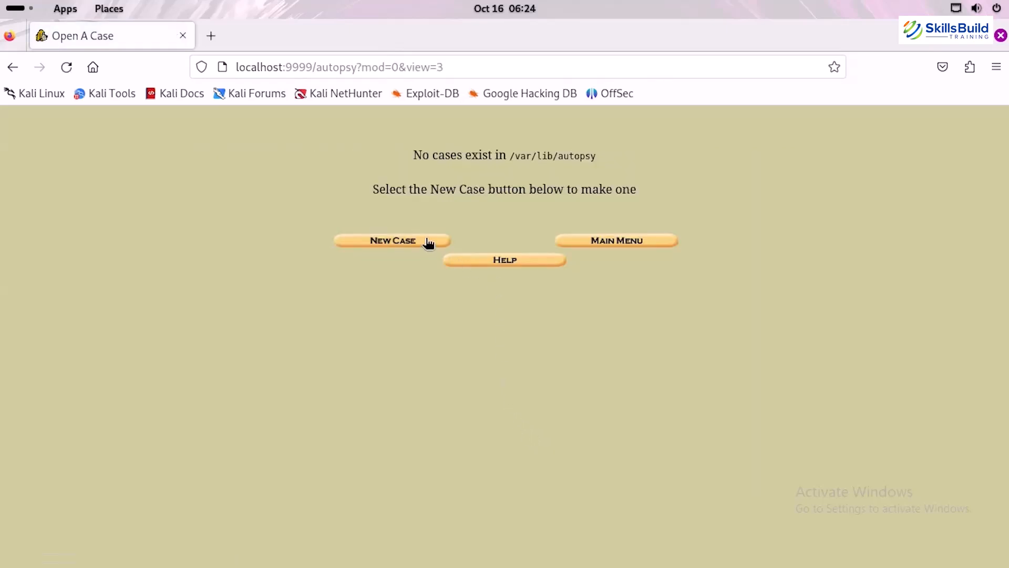
{"action": "left_click", "coordinate": [392, 241]}
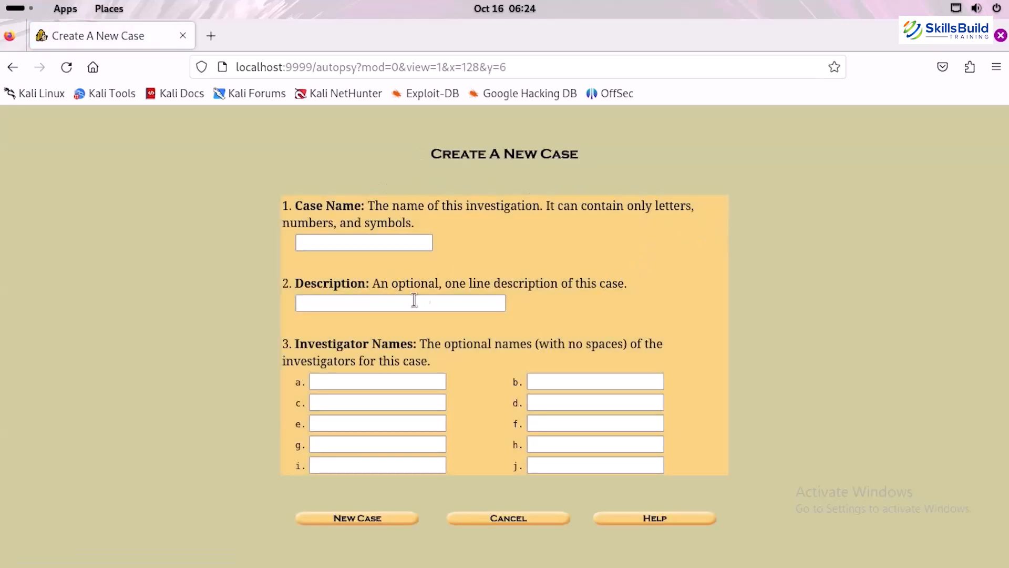
{"action": "left_click", "coordinate": [364, 242]}
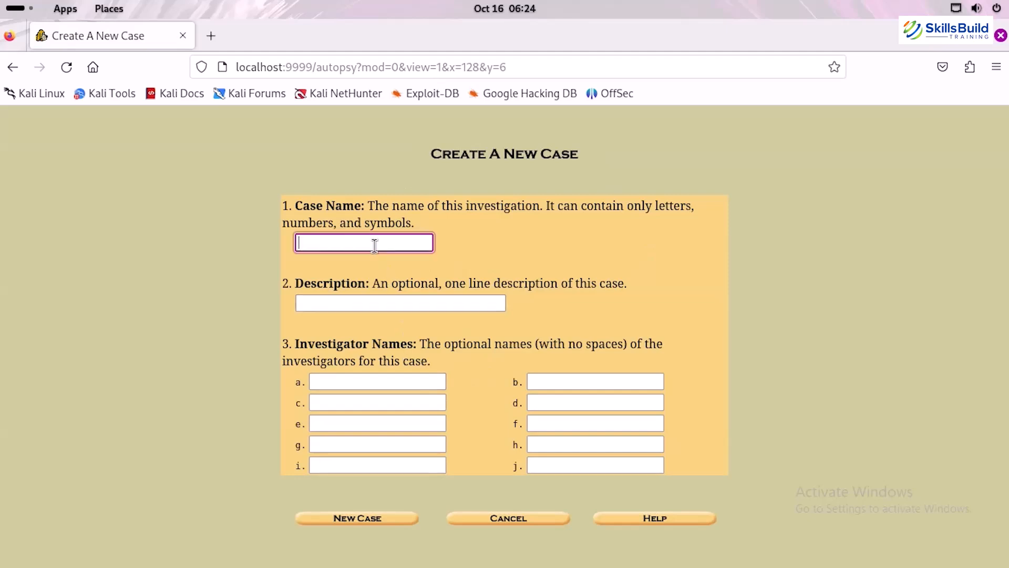
{"action": "type", "text": "aa"}
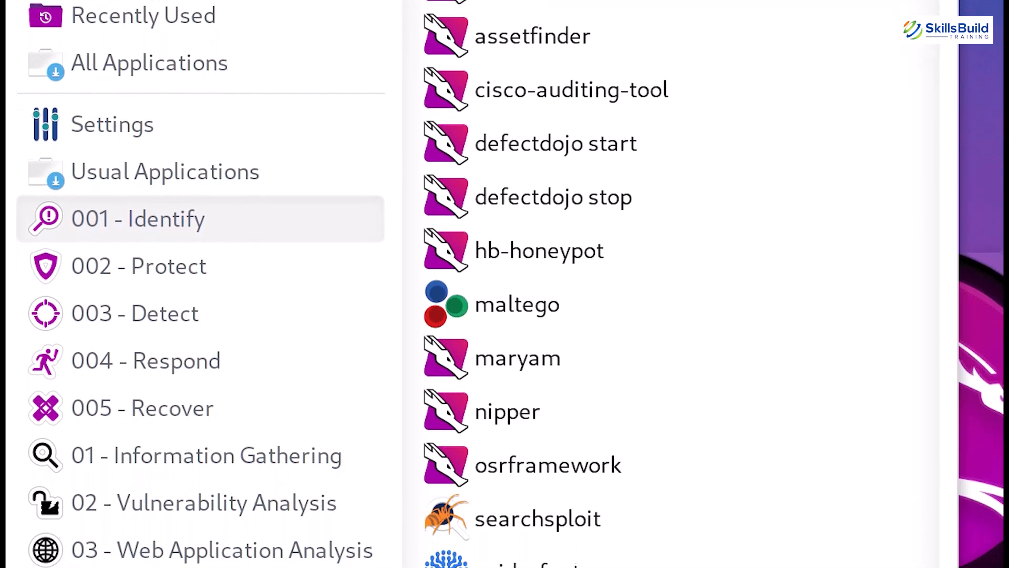
{"action": "scroll", "scroll_direction": "down", "scroll_amount": 3}
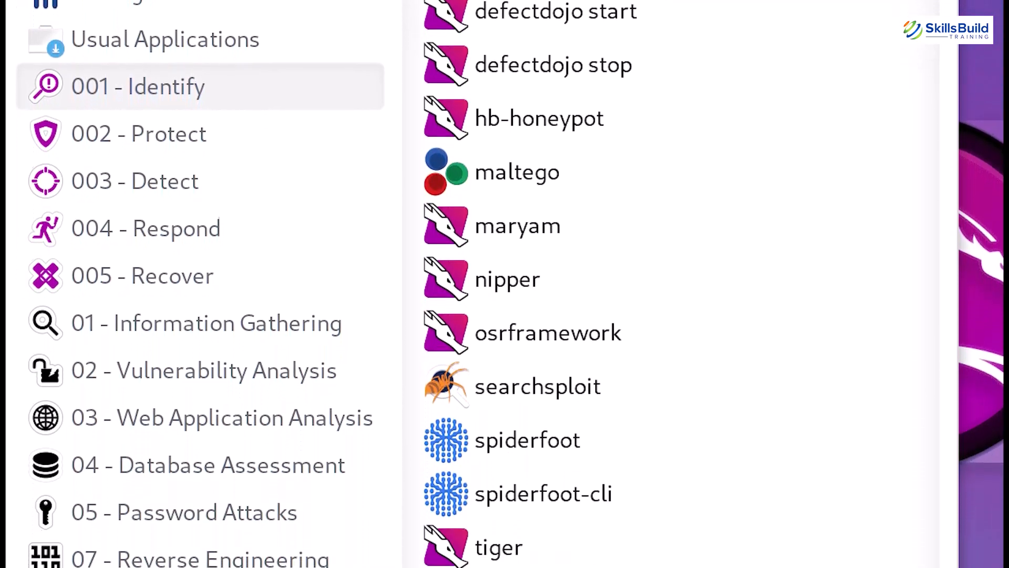
{"action": "scroll", "scroll_direction": "down", "scroll_amount": 3}
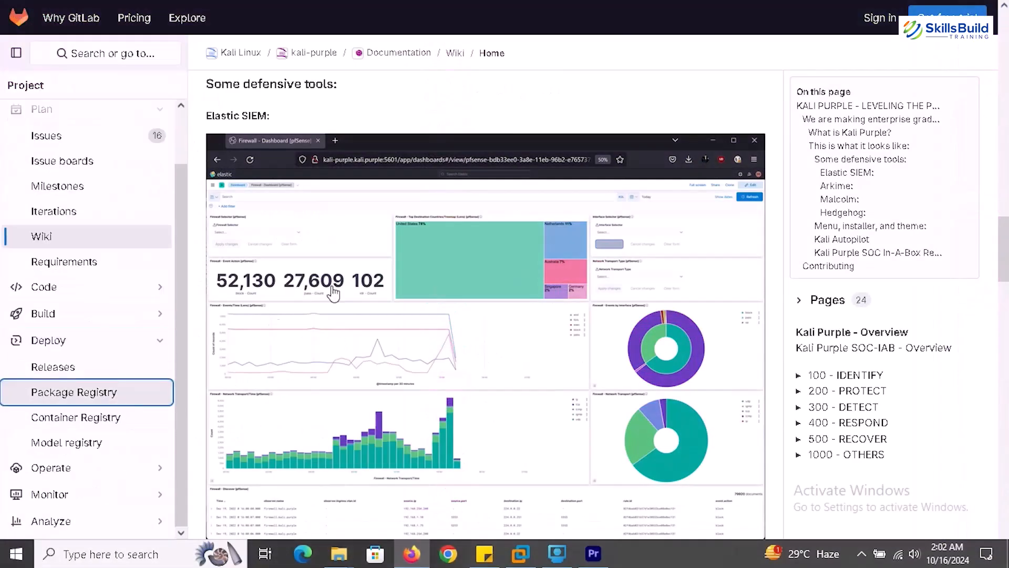
Step: Open the empty Package Registry under Deploy, then the project's Releases
{"action": "left_click", "coordinate": [74, 391]}
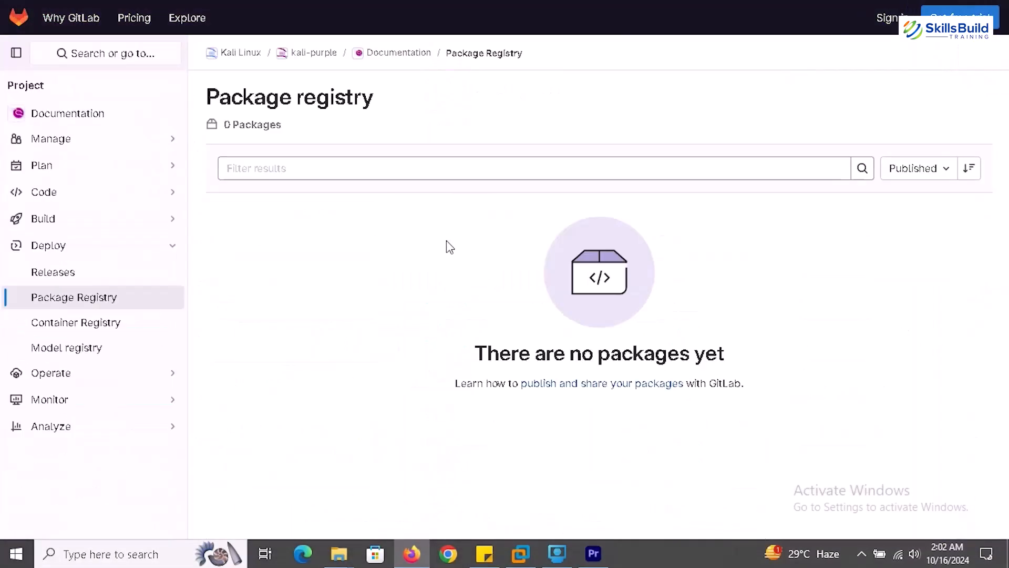
{"action": "mouse_move", "coordinate": [122, 364]}
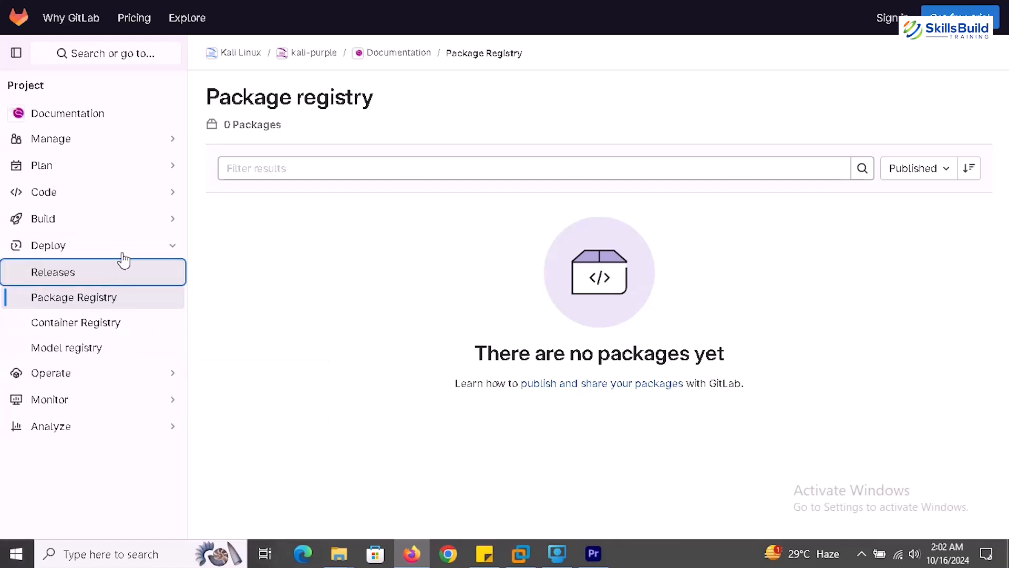
{"action": "left_click", "coordinate": [53, 271]}
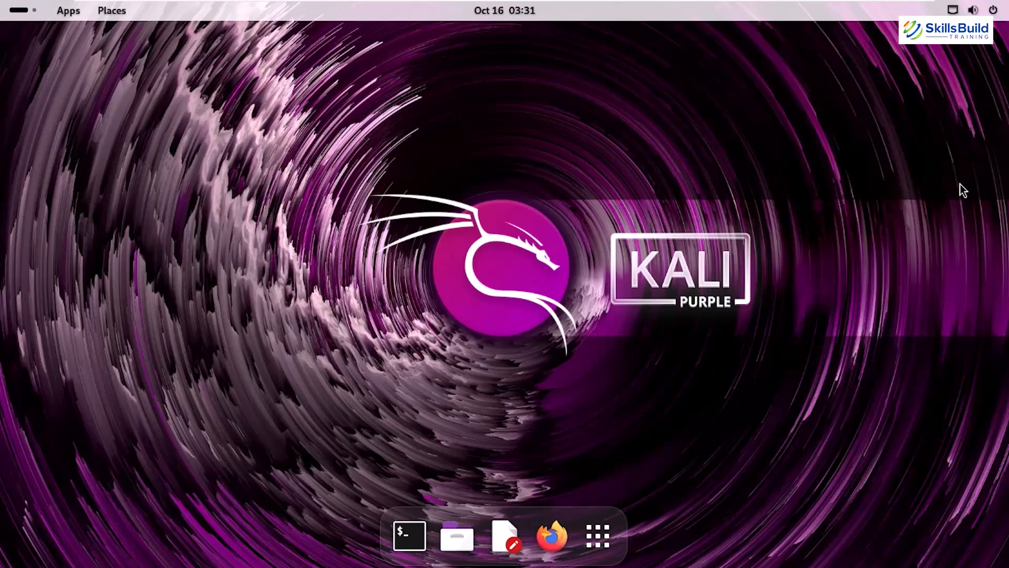
{"action": "mouse_move", "coordinate": [746, 505]}
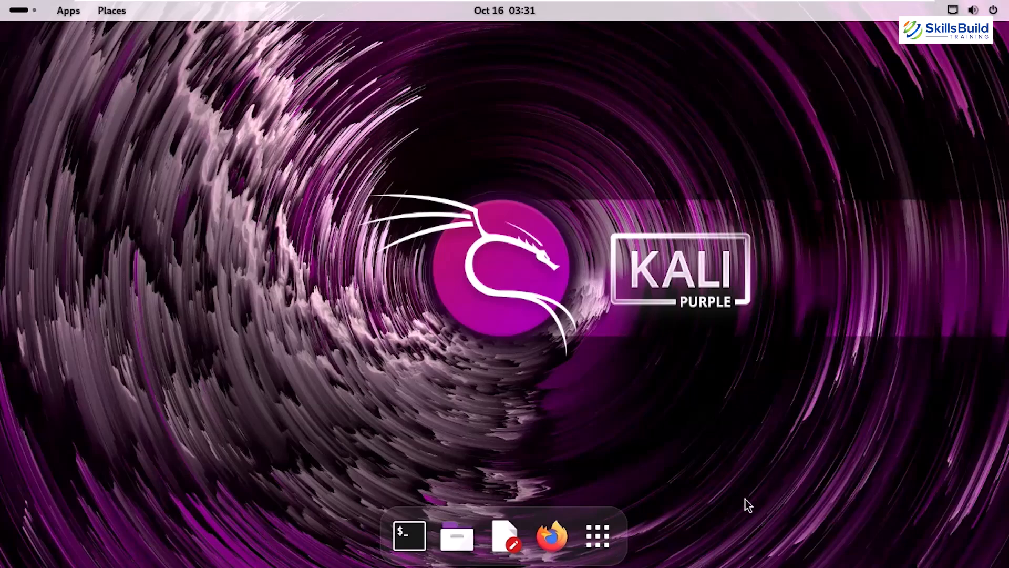
Step: Glance at the Show Apps grid, then open the top-bar Apps menu with Favorites and categories
{"action": "left_click", "coordinate": [596, 535]}
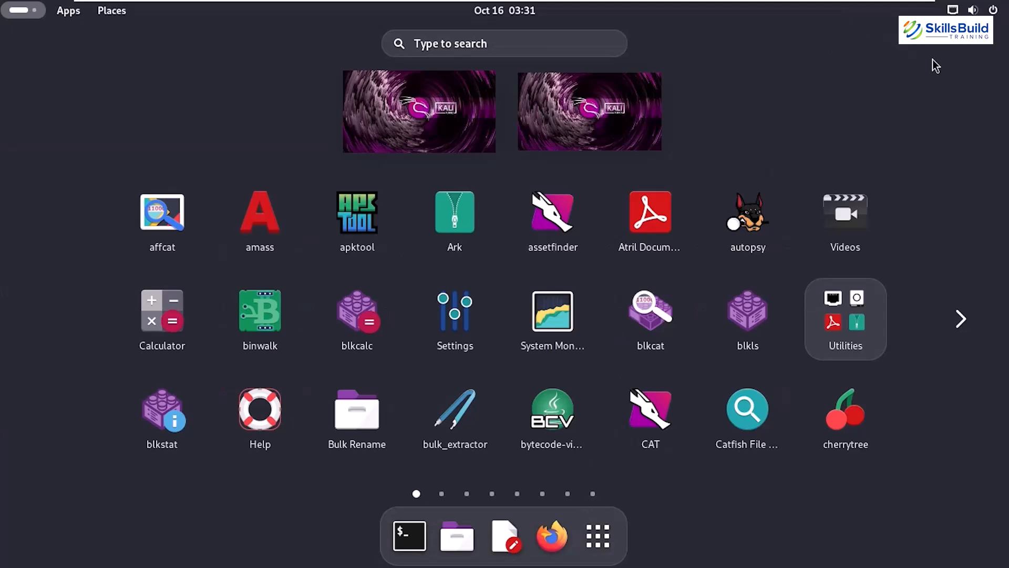
{"action": "mouse_move", "coordinate": [936, 66]}
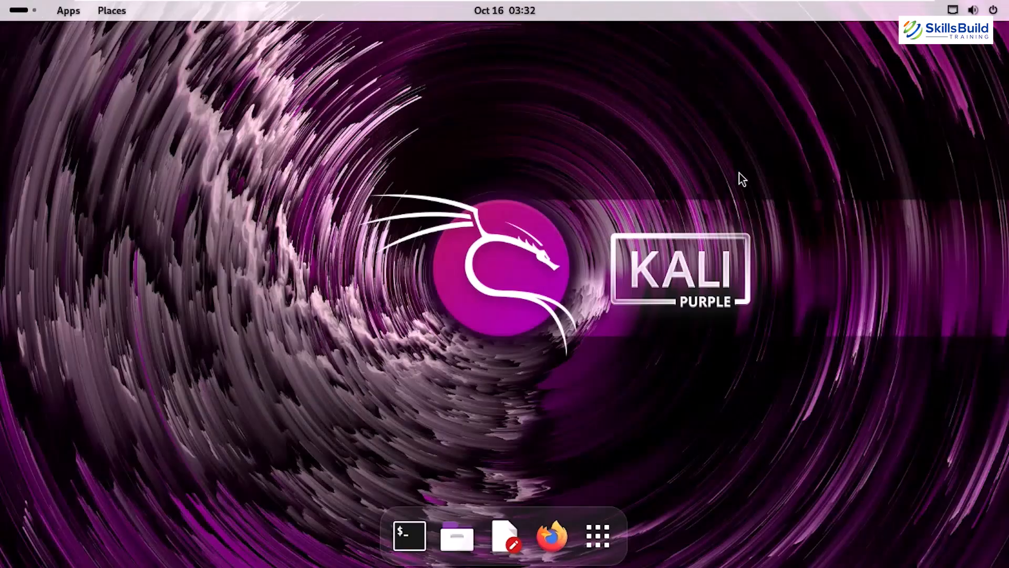
{"action": "mouse_move", "coordinate": [256, 19]}
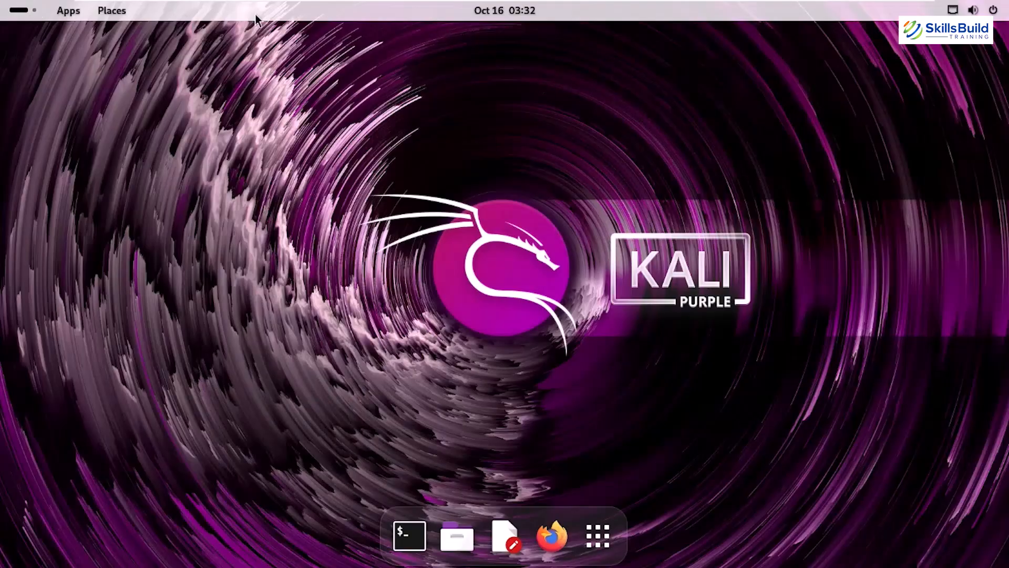
{"action": "left_click", "coordinate": [67, 11]}
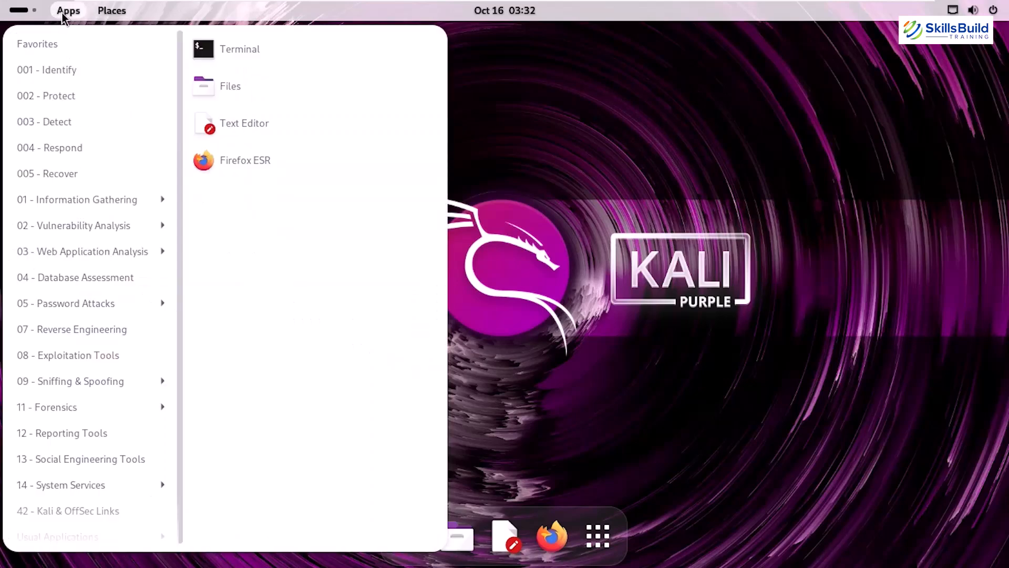
Step: Browse the 001 - Identify tools such as maltego and searchsploit, then open 002 - Protect
{"action": "left_click", "coordinate": [57, 69]}
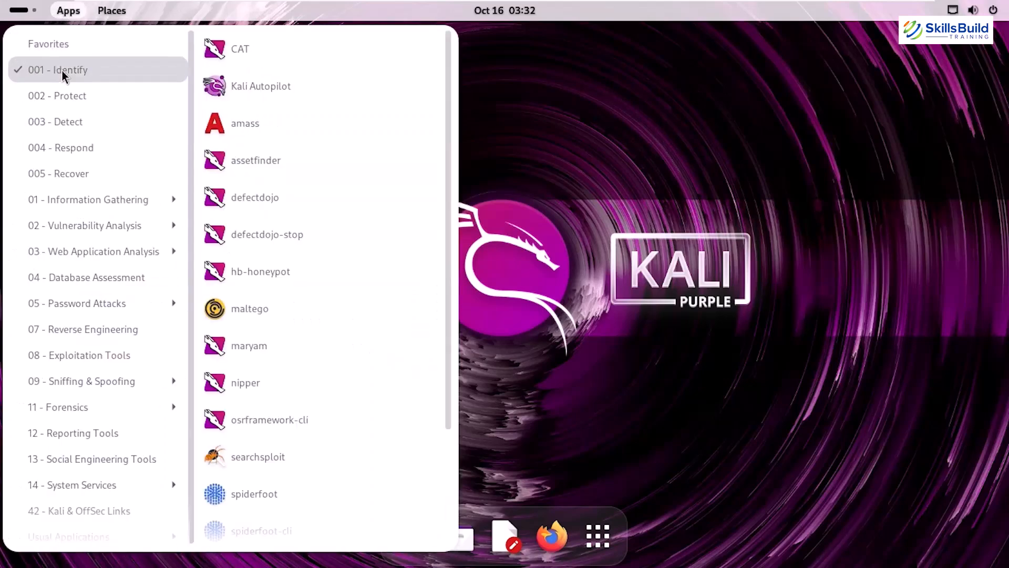
{"action": "mouse_move", "coordinate": [260, 86]}
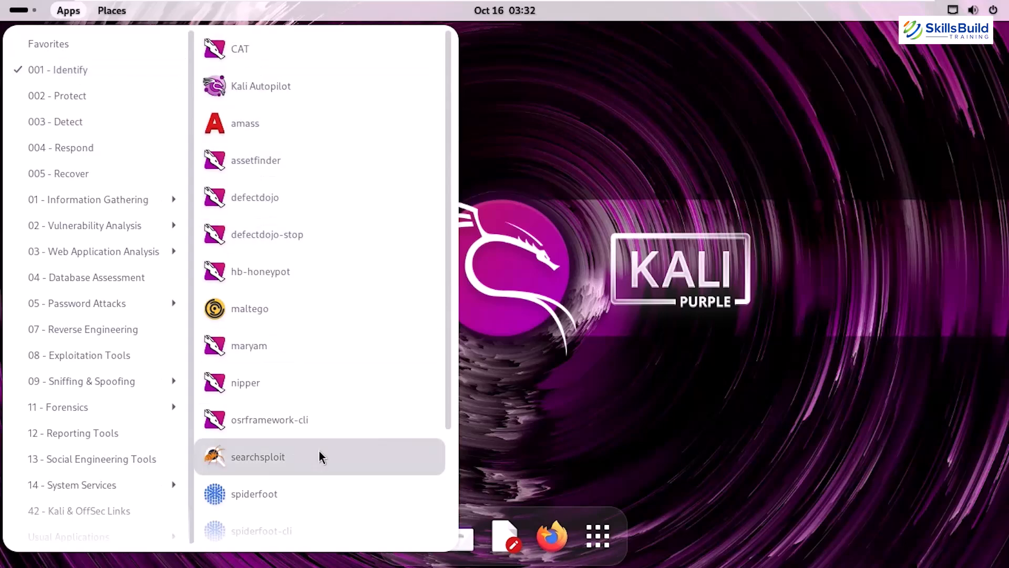
{"action": "scroll", "scroll_direction": "down", "scroll_amount": 3}
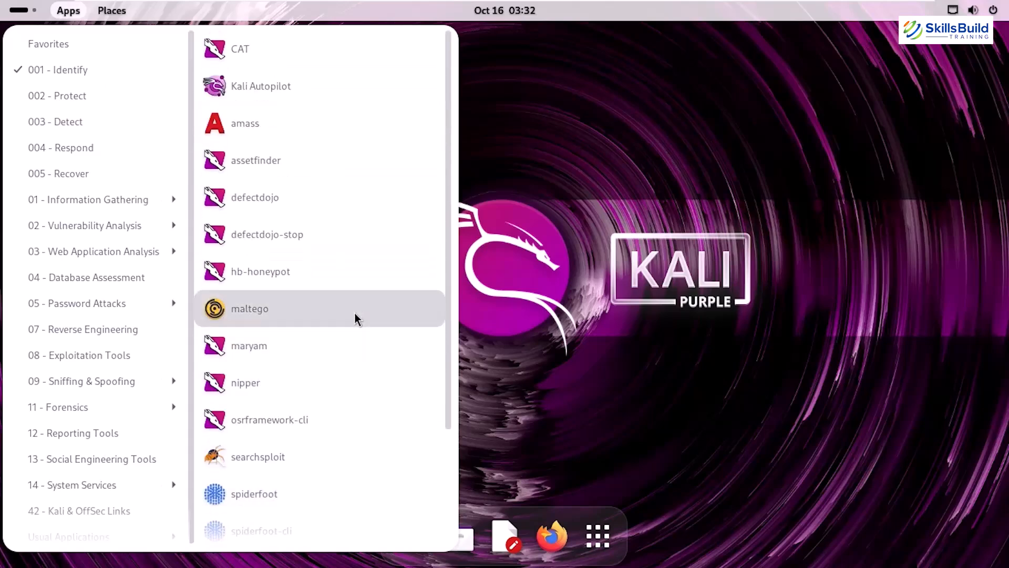
{"action": "left_click", "coordinate": [58, 95]}
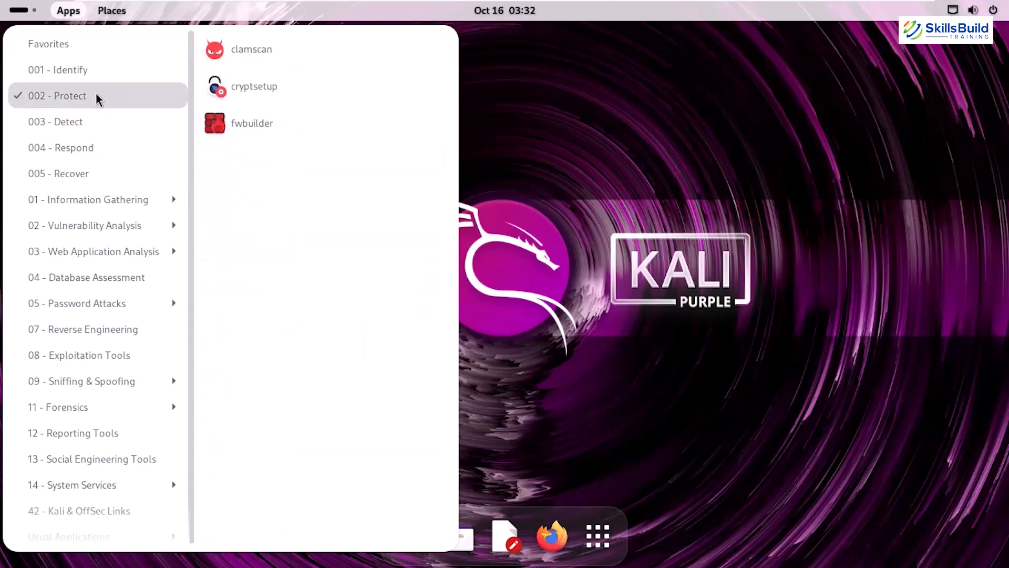
{"action": "mouse_move", "coordinate": [321, 48]}
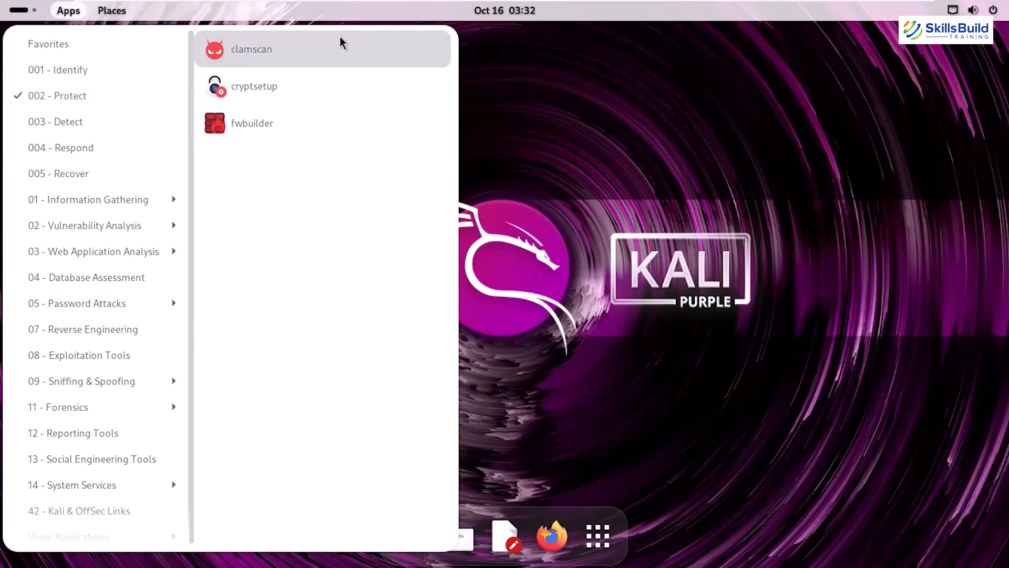
{"action": "mouse_move", "coordinate": [332, 123]}
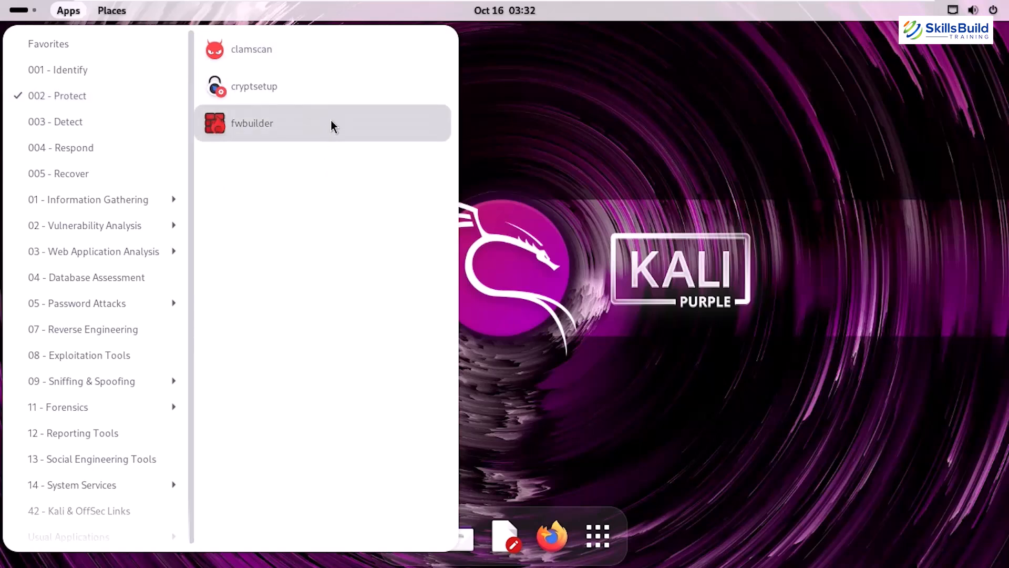